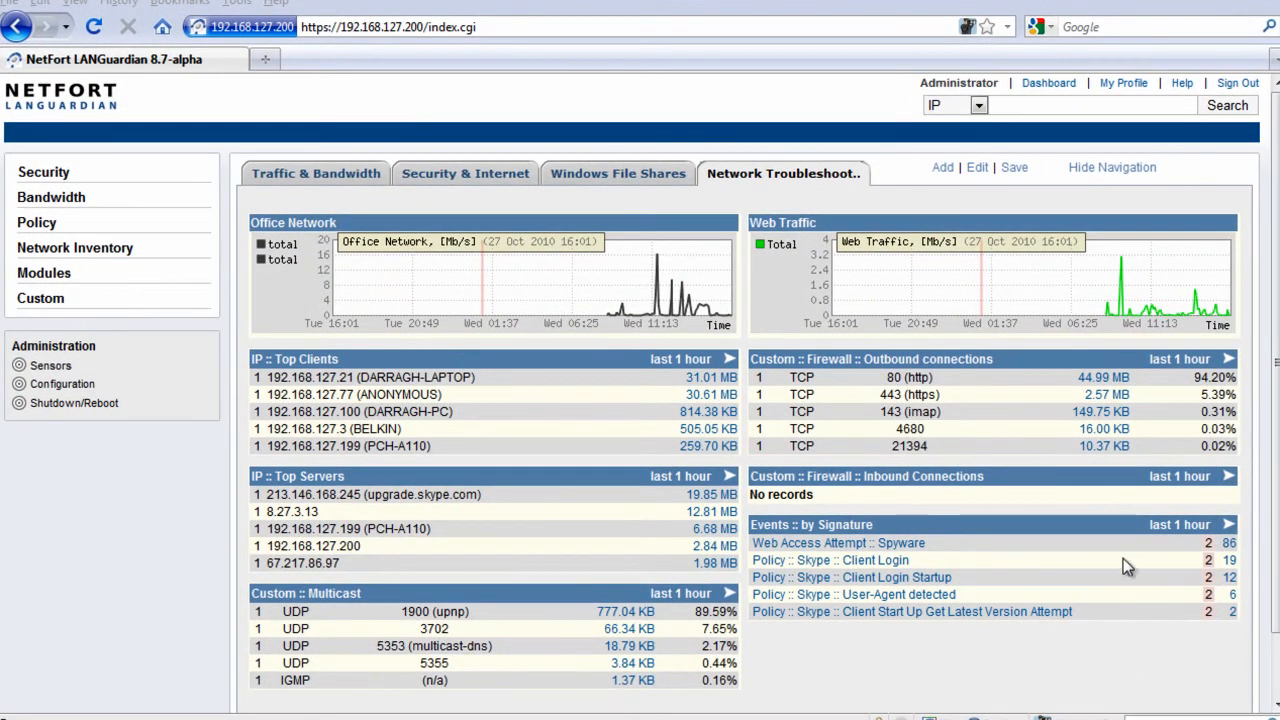
mouse_move(640, 250)
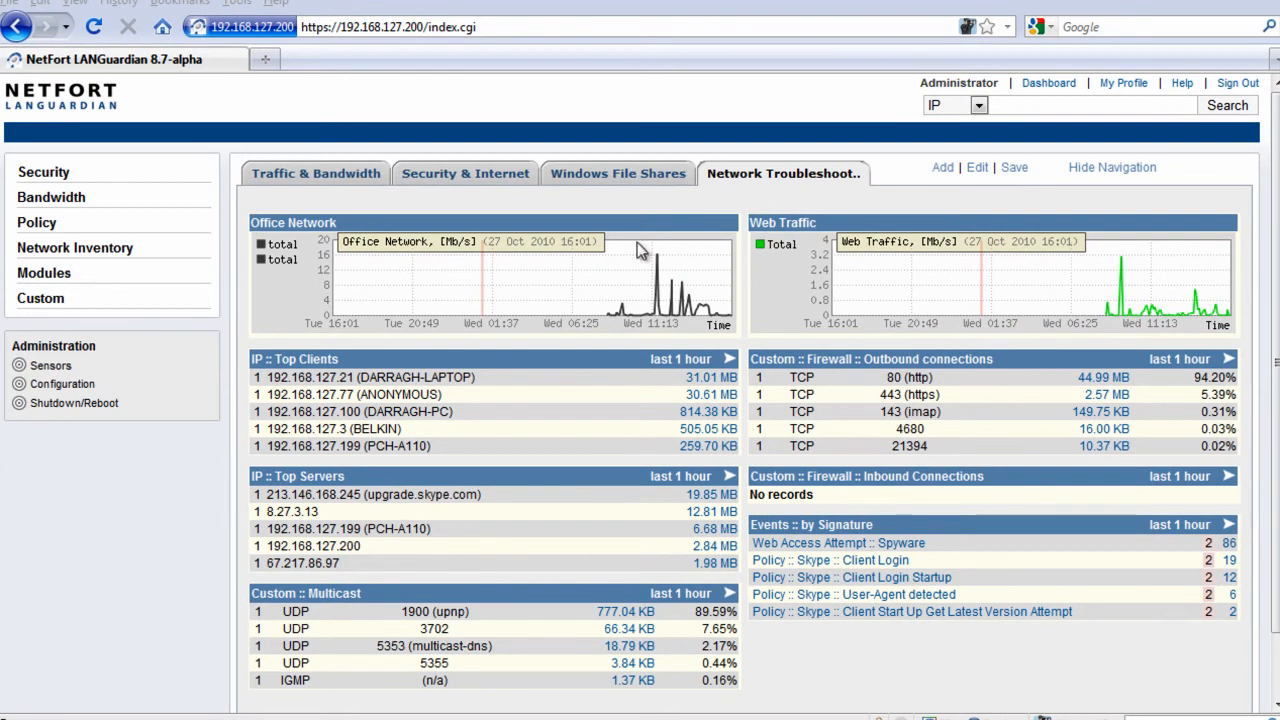
mouse_move(678, 284)
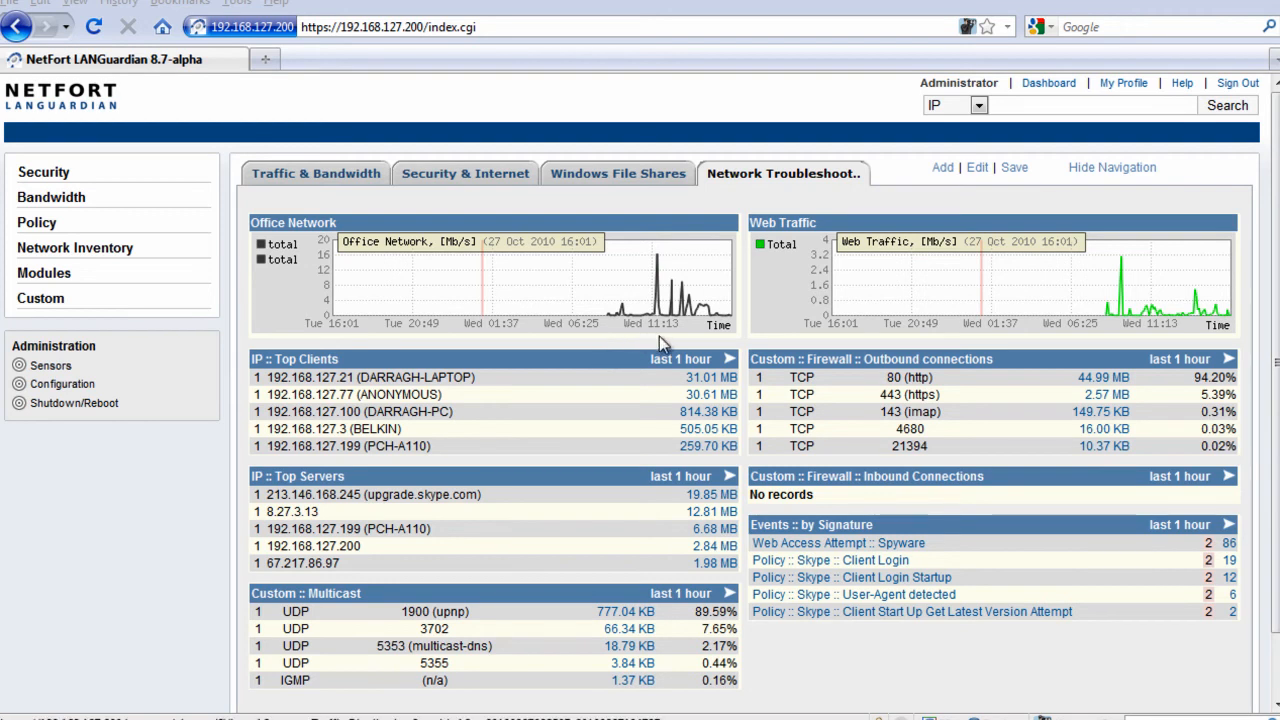
mouse_move(862, 336)
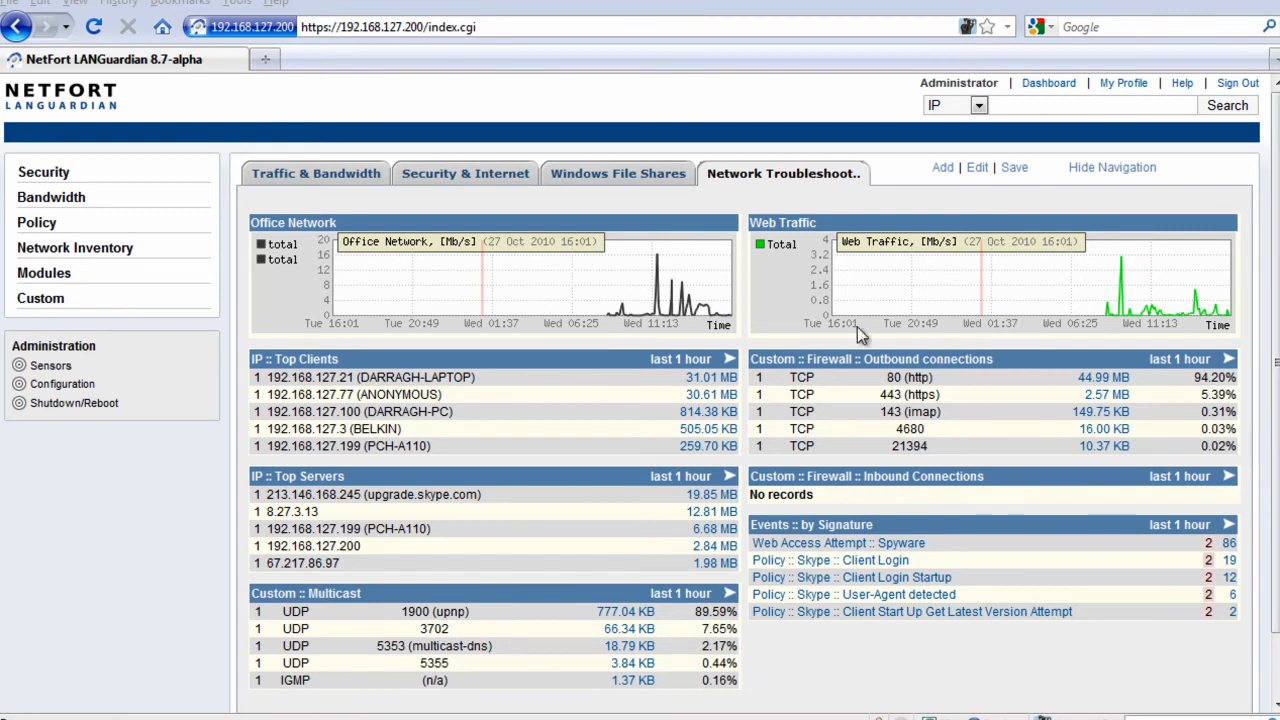
mouse_move(420, 456)
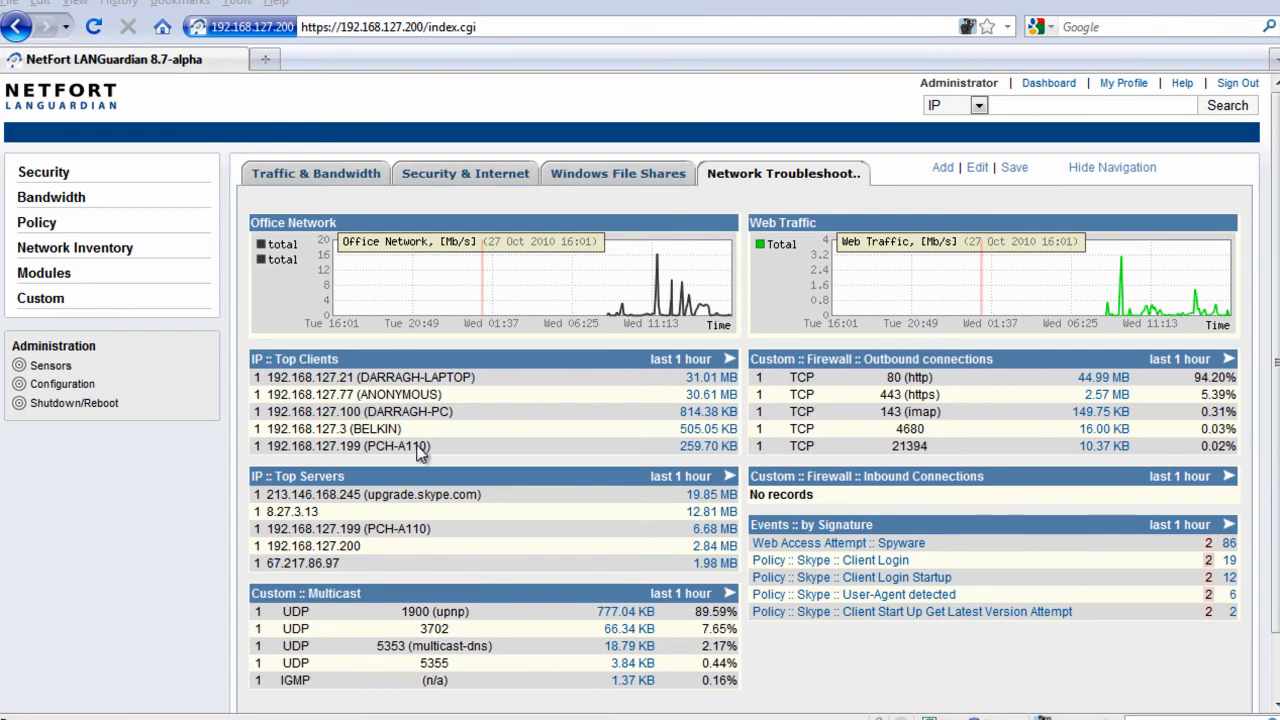
mouse_move(1160, 298)
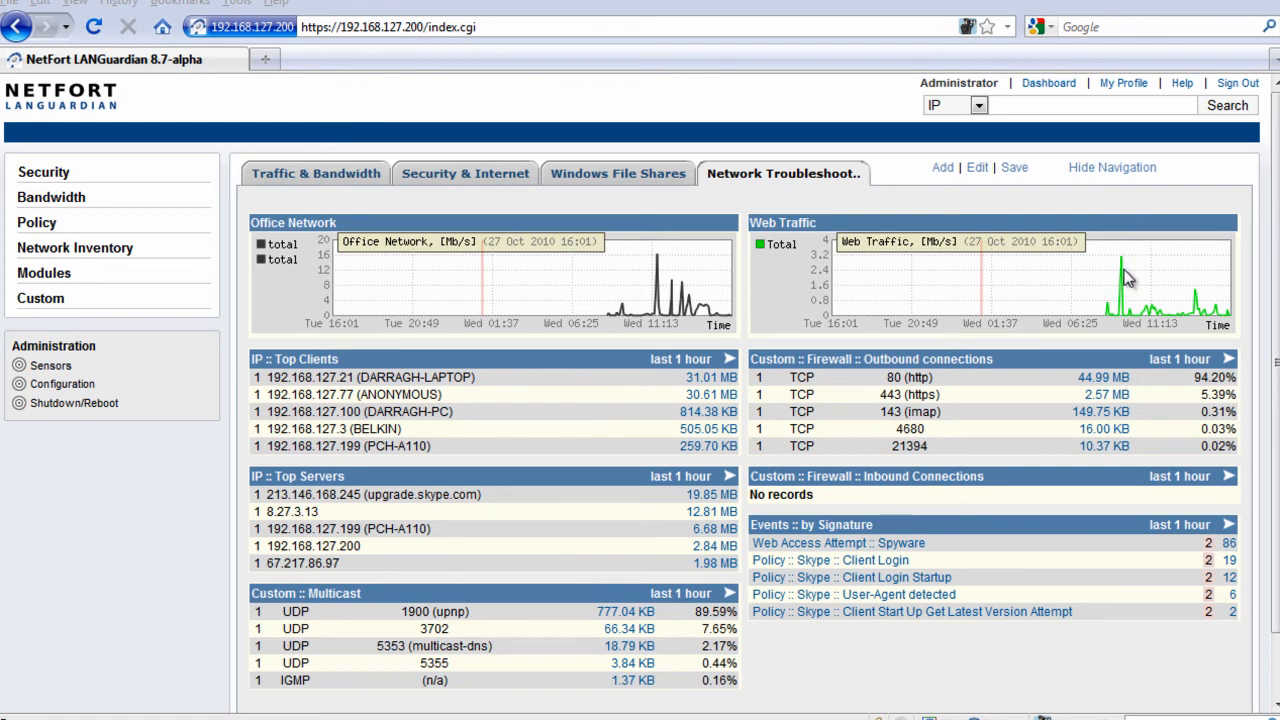
mouse_move(884, 414)
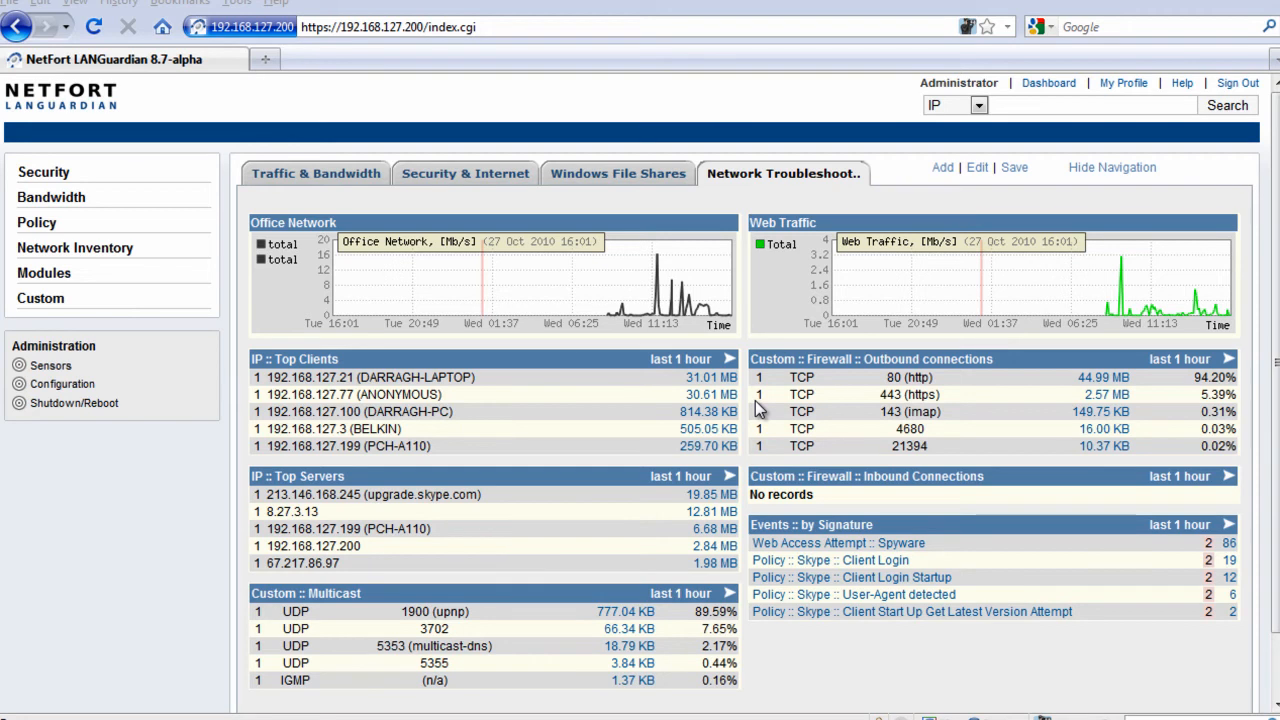
- Search reports for 'rtt' and choose the IP :: Flows (with RTT) report
click(980, 104)
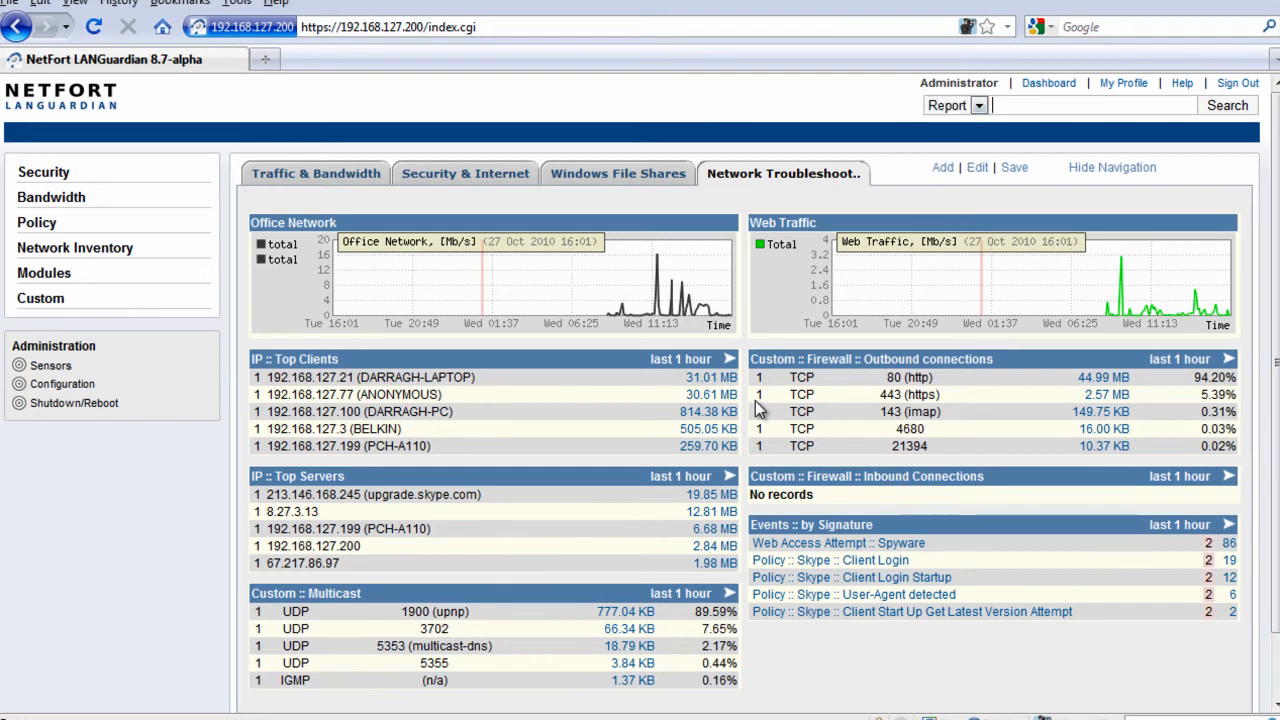
text(rtt)
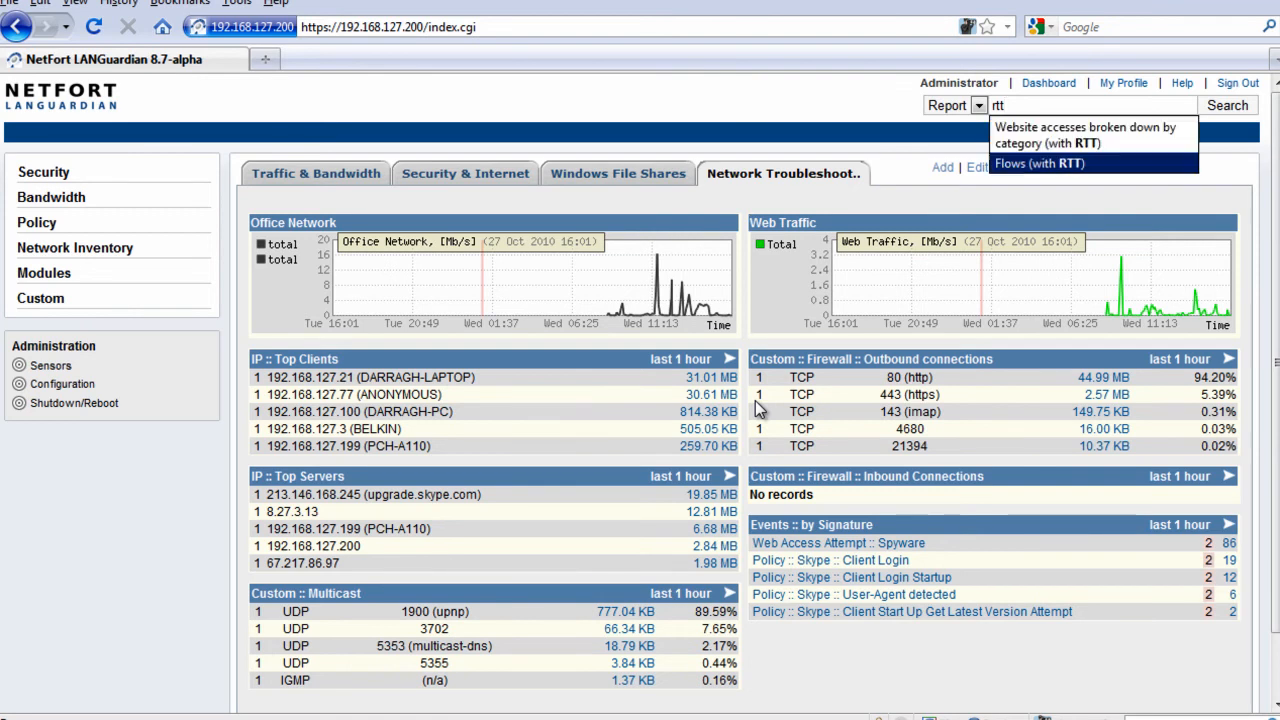
click(1040, 164)
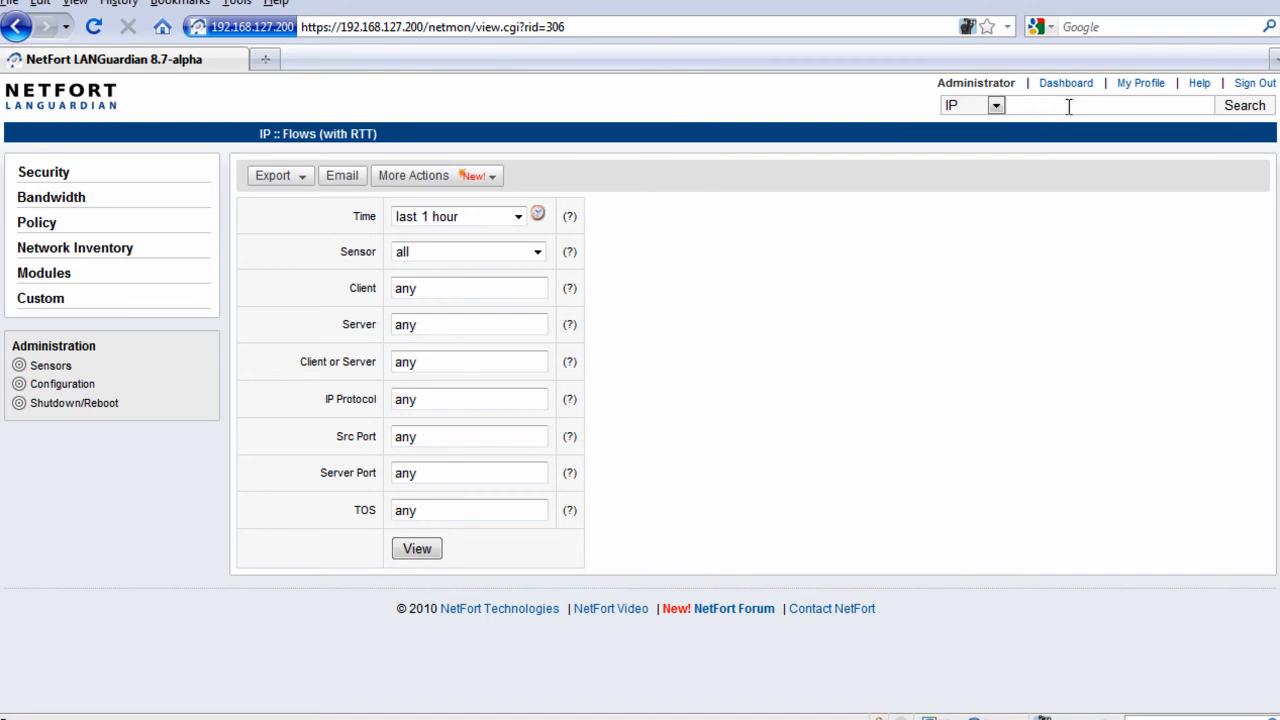
mouse_move(1084, 162)
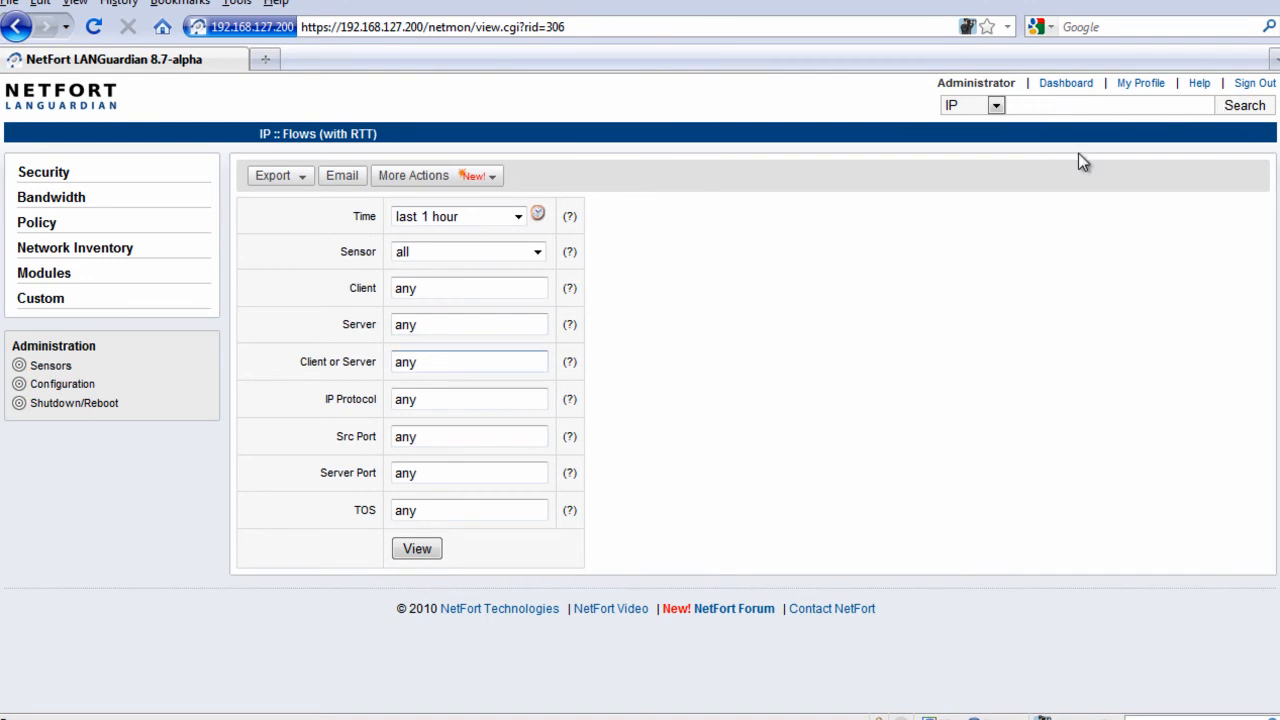
mouse_move(324, 270)
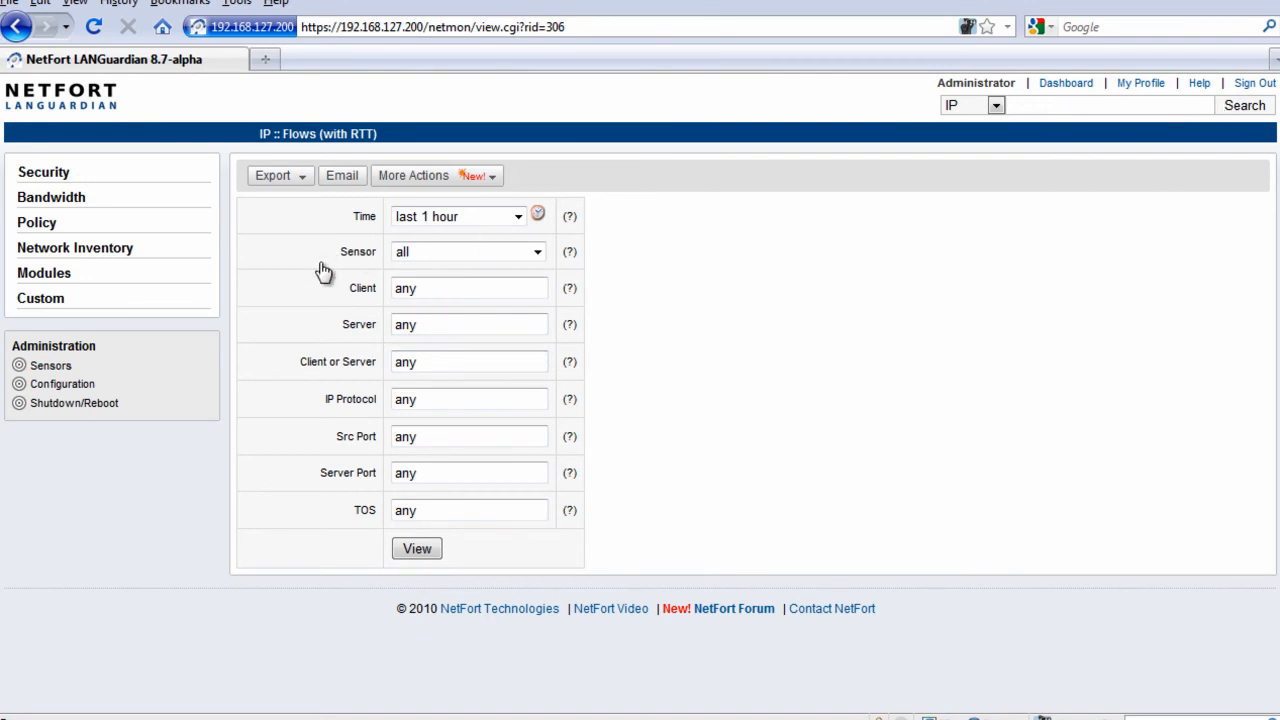
mouse_move(336, 302)
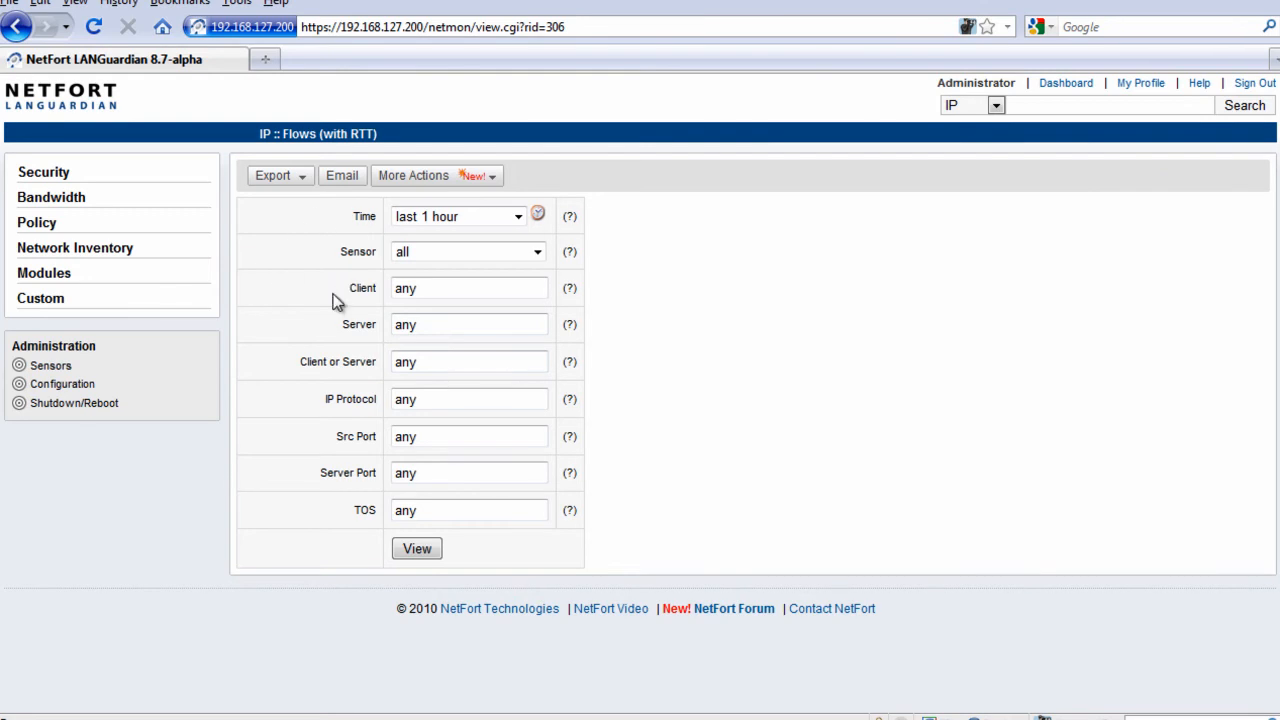
mouse_move(322, 304)
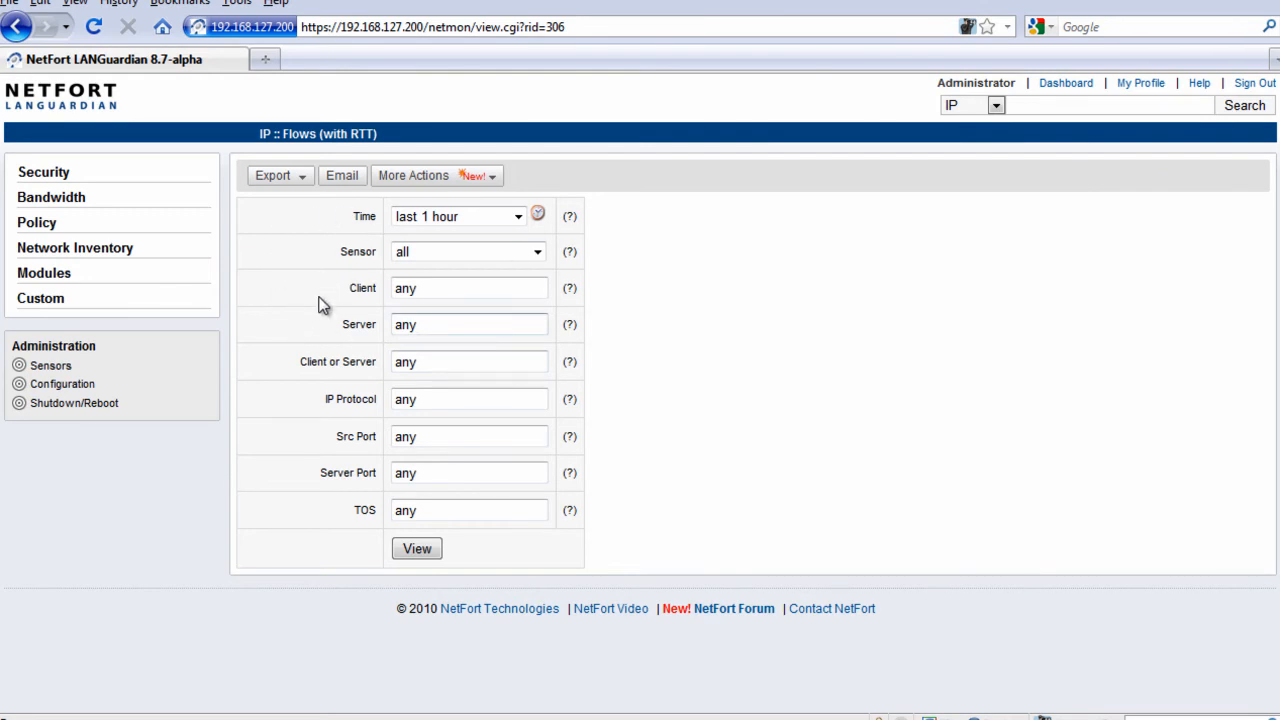
- Run the report with Server set to 192.168.127.199 to list its TCP flows with RTT
text(192.168.127.199)
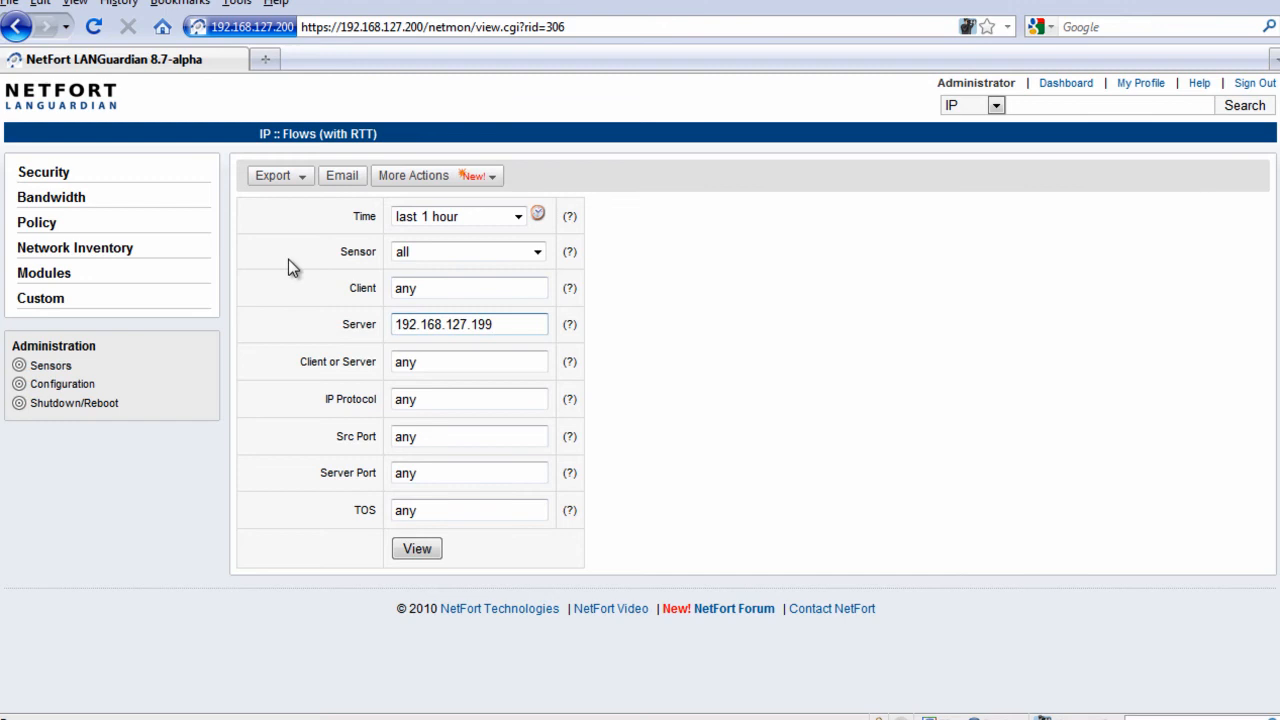
mouse_move(304, 282)
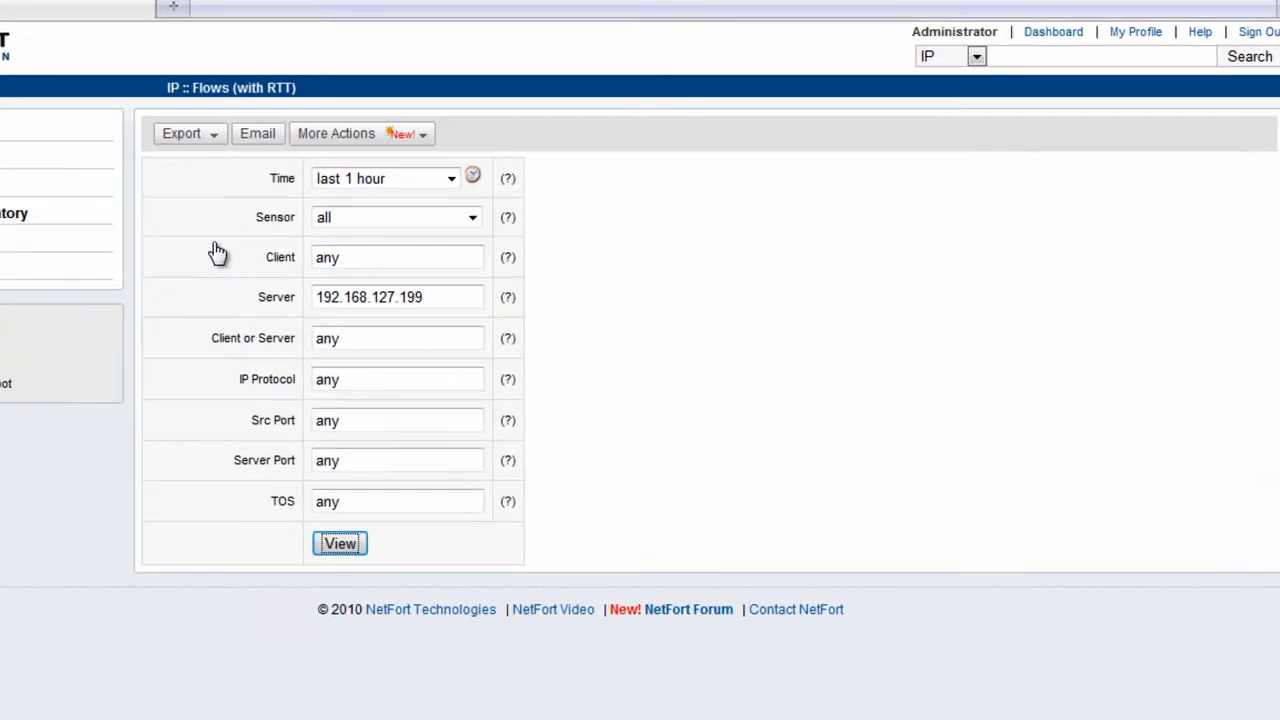
click(340, 544)
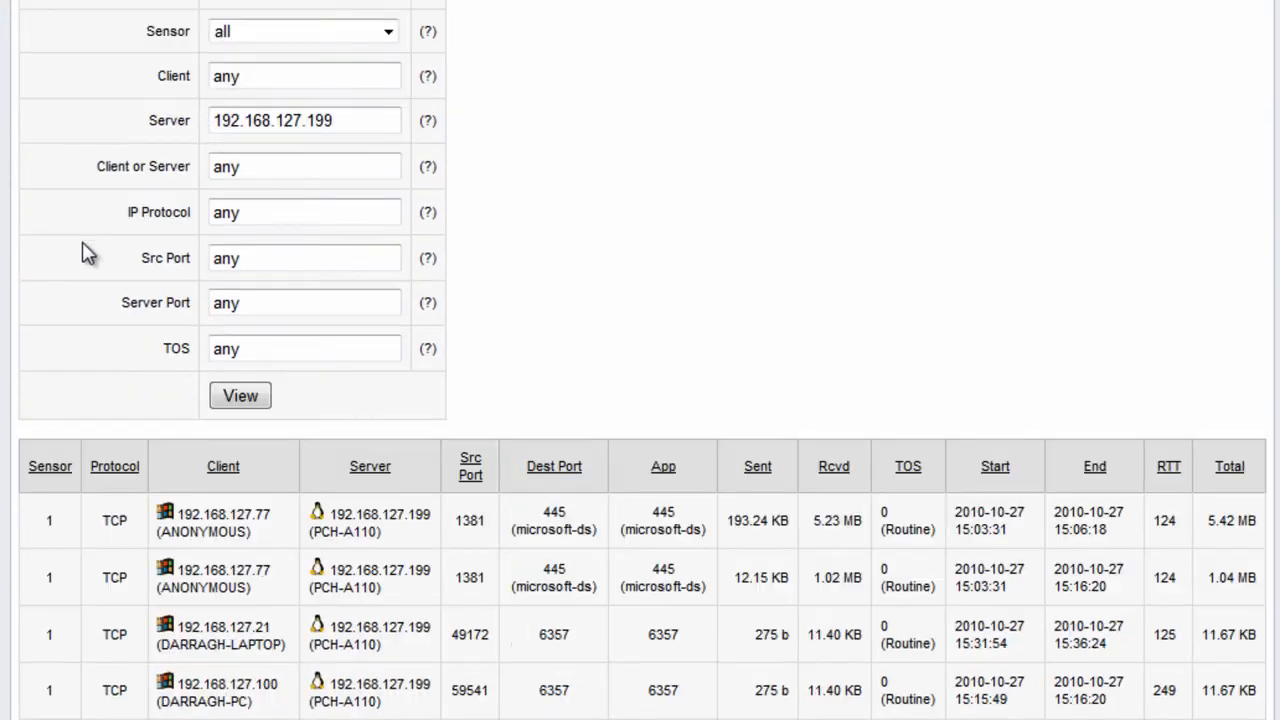
- Sort the flow results by the RTT column, highest round-trip times first
scroll(down, 3)
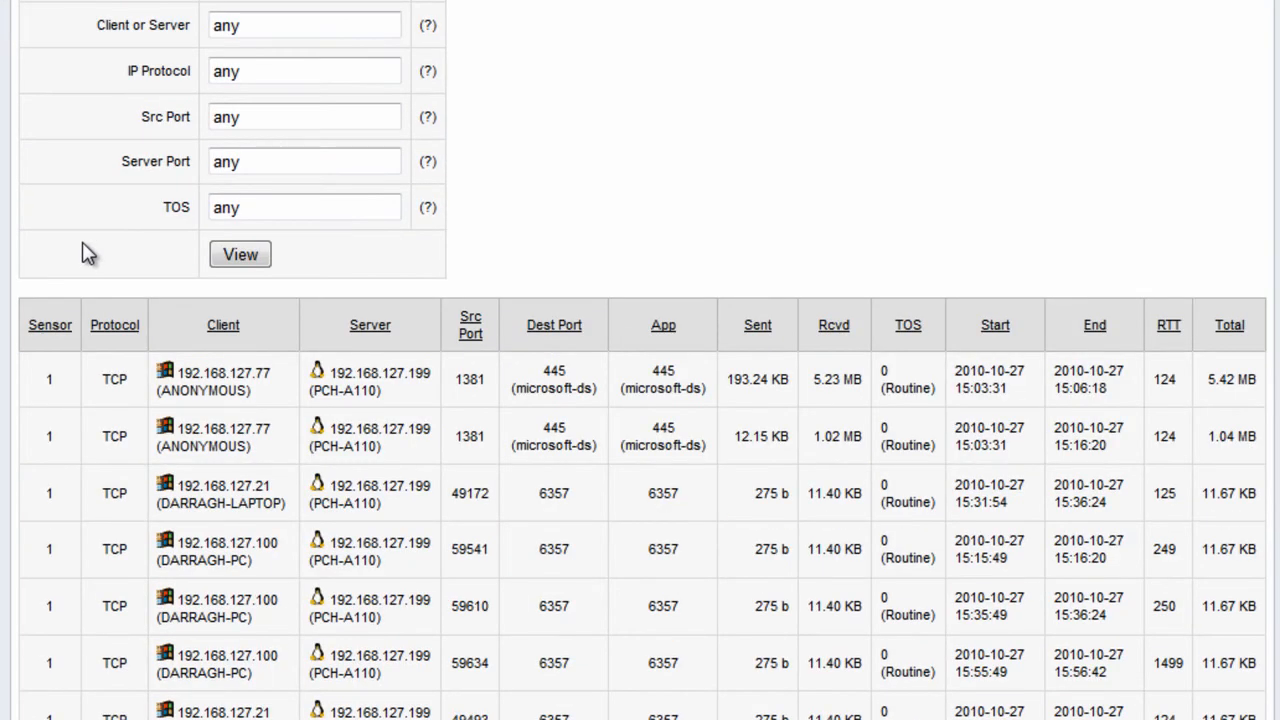
click(1160, 324)
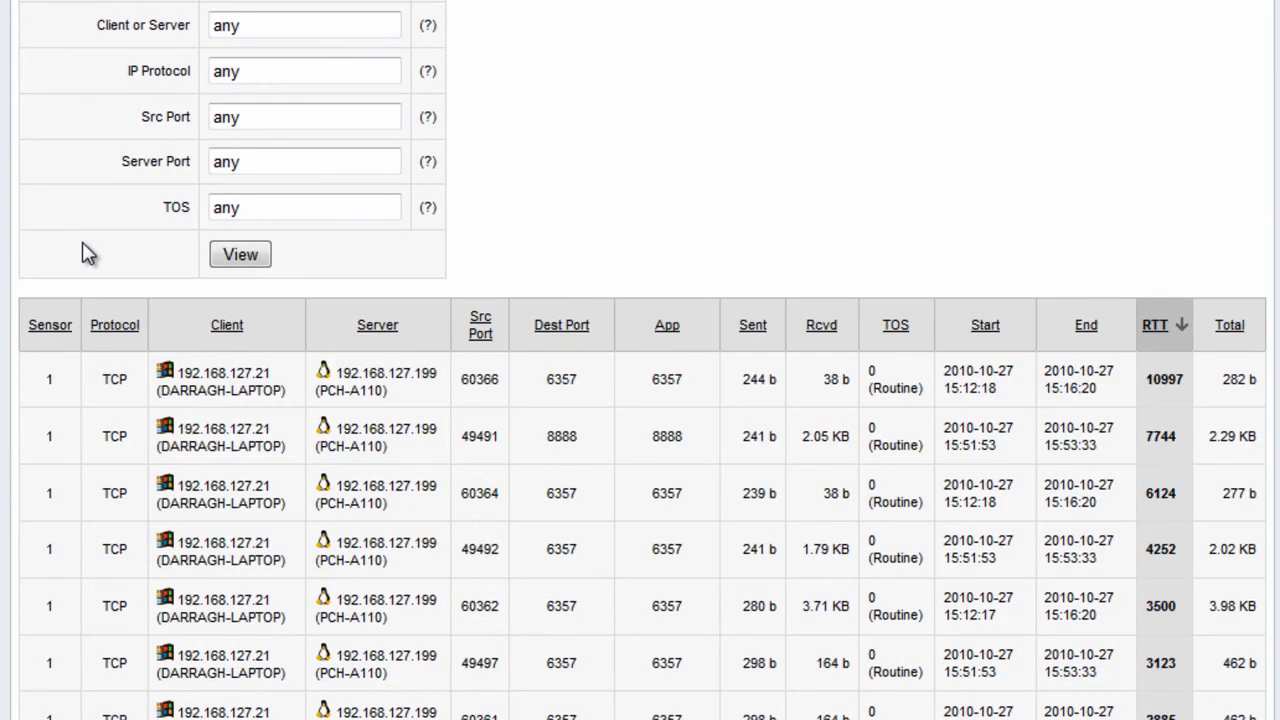
mouse_move(110, 206)
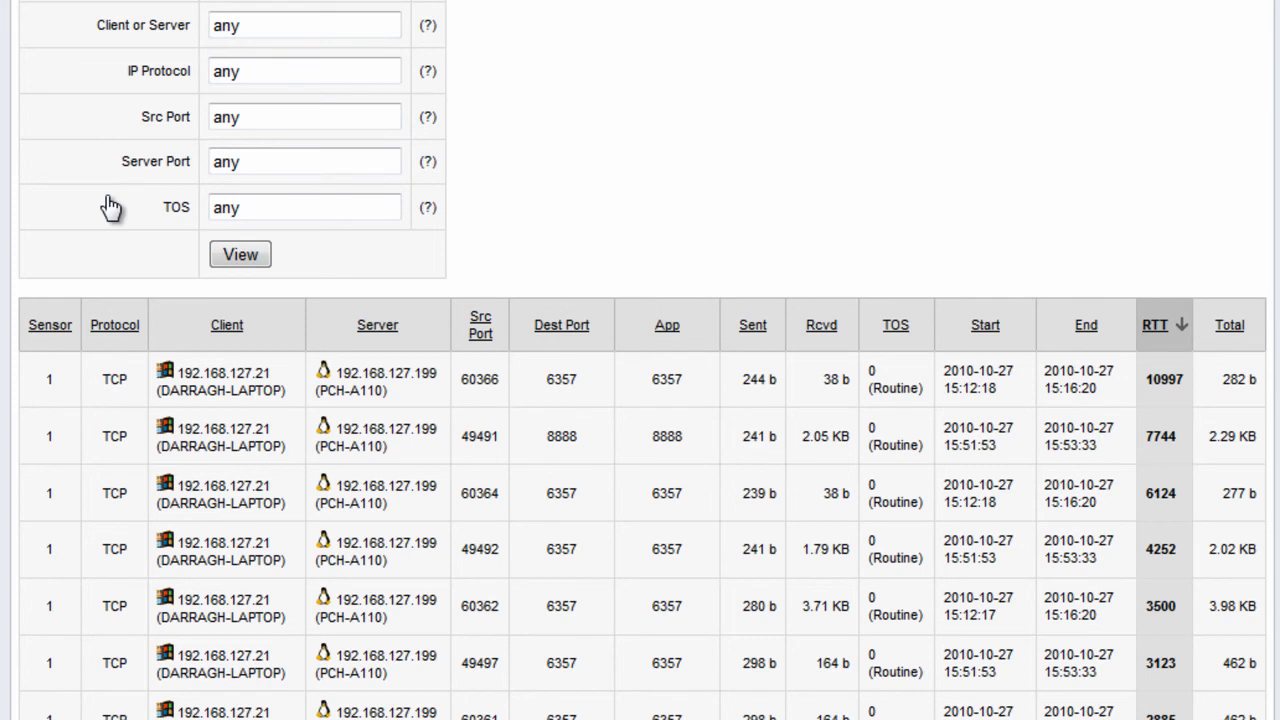
mouse_move(168, 260)
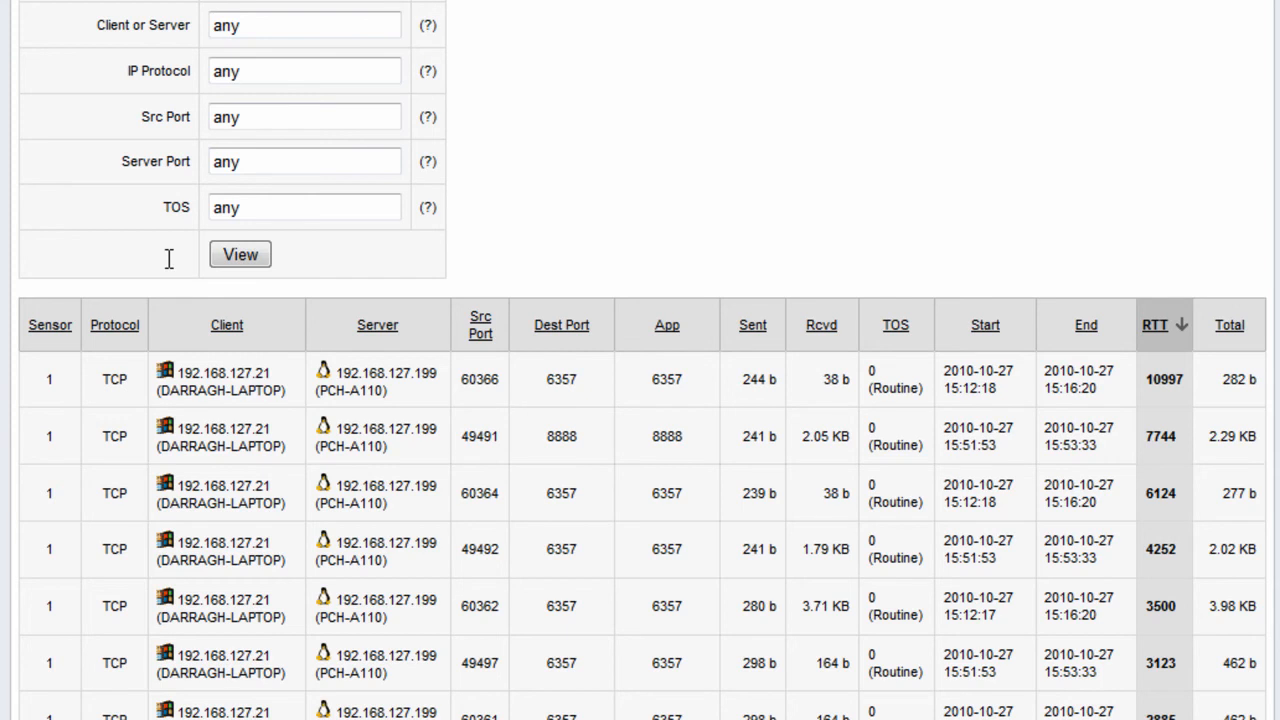
mouse_move(708, 284)
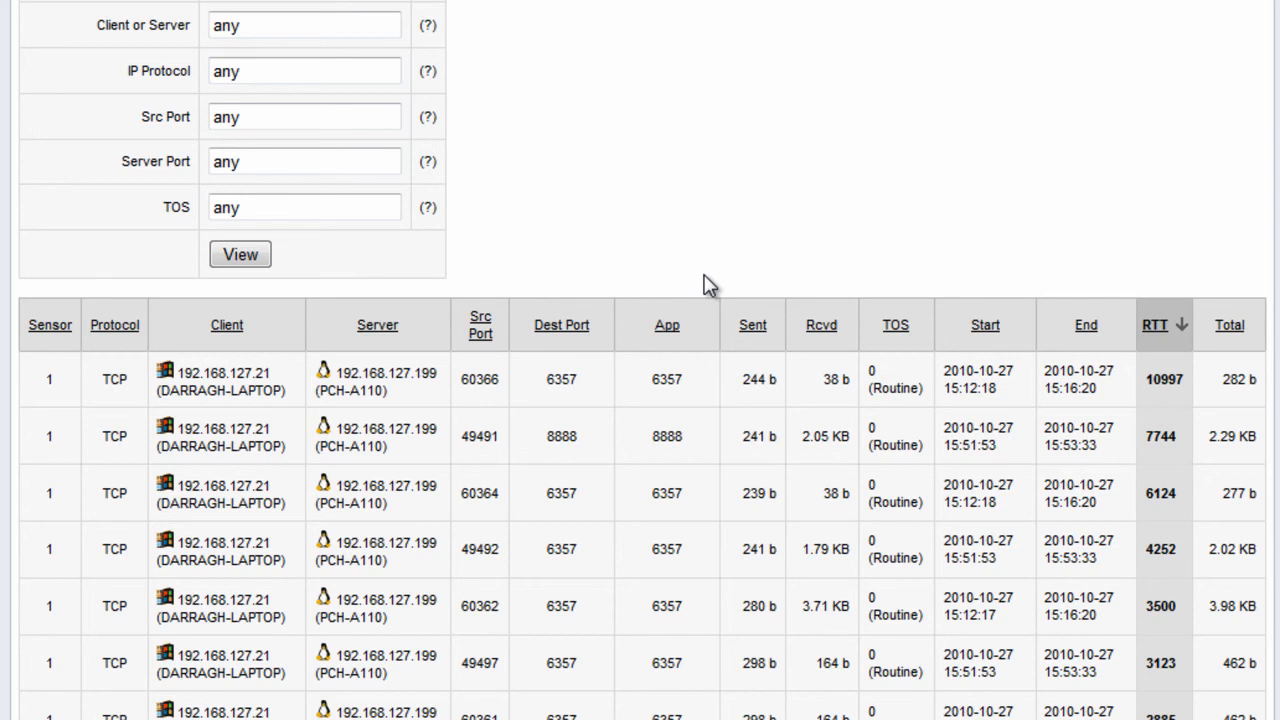
scroll(down, 3)
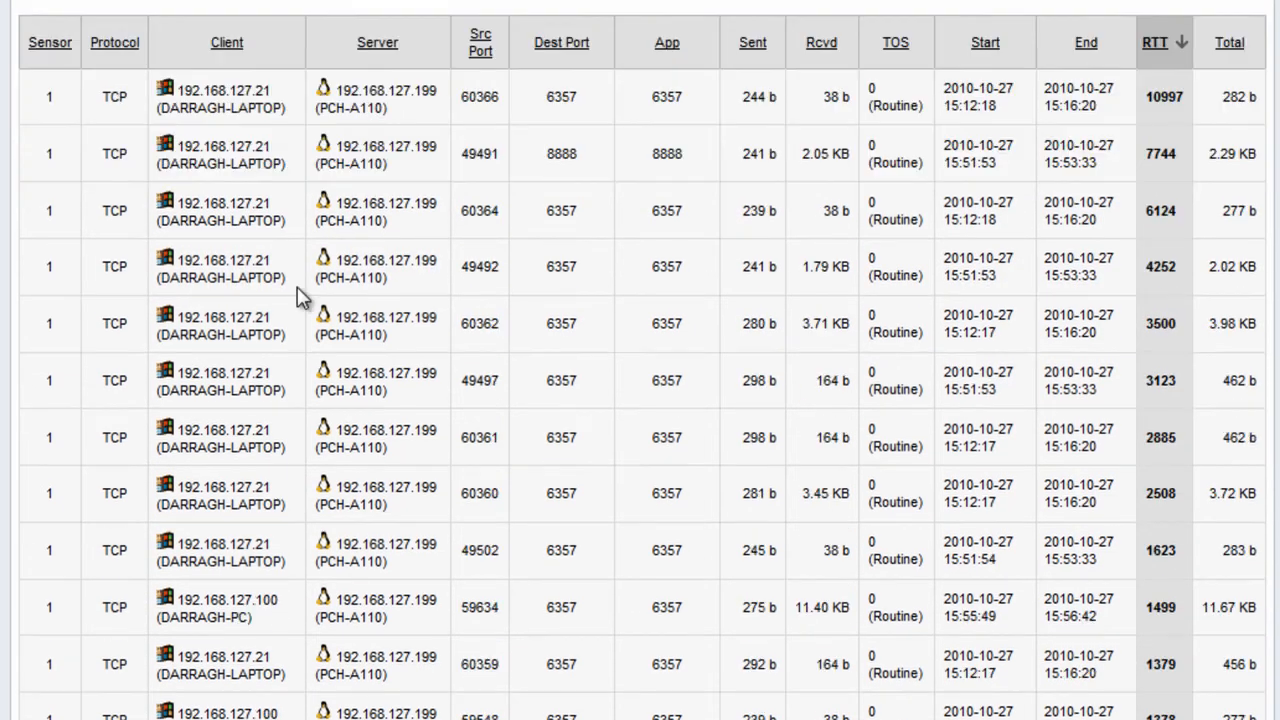
mouse_move(1024, 356)
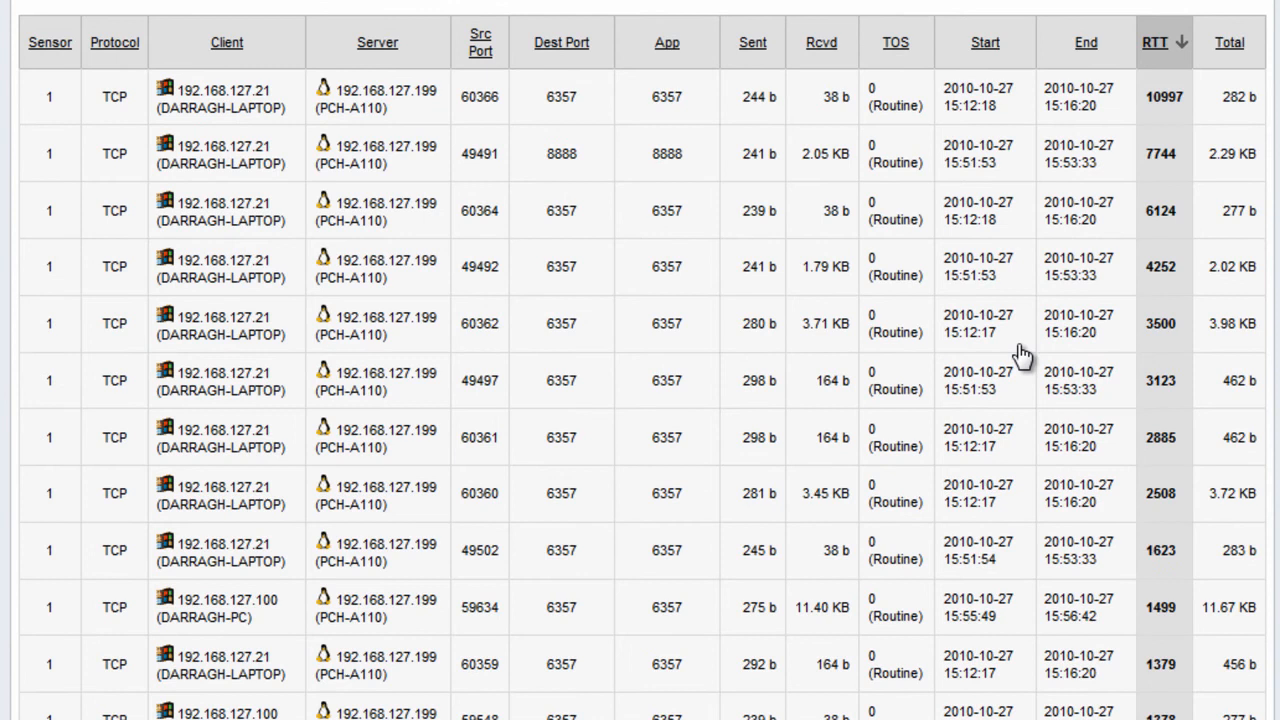
mouse_move(1164, 264)
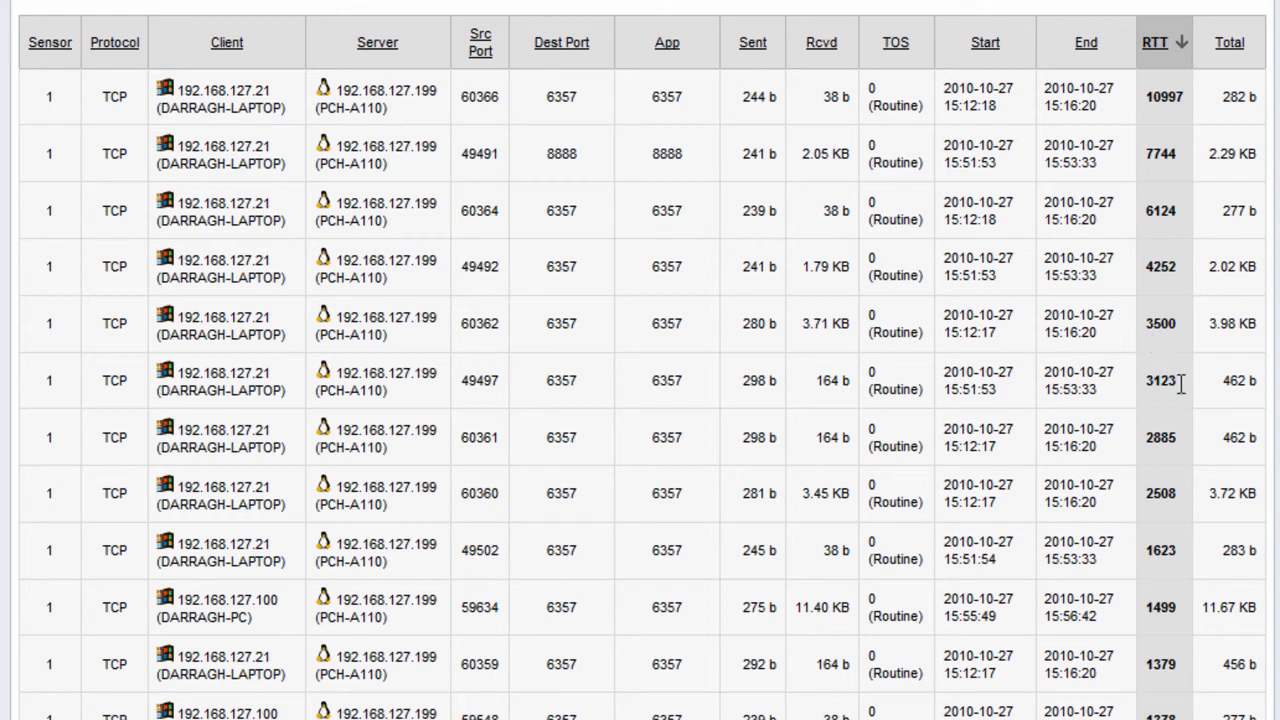
mouse_move(436, 378)
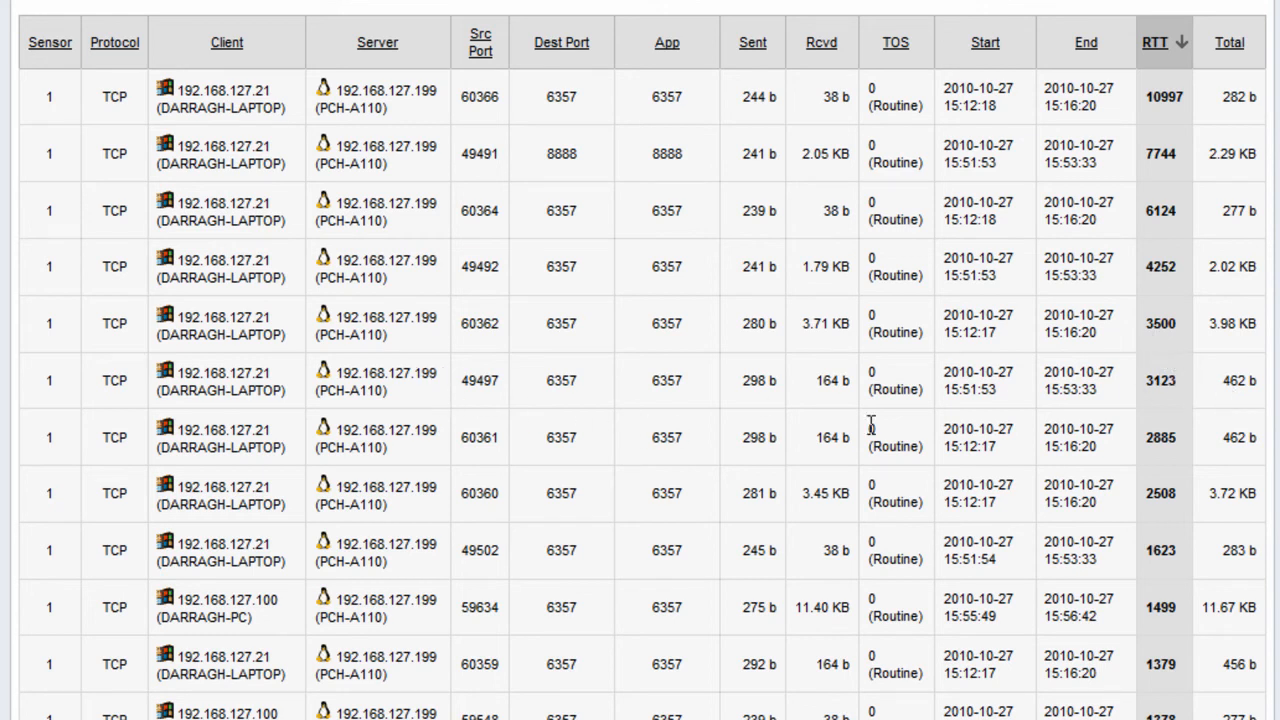
mouse_move(230, 256)
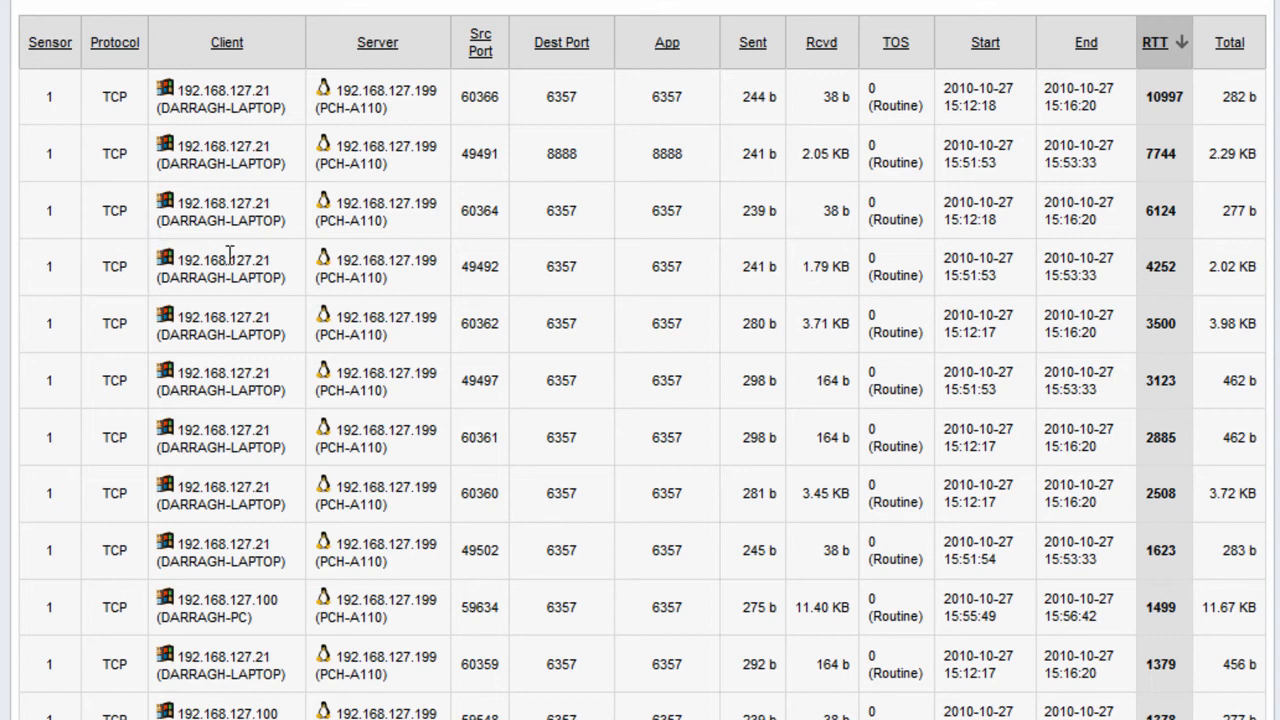
mouse_move(578, 272)
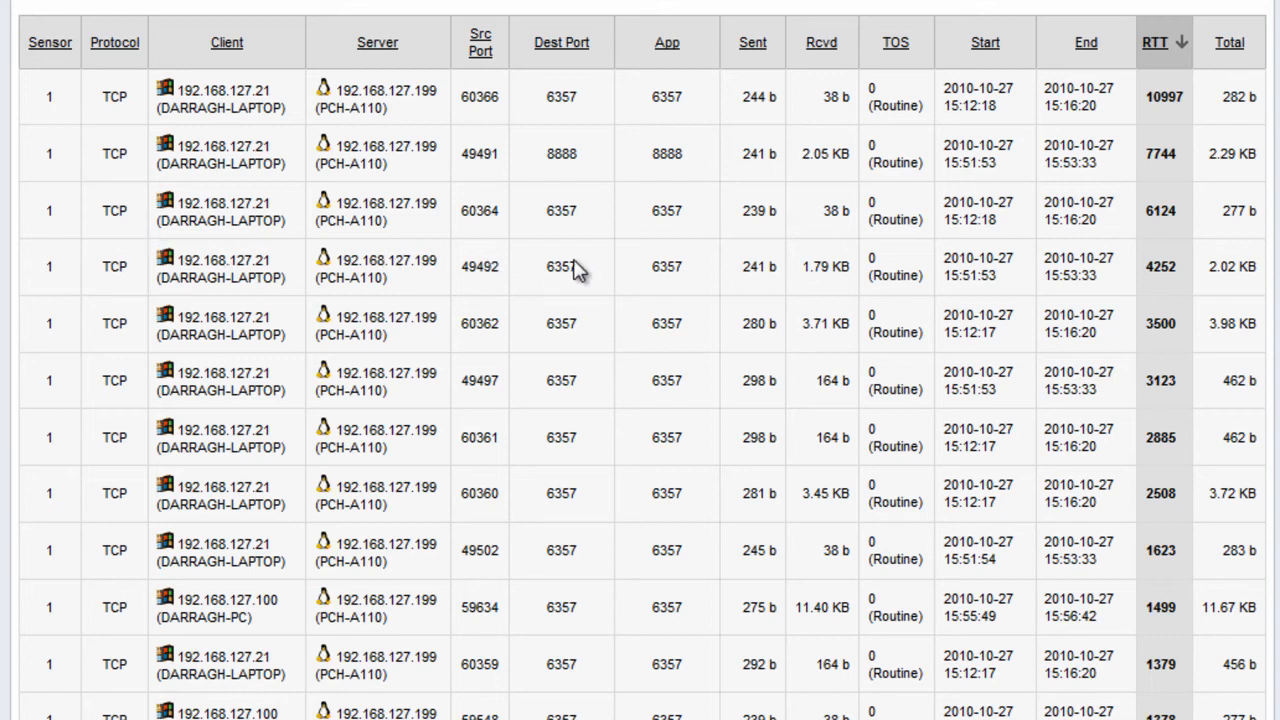
mouse_move(1092, 252)
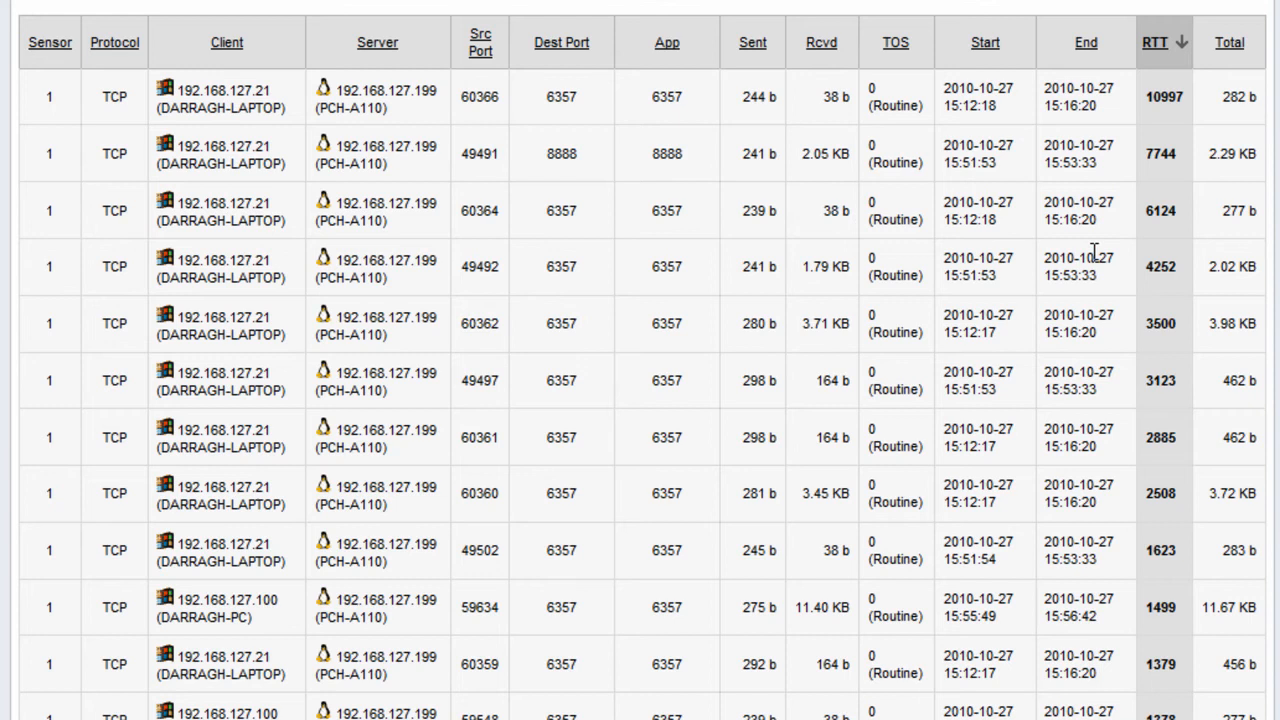
scroll(down, 3)
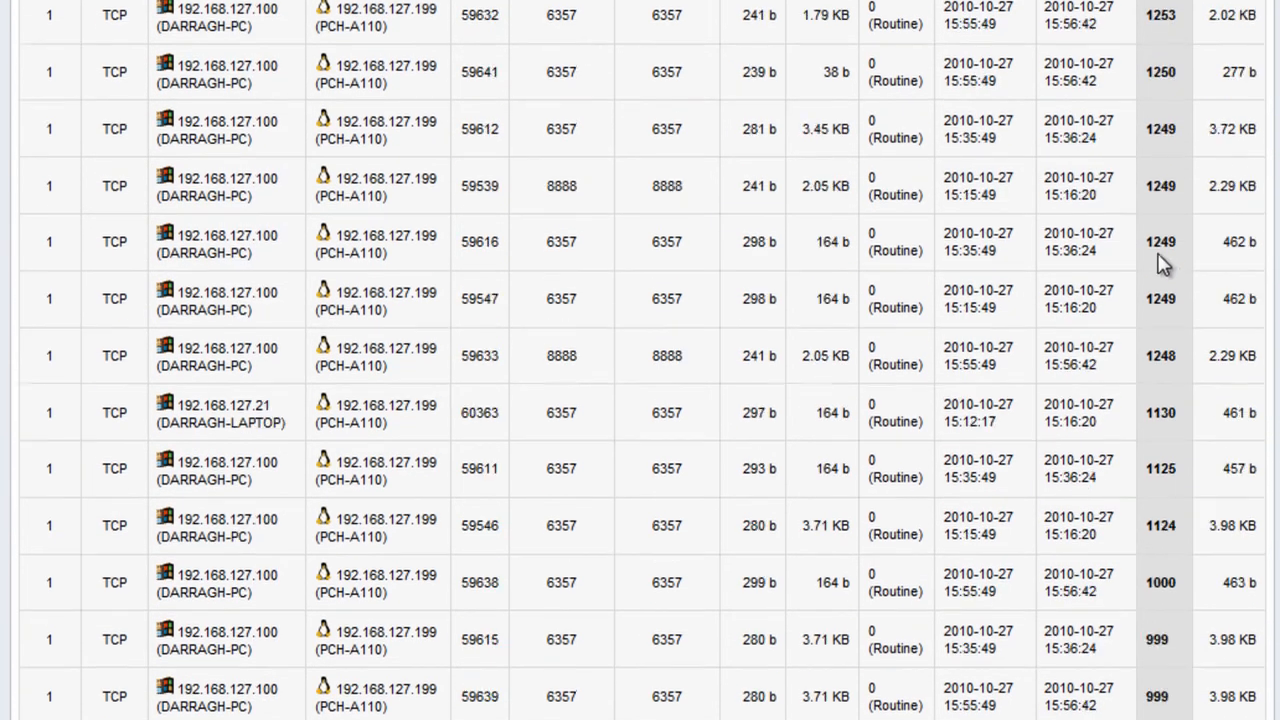
scroll(down, 3)
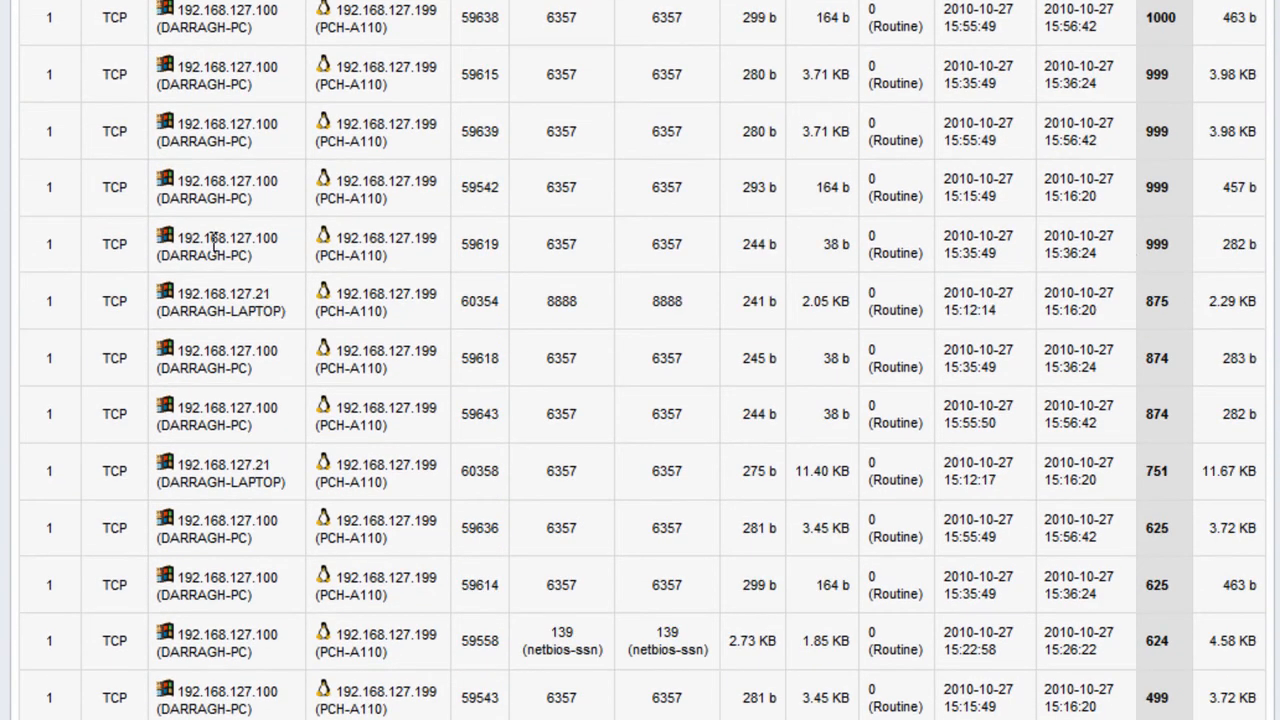
mouse_move(230, 276)
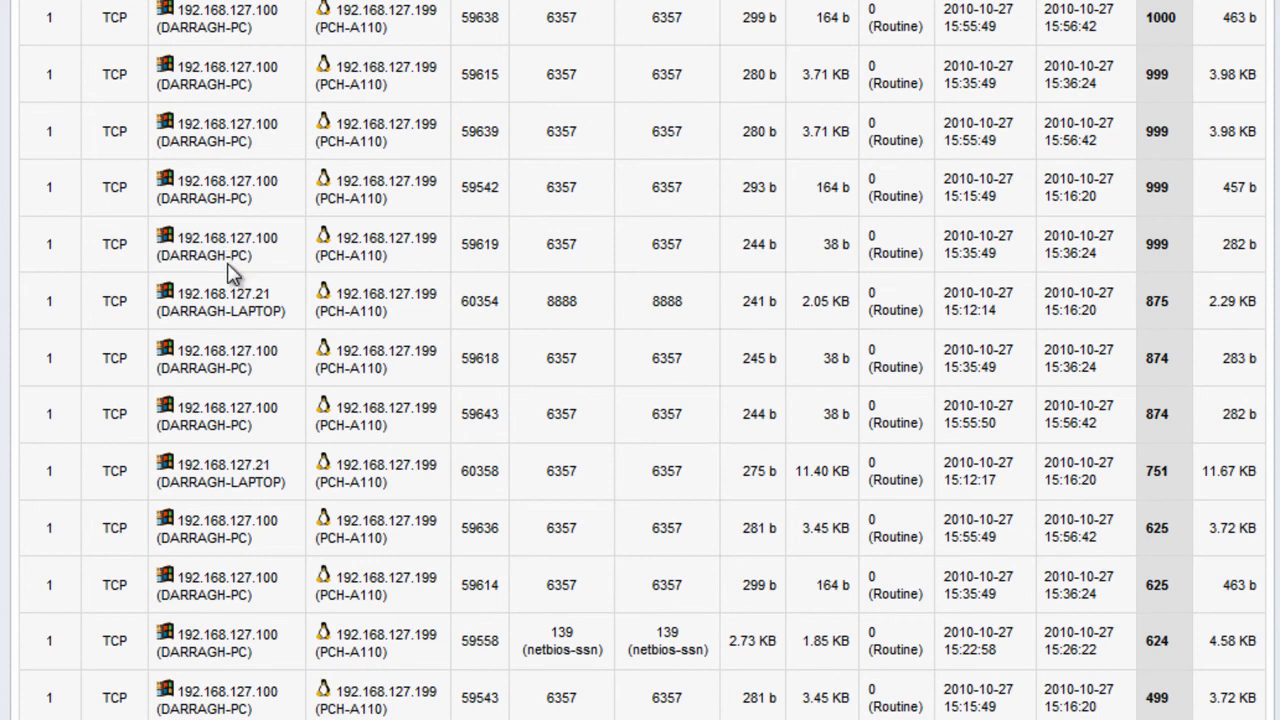
scroll(down, 3)
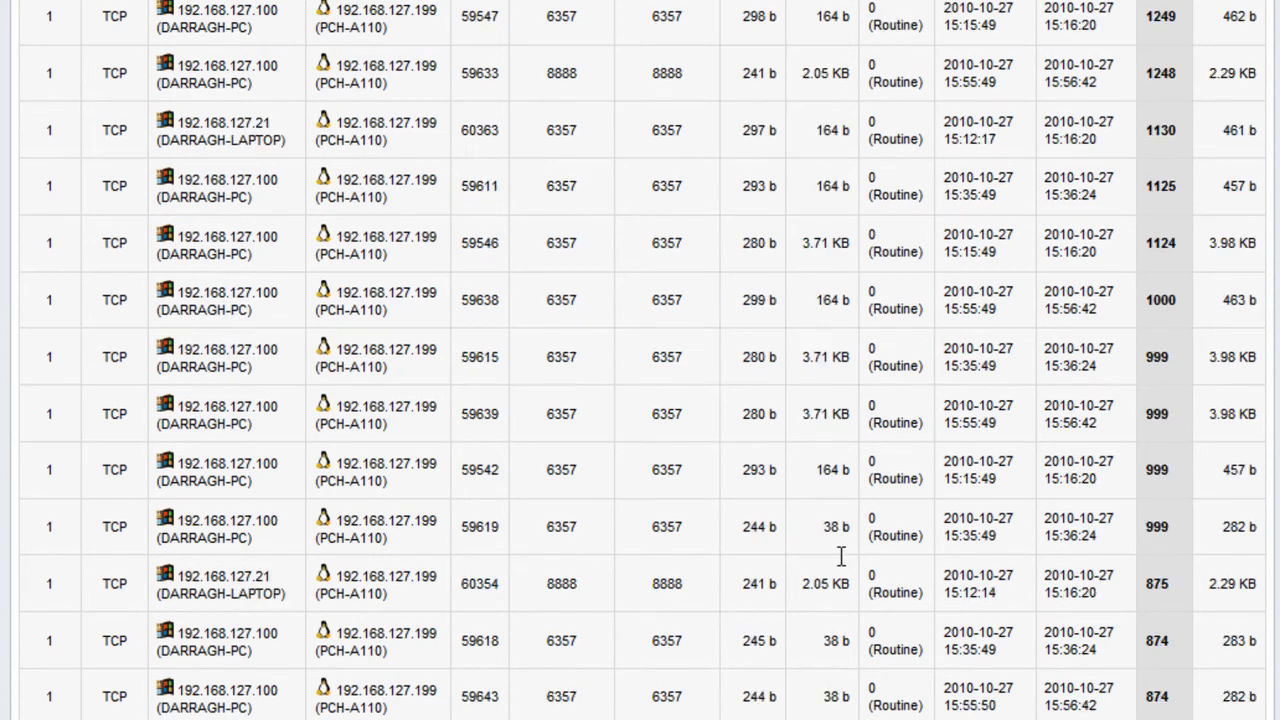
mouse_move(1050, 616)
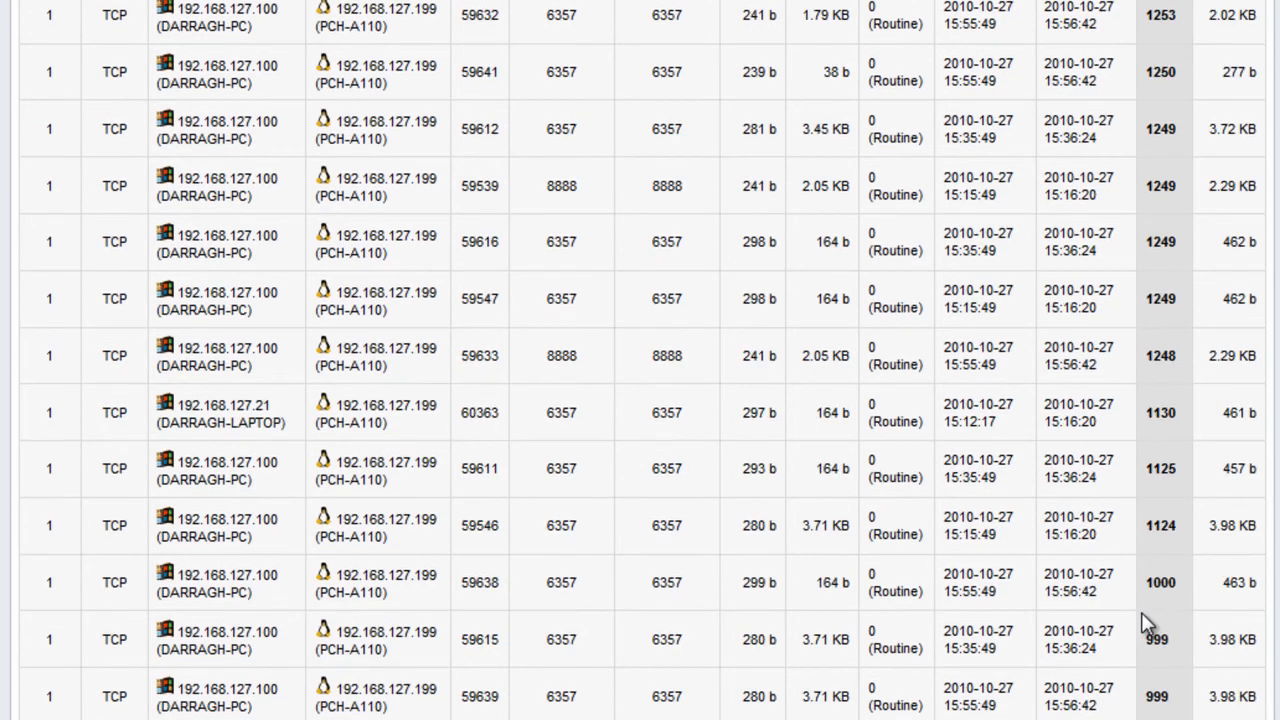
click(1156, 42)
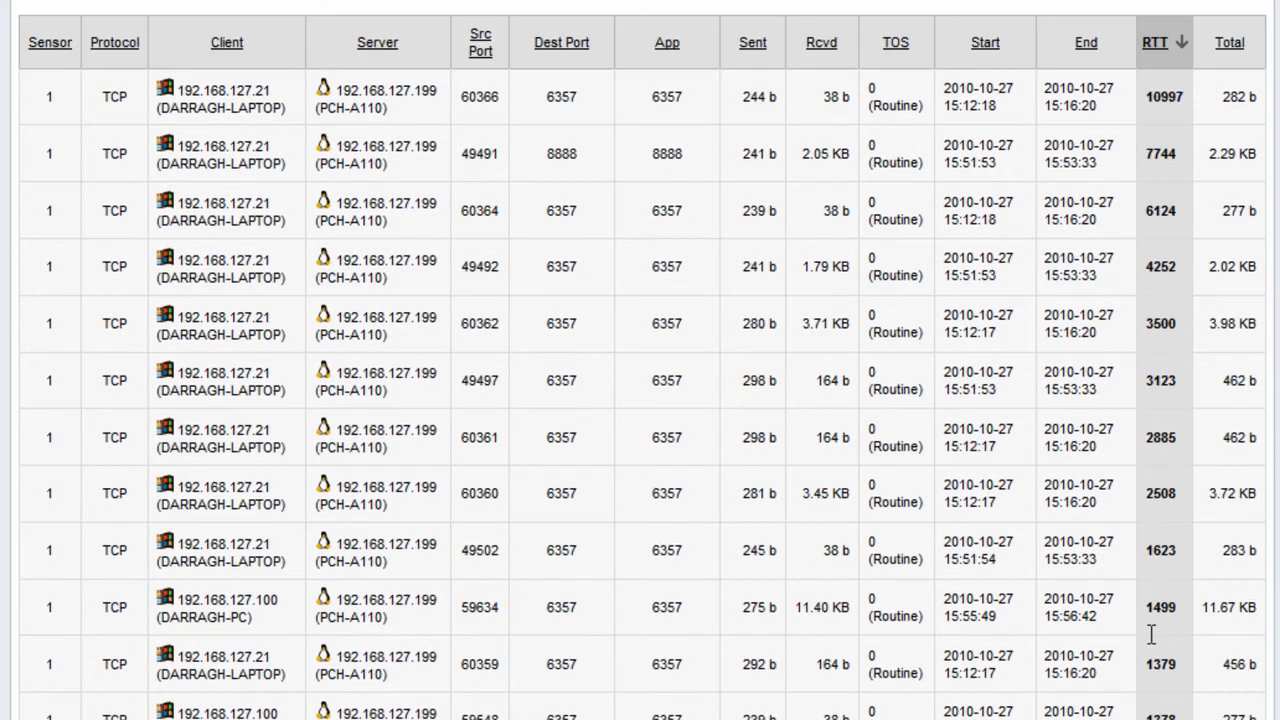
mouse_move(1116, 644)
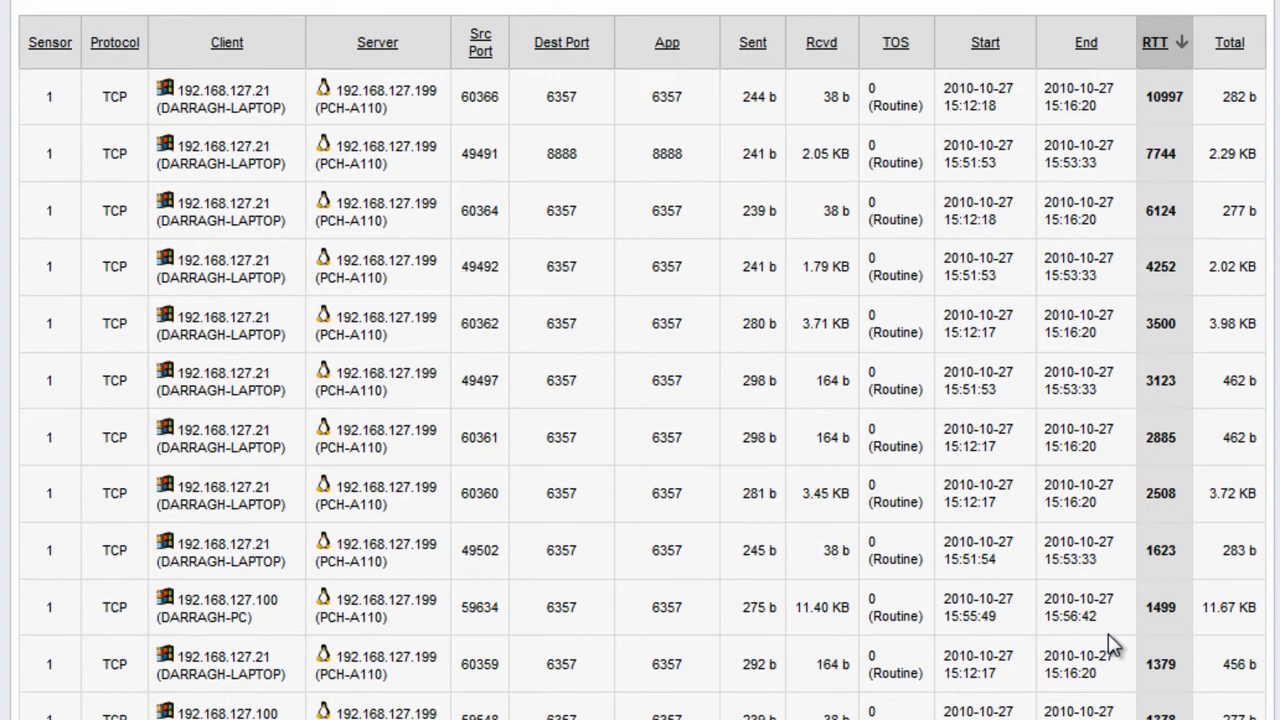
double_click(384, 96)
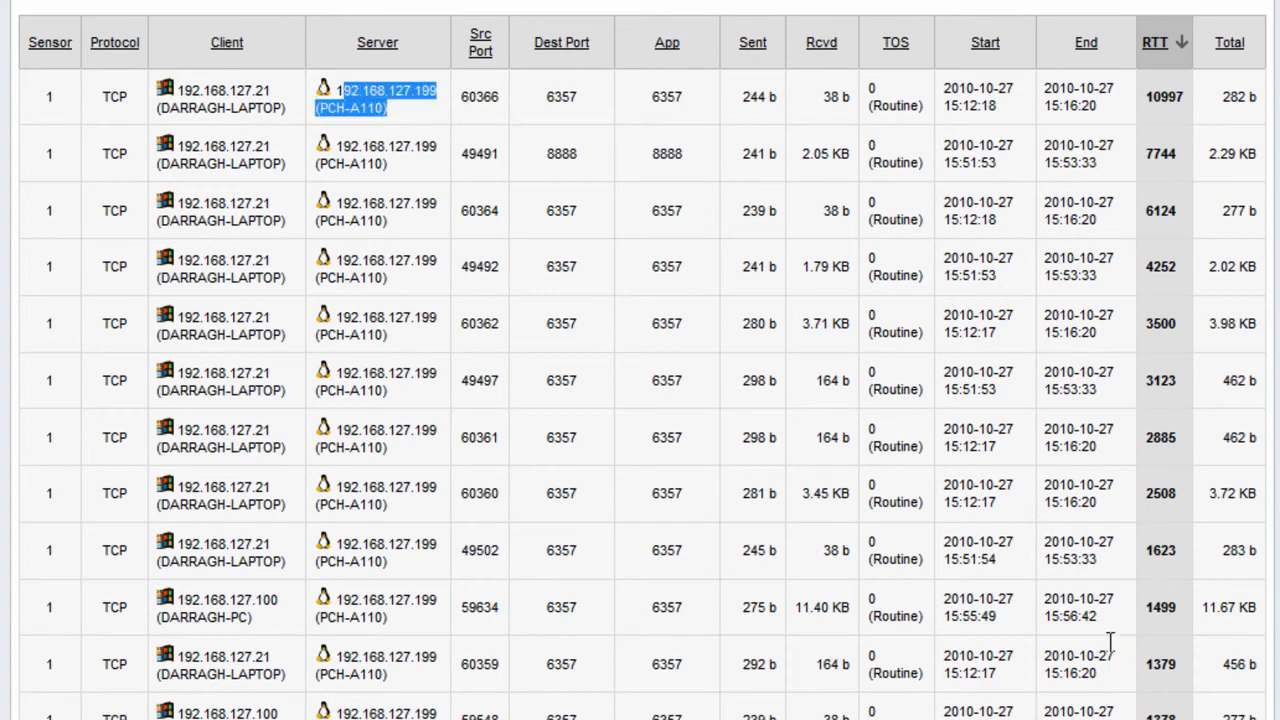
mouse_move(256, 590)
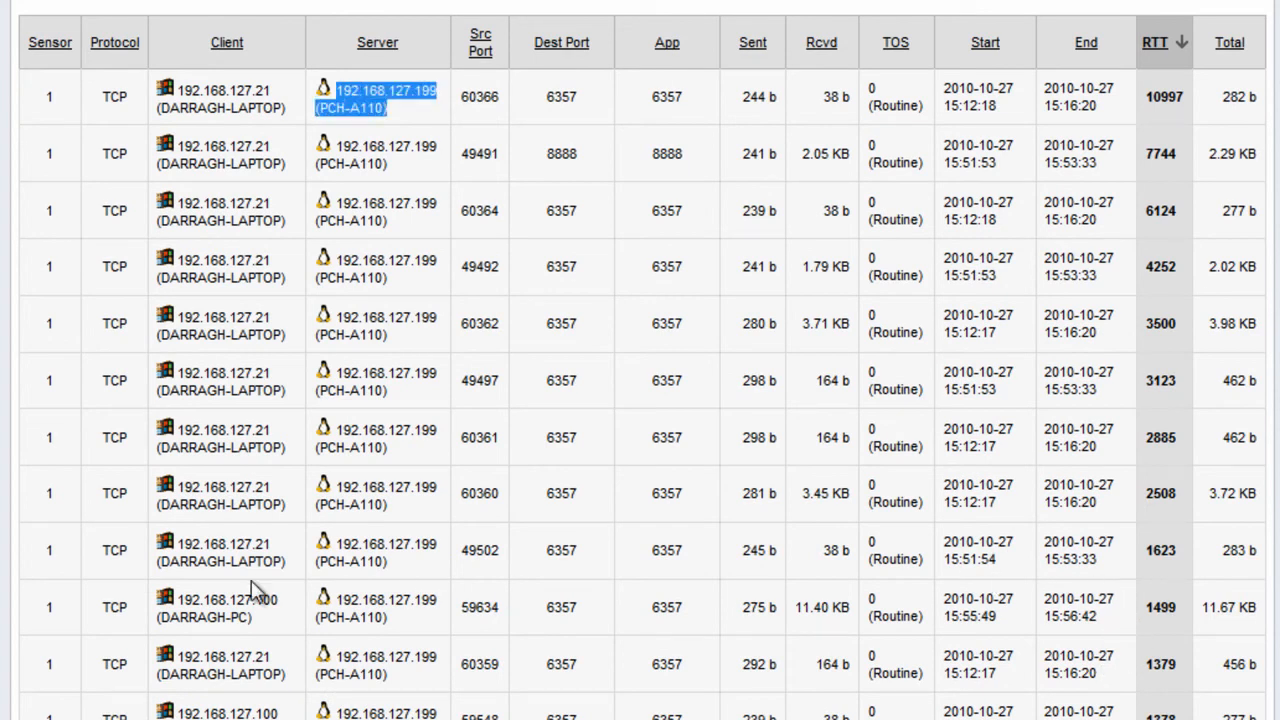
scroll(down, 3)
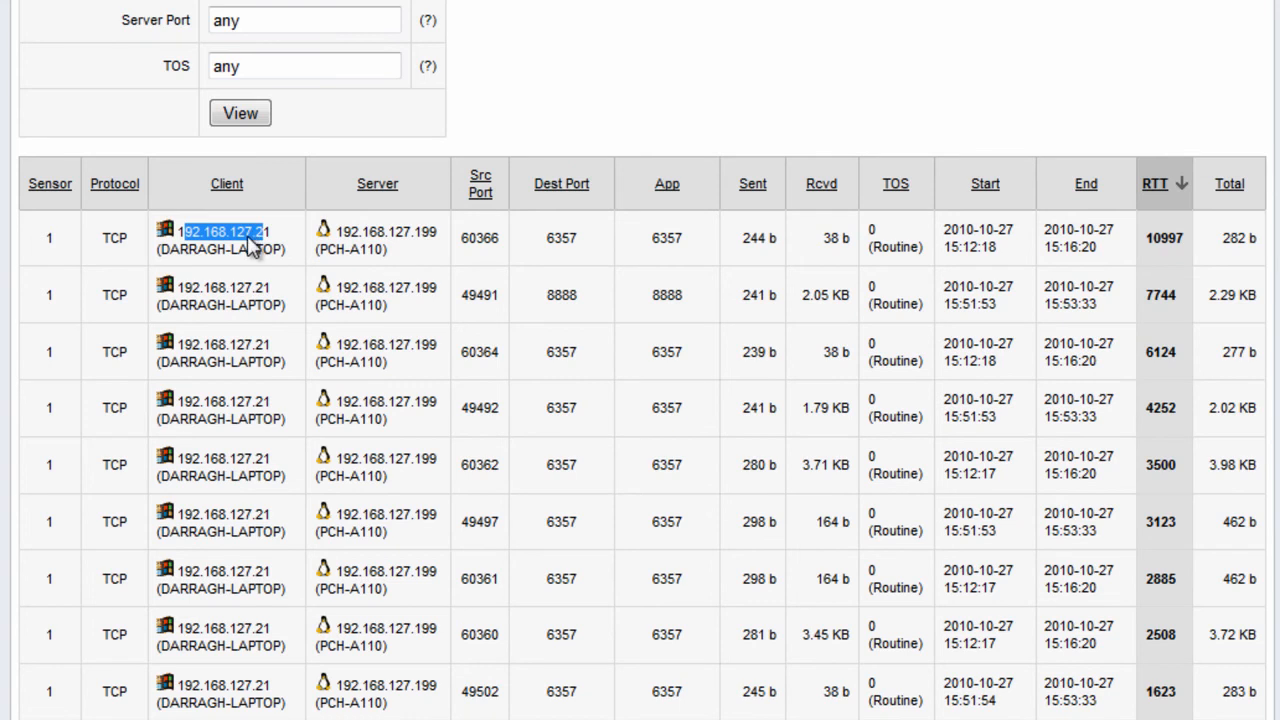
scroll(down, 3)
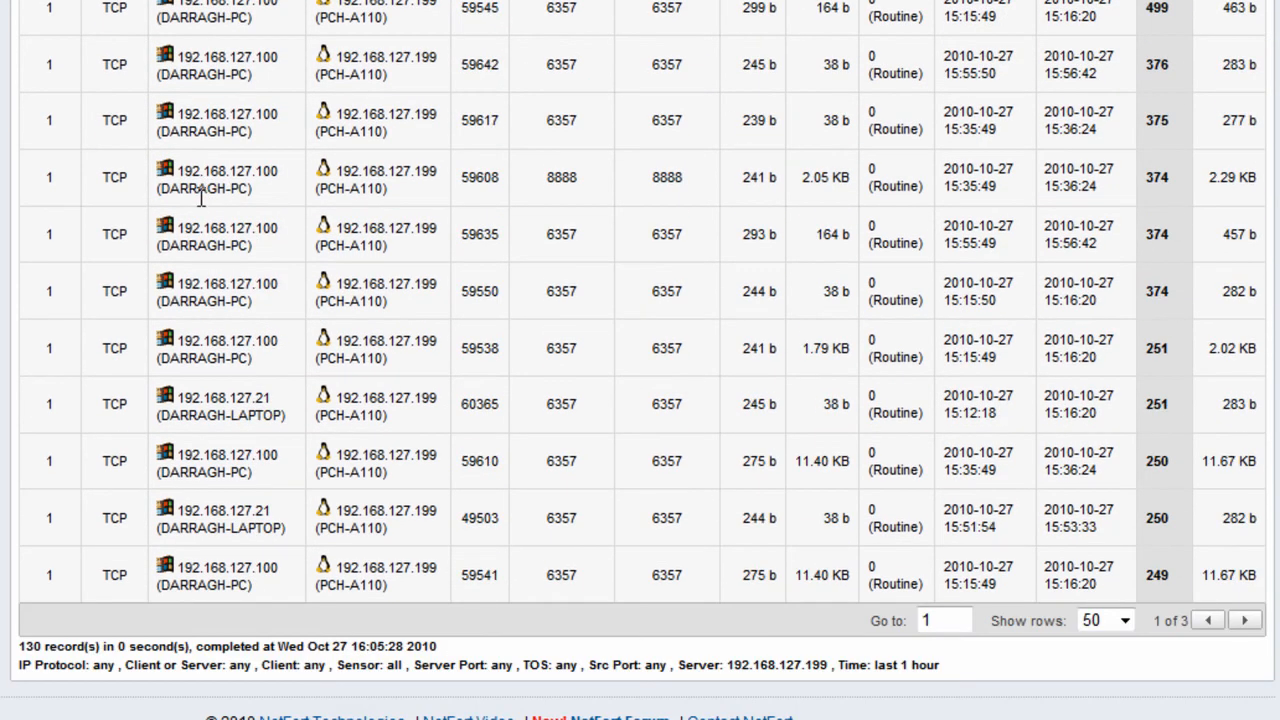
mouse_move(184, 190)
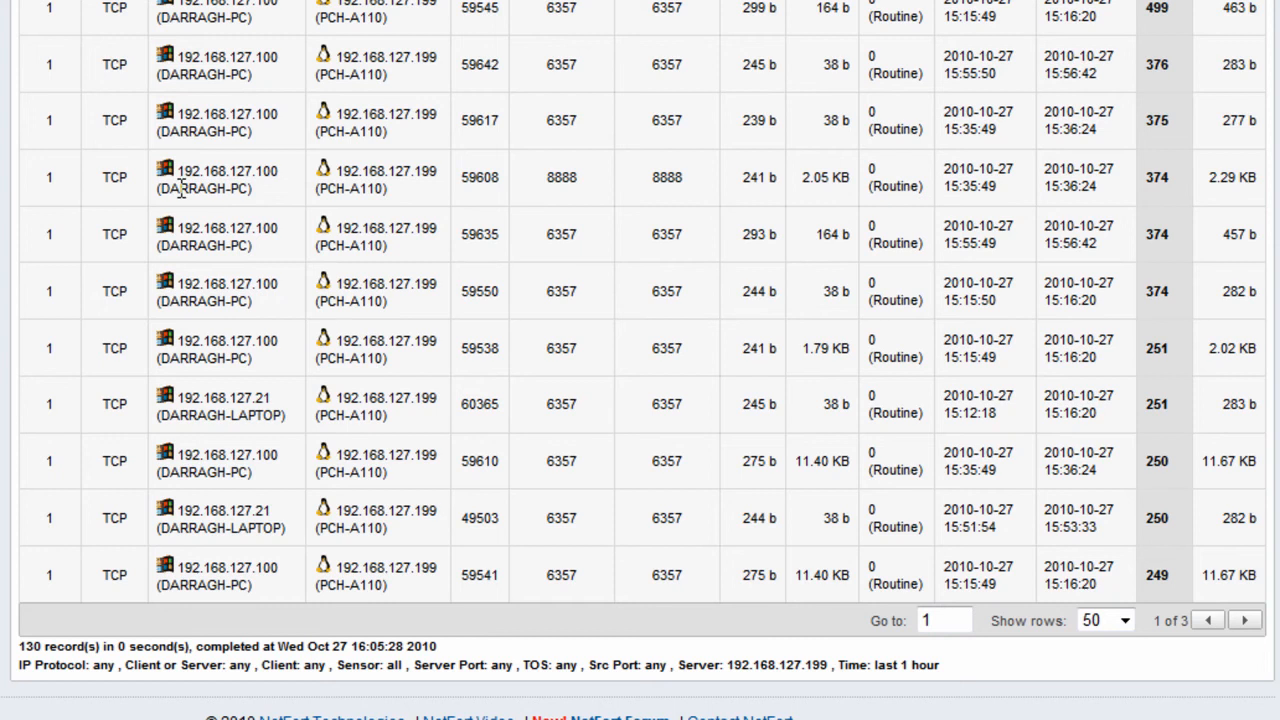
mouse_move(276, 210)
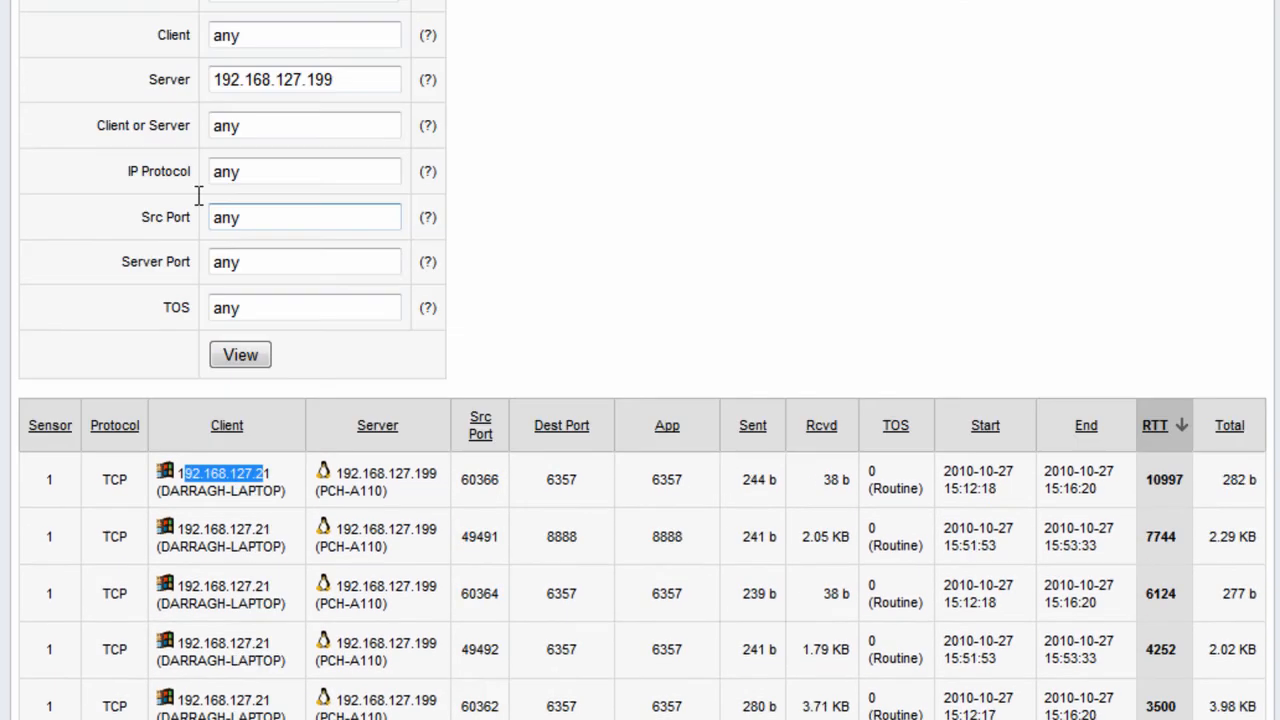
scroll(down, 3)
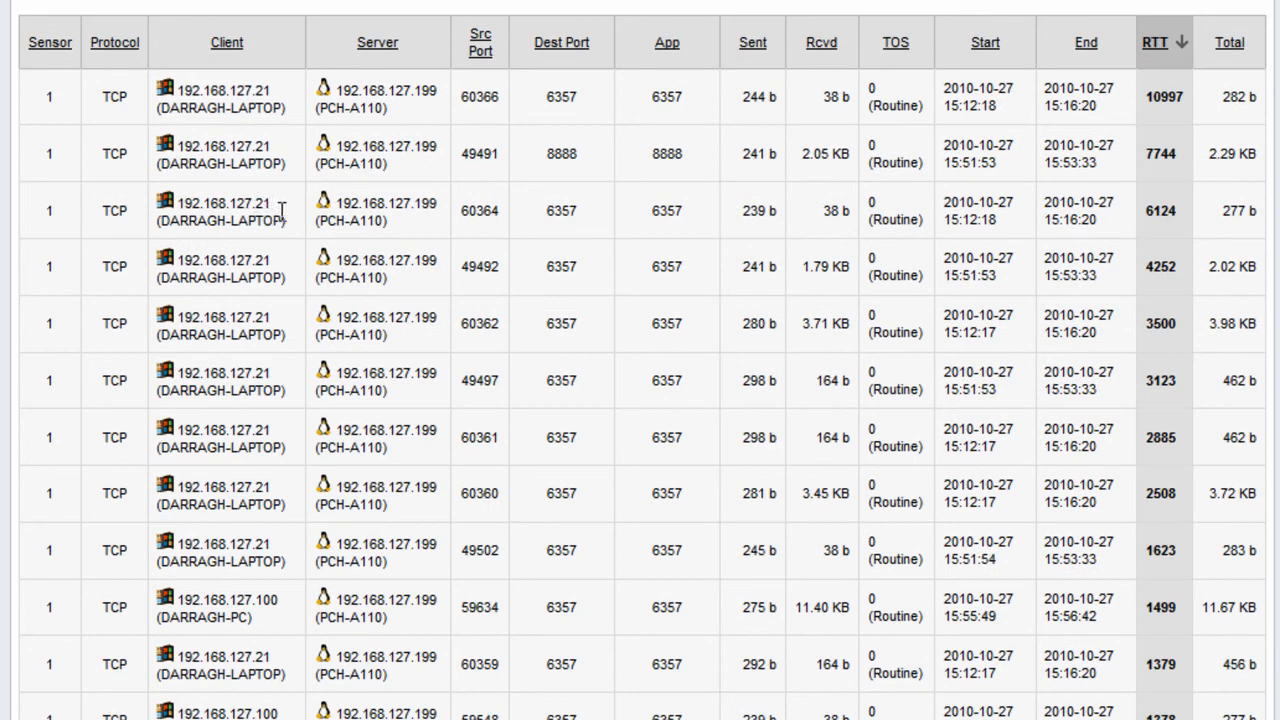
mouse_move(562, 296)
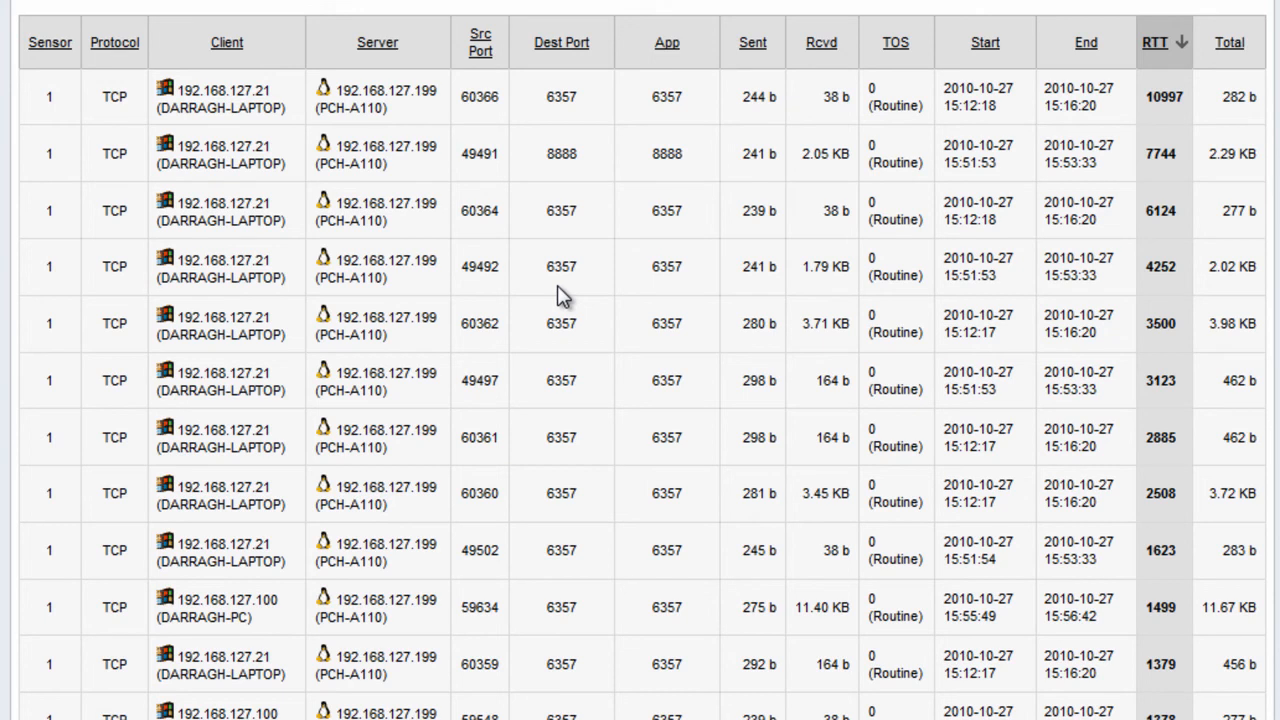
mouse_move(288, 212)
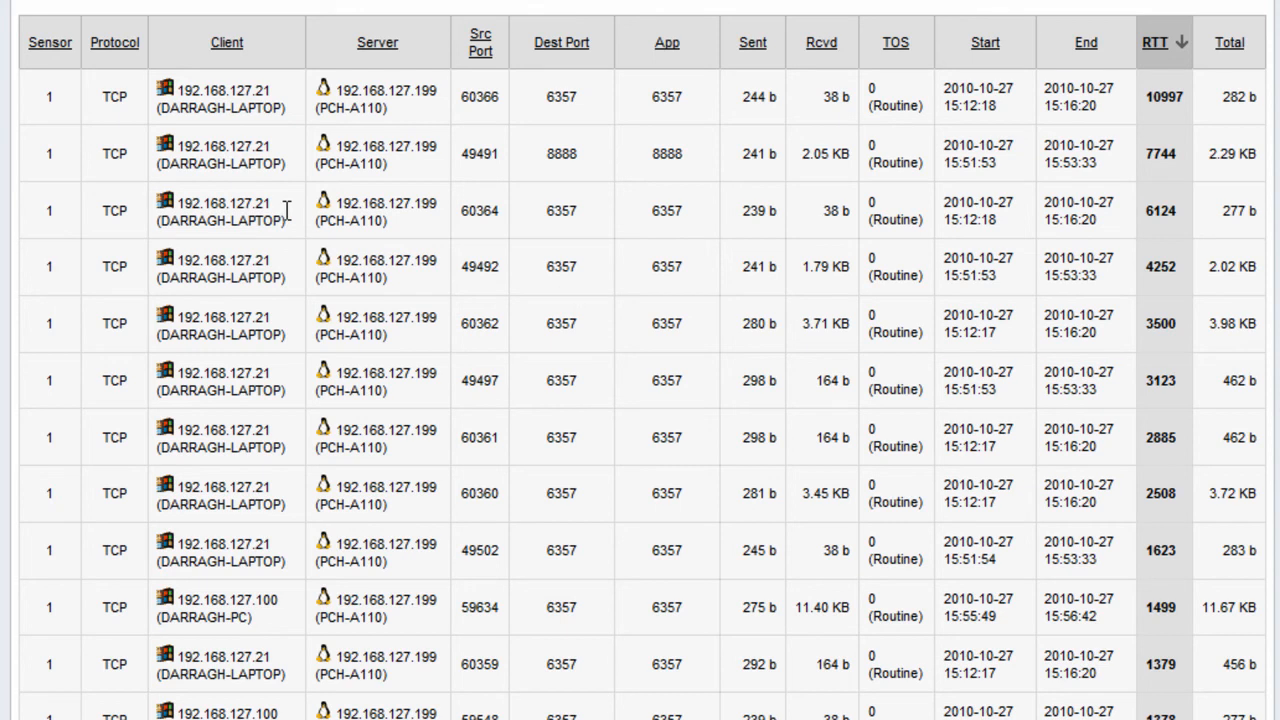
mouse_move(278, 232)
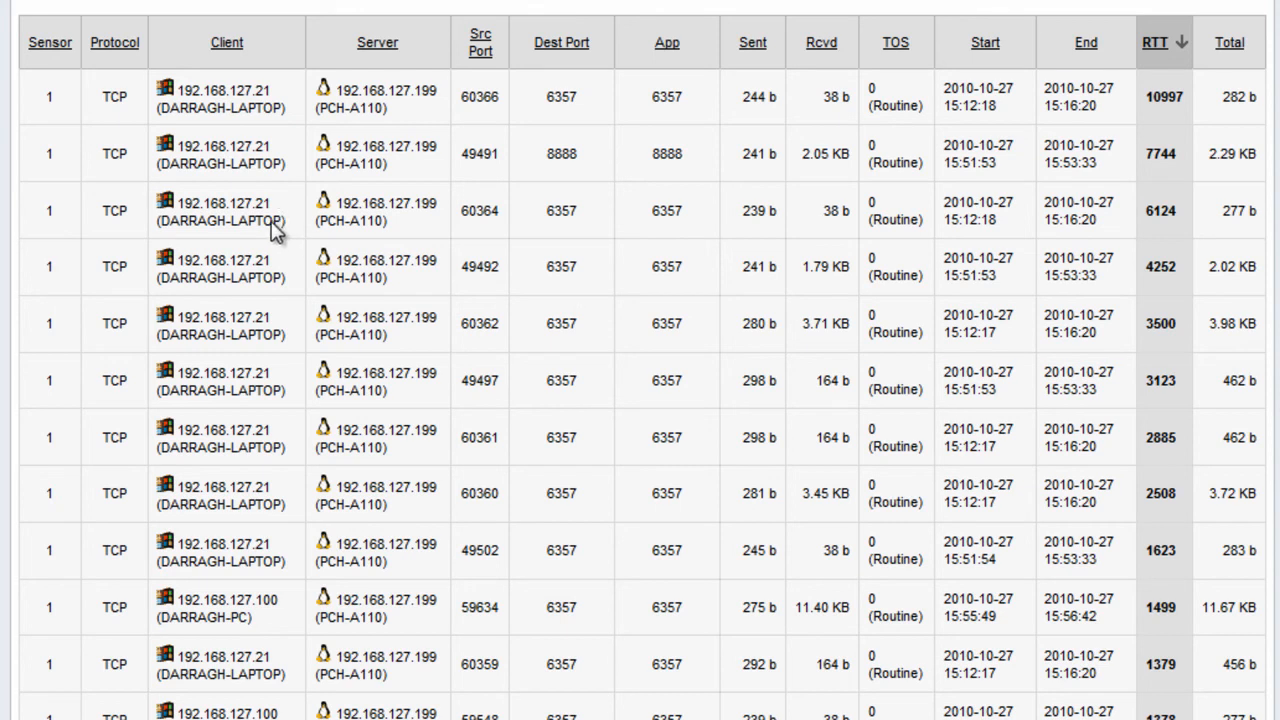
mouse_move(208, 236)
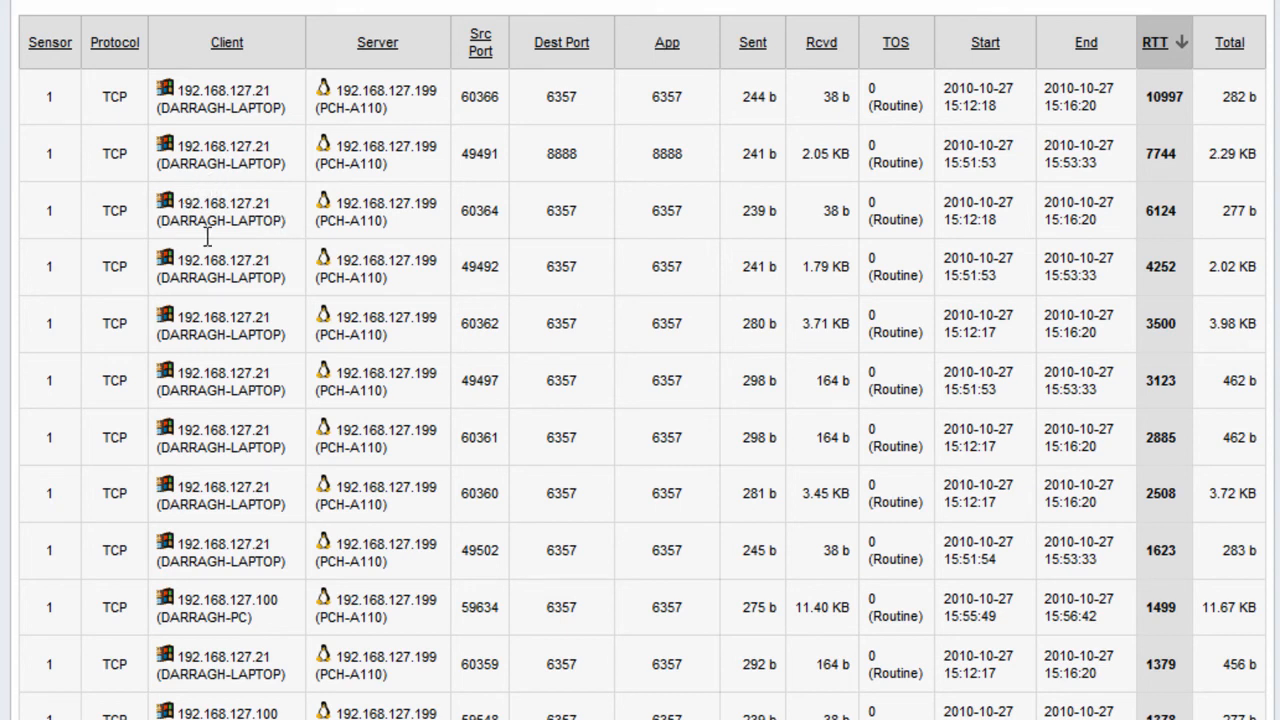
mouse_move(1162, 356)
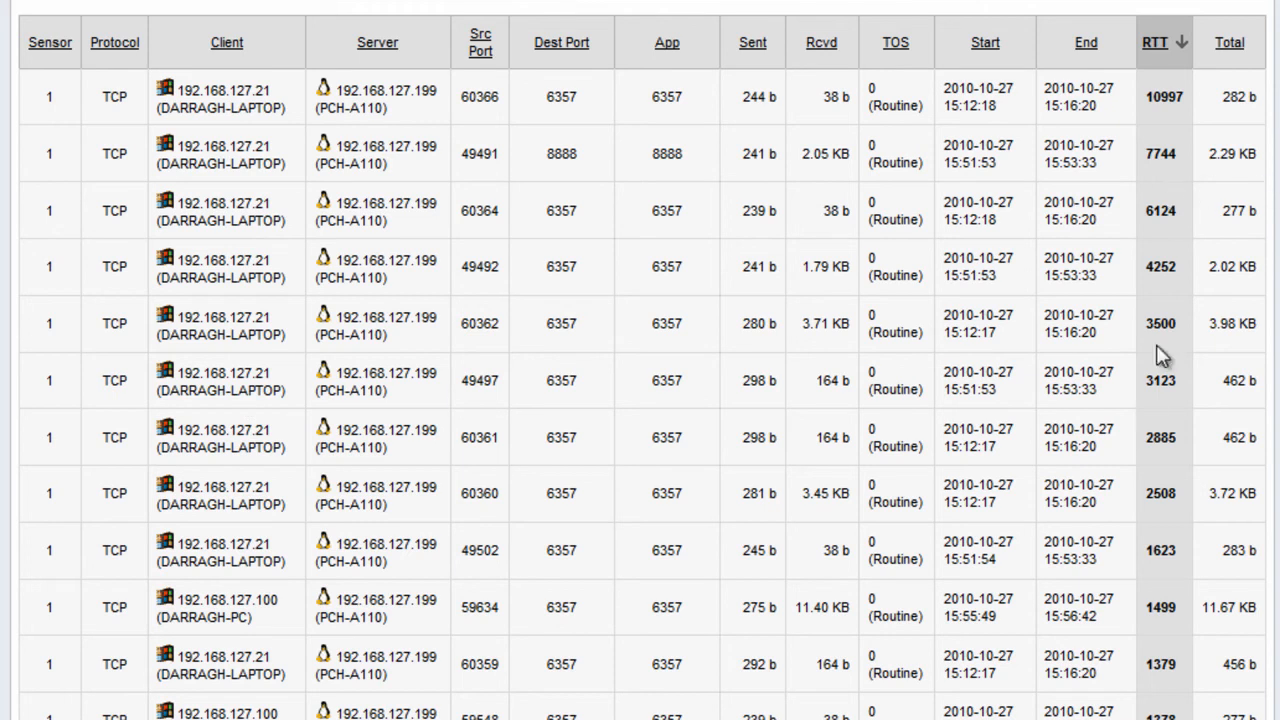
mouse_move(252, 212)
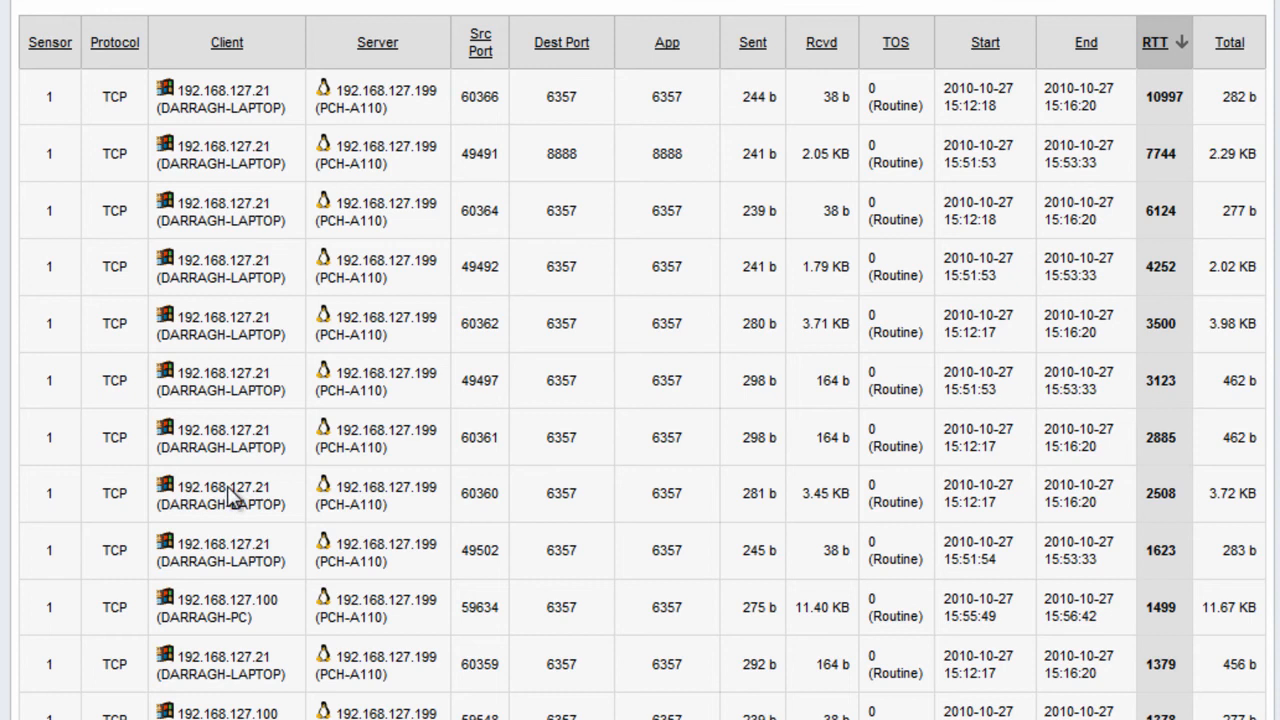
mouse_move(1184, 200)
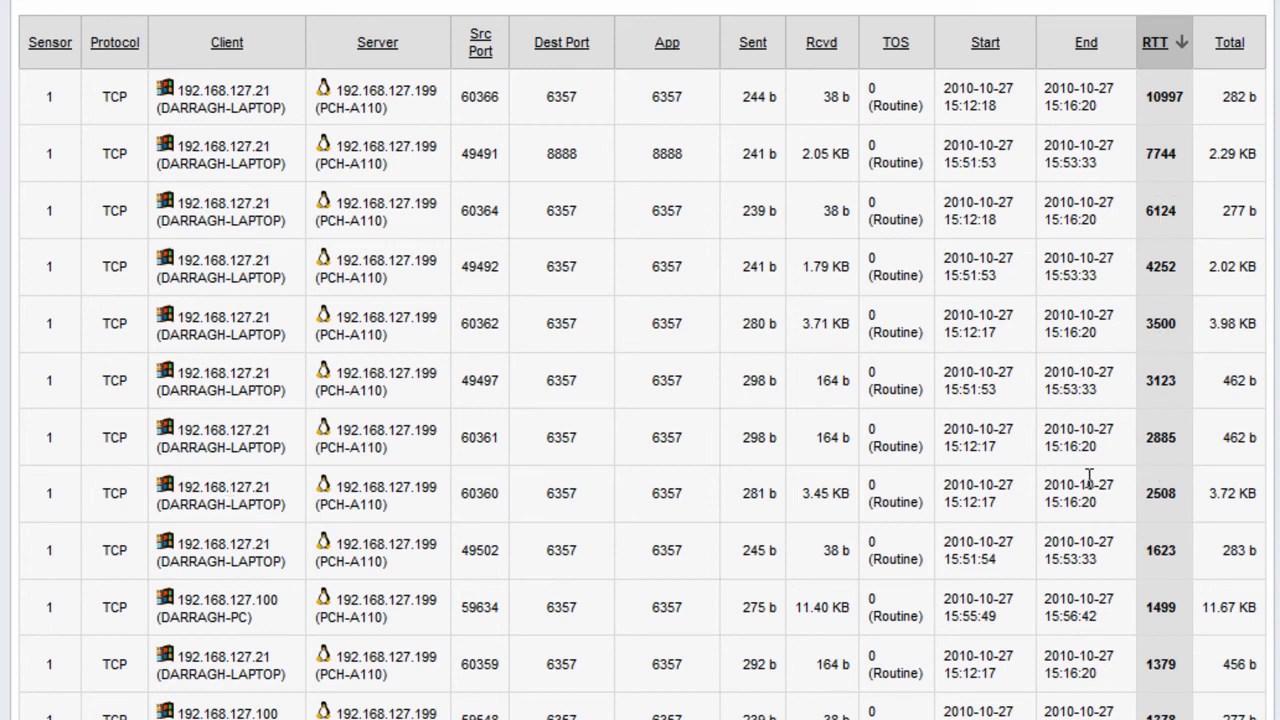
click(236, 80)
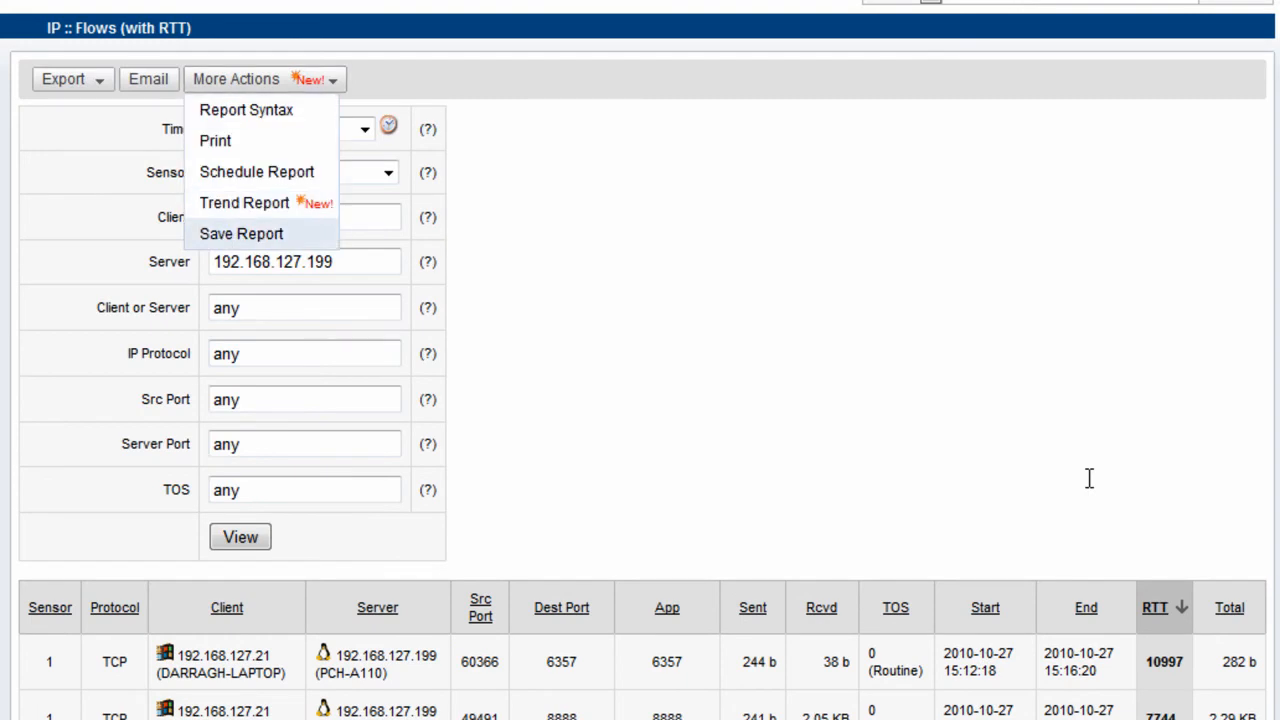
- Fill the Save-report form: name 'NAS :: RTT Response Times', description 'RTT responses to NAS server'
click(240, 232)
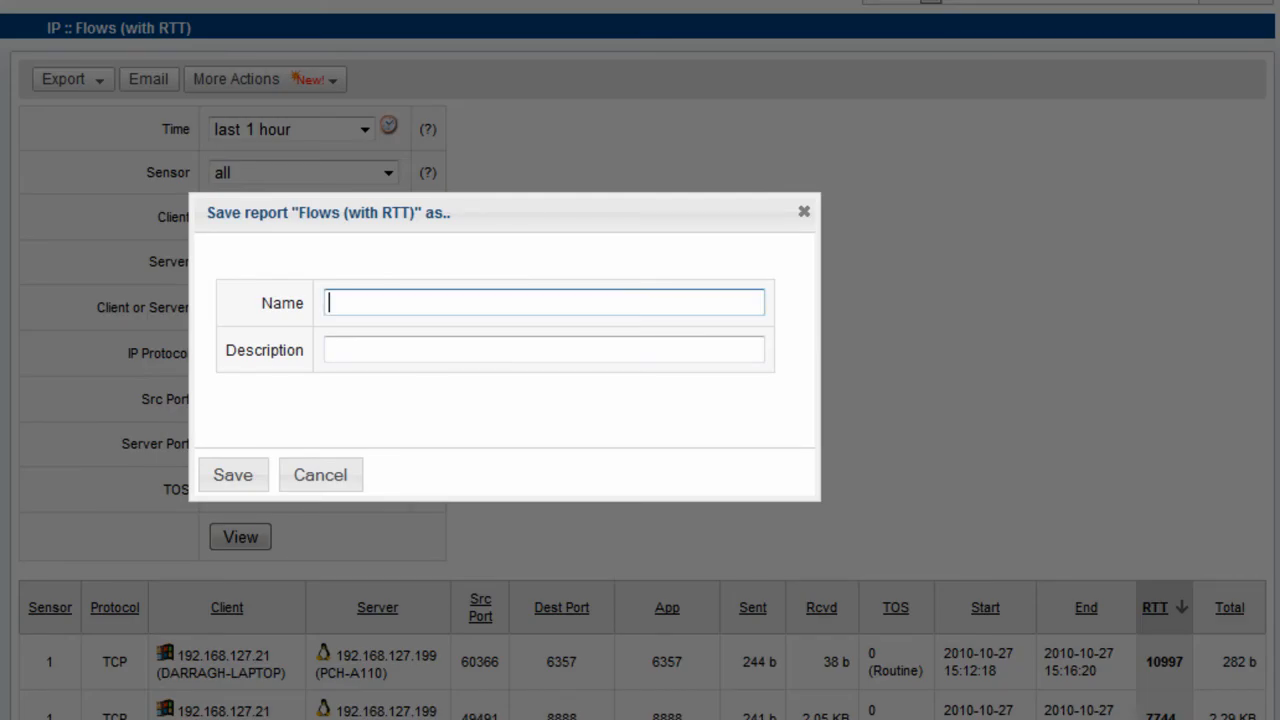
text(NA)
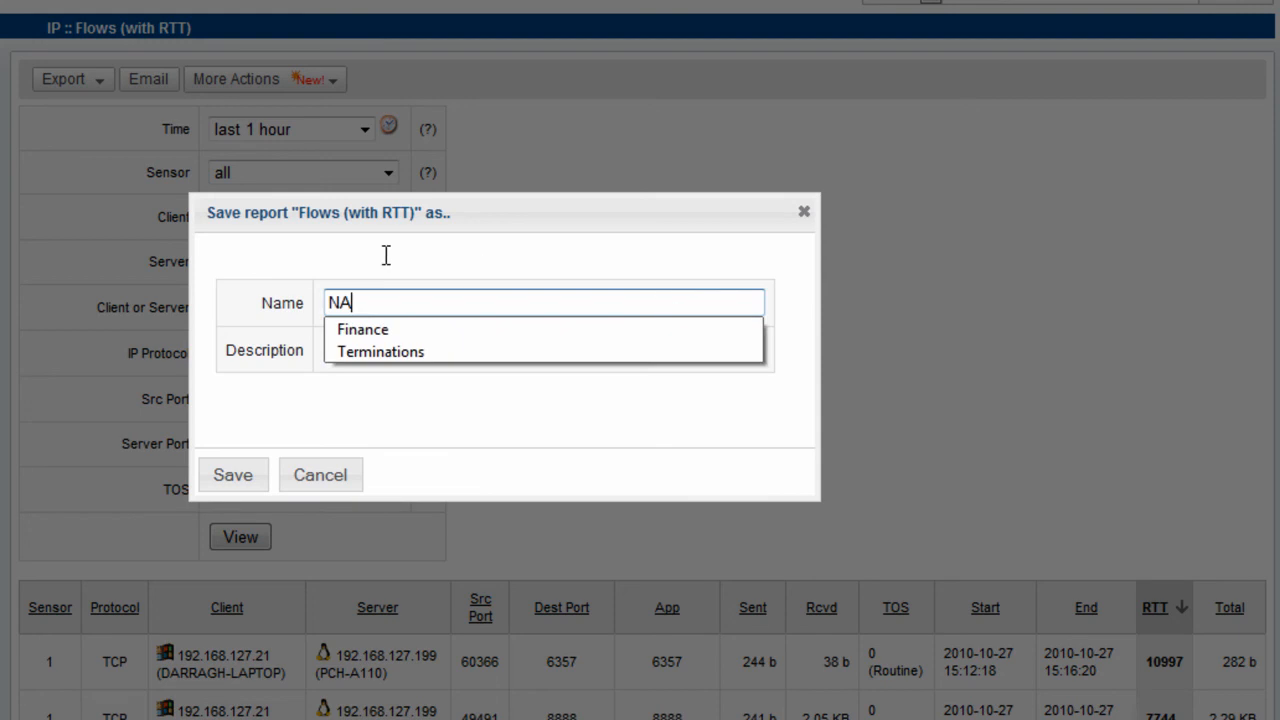
text(S::)
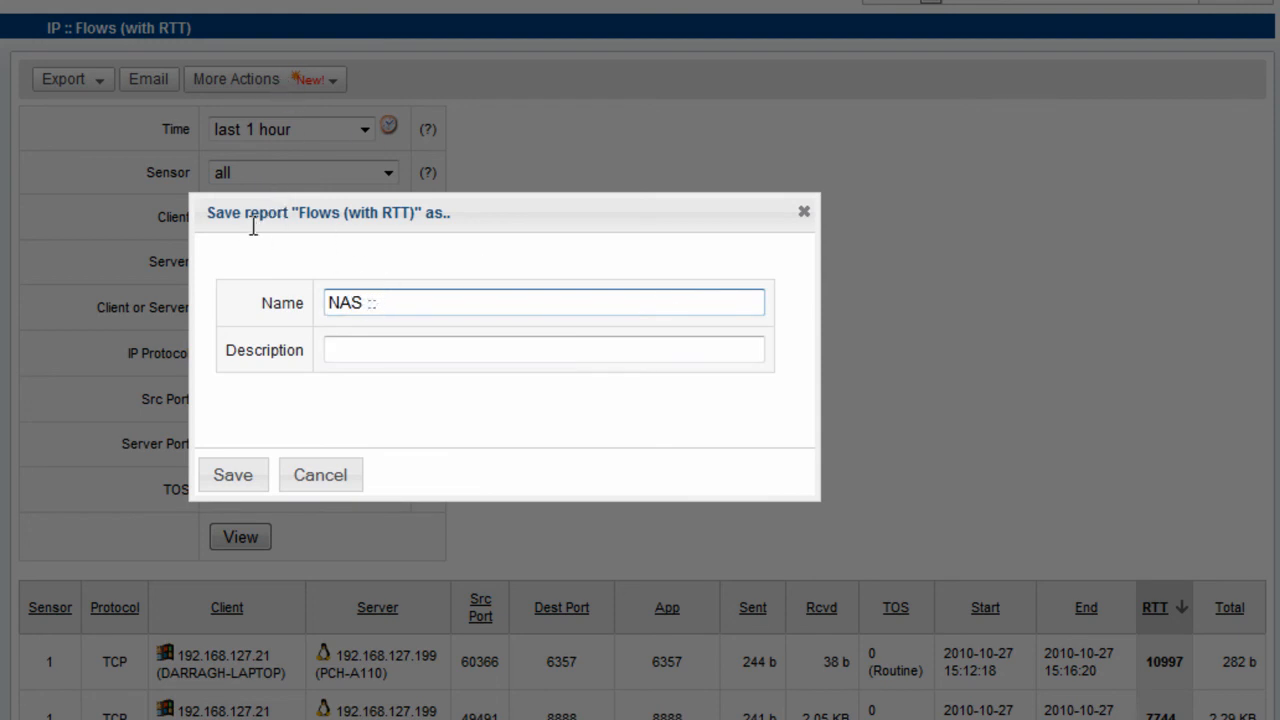
text(RTT Respo)
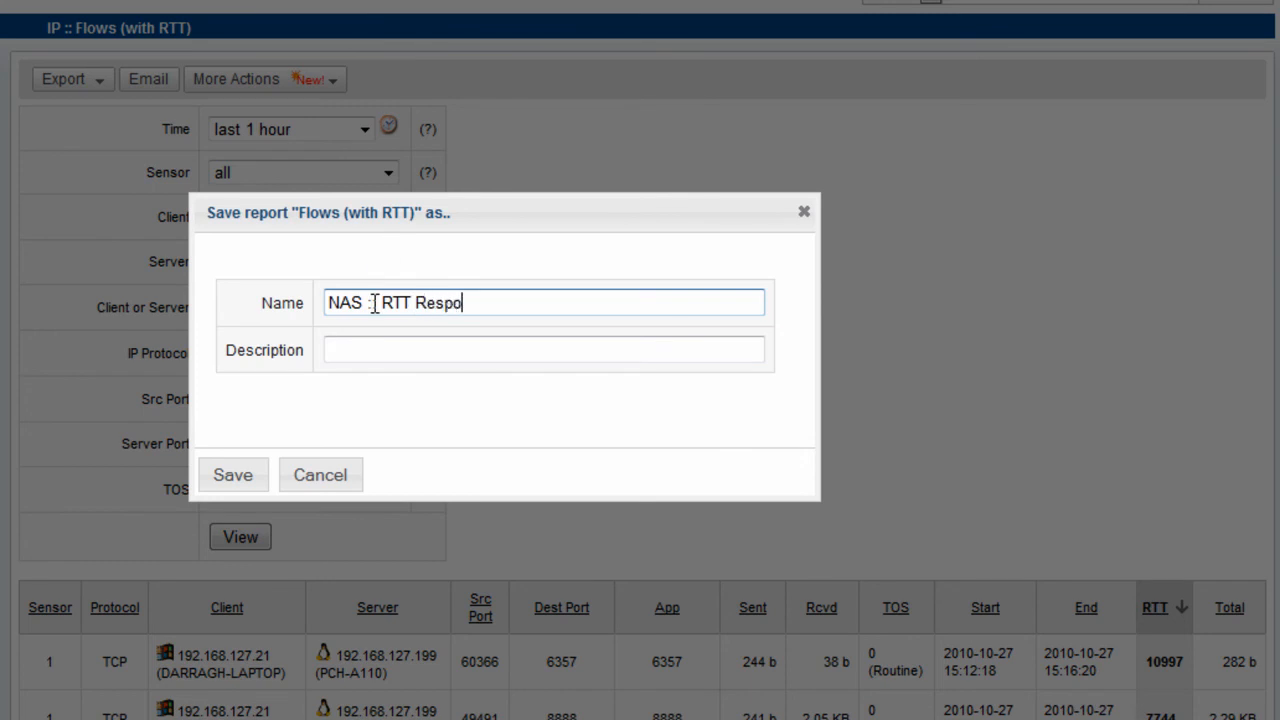
text(nse To)
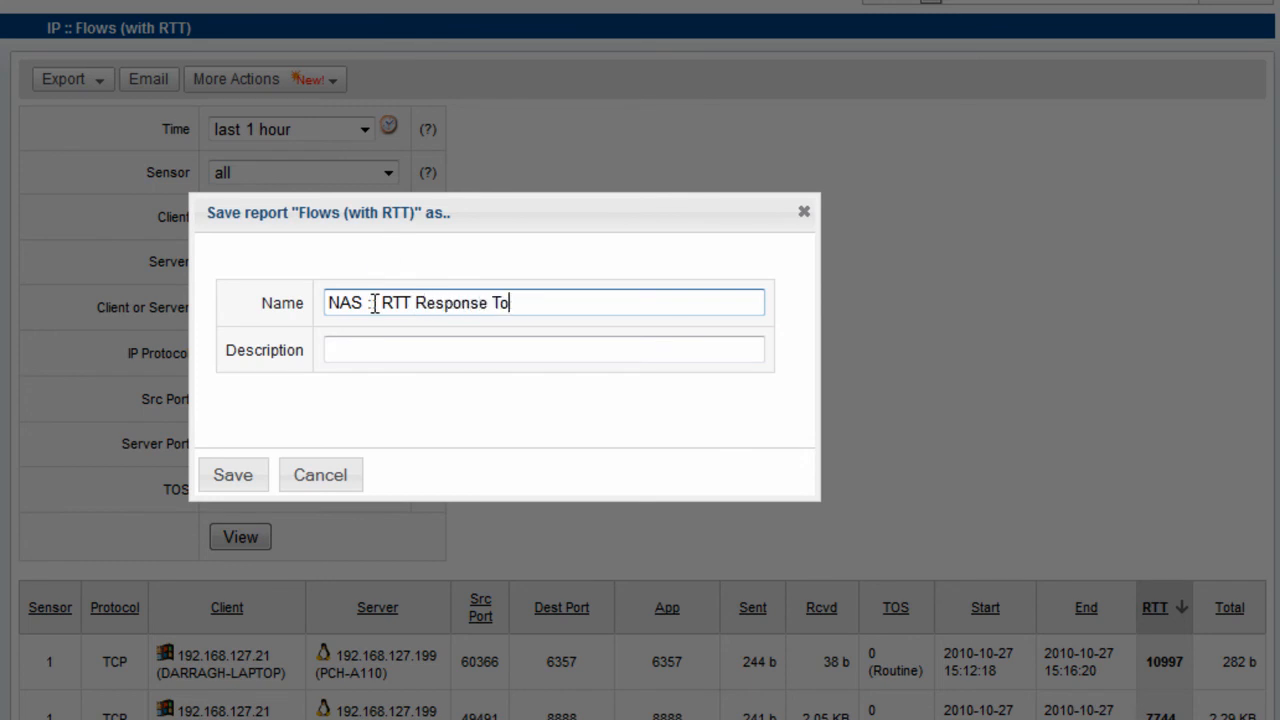
text(imes)
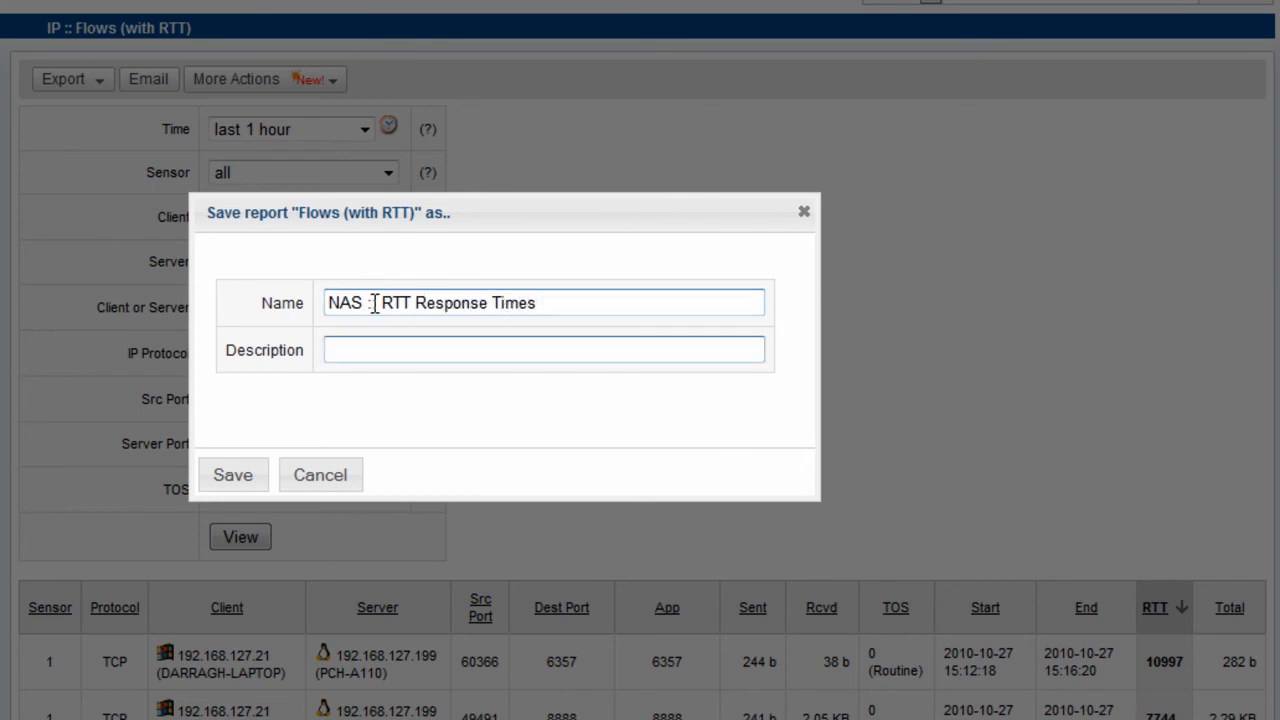
text(RTT responses t)
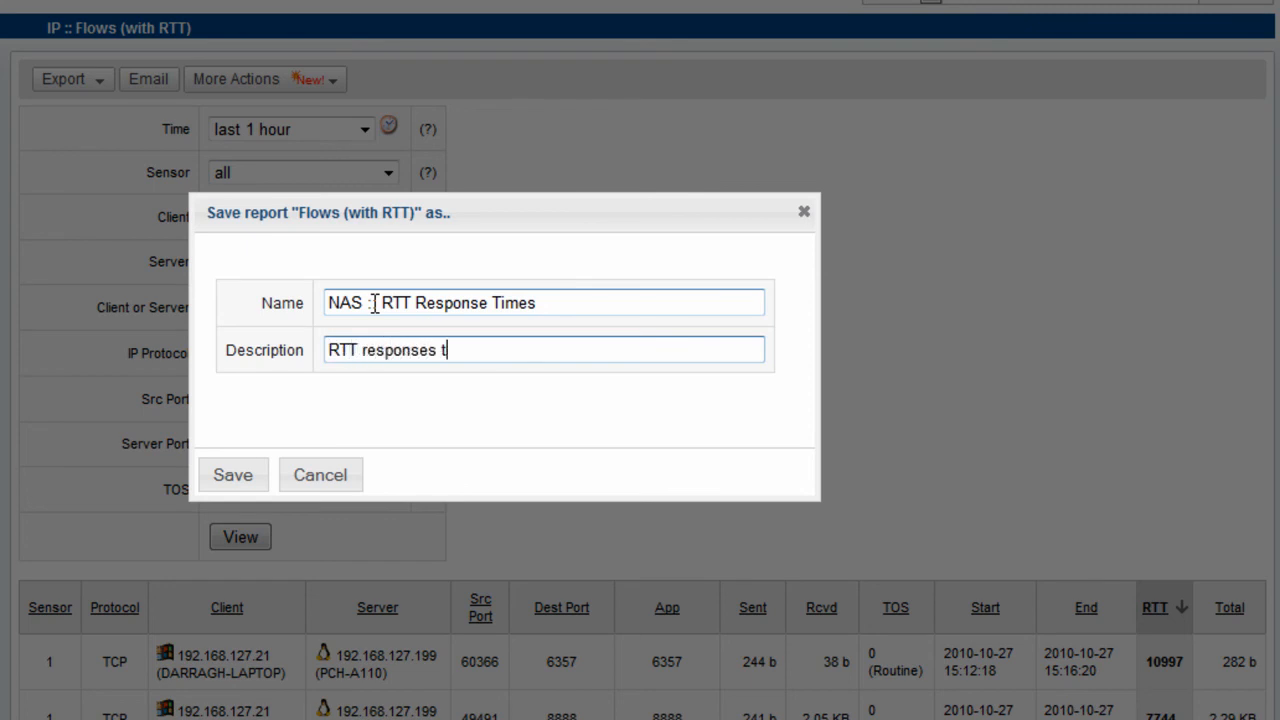
text(o NAS sev)
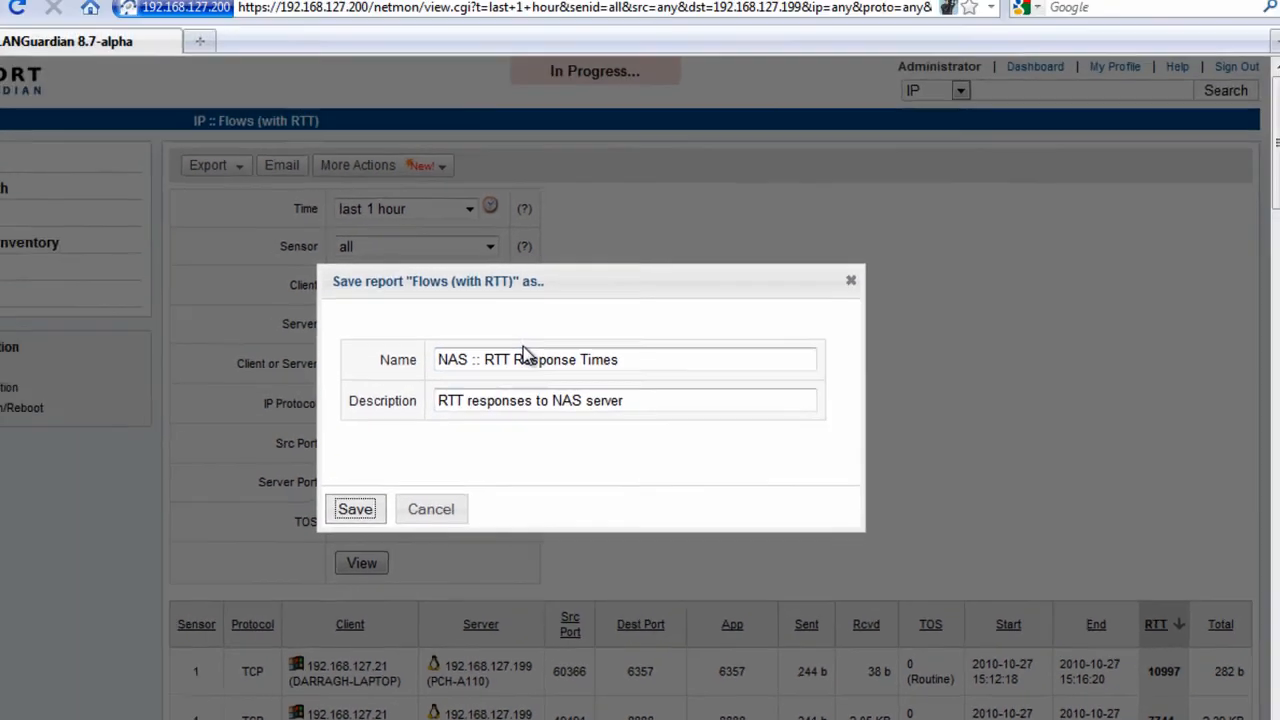
- Save the report and search reports for 'nas' to confirm NAS :: RTT Response Times appears
click(356, 510)
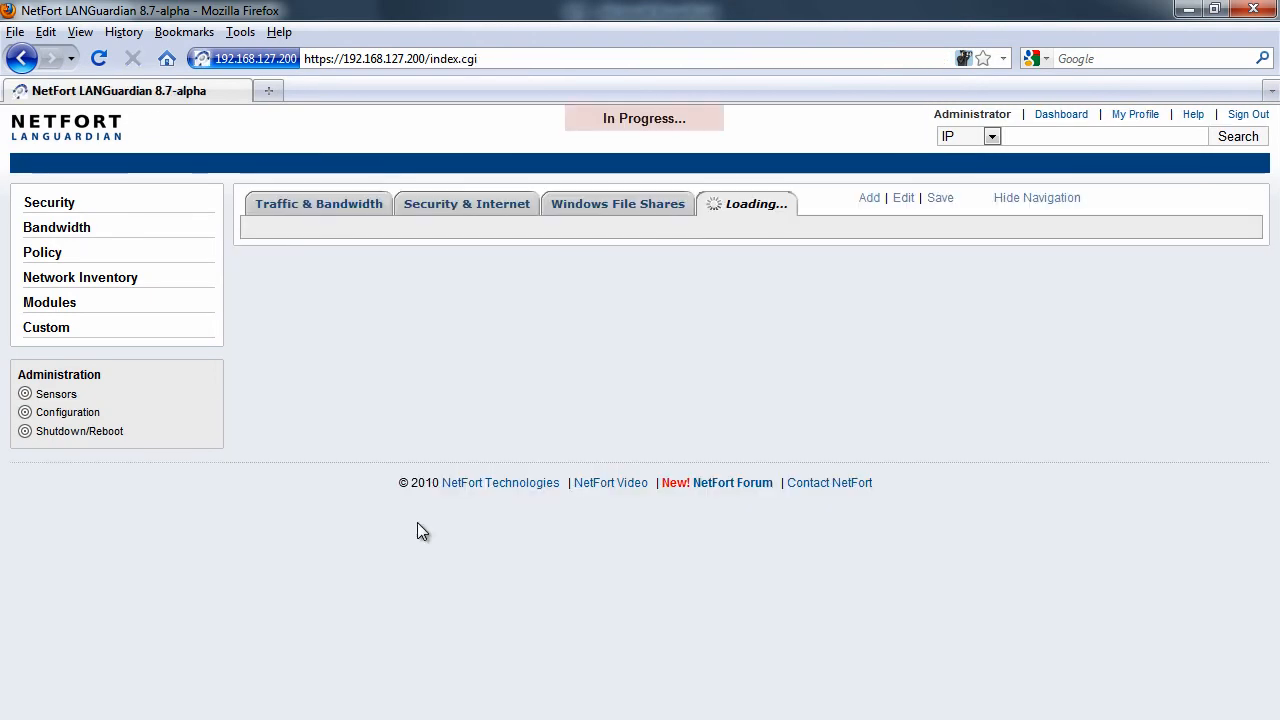
click(992, 136)
text(nas)
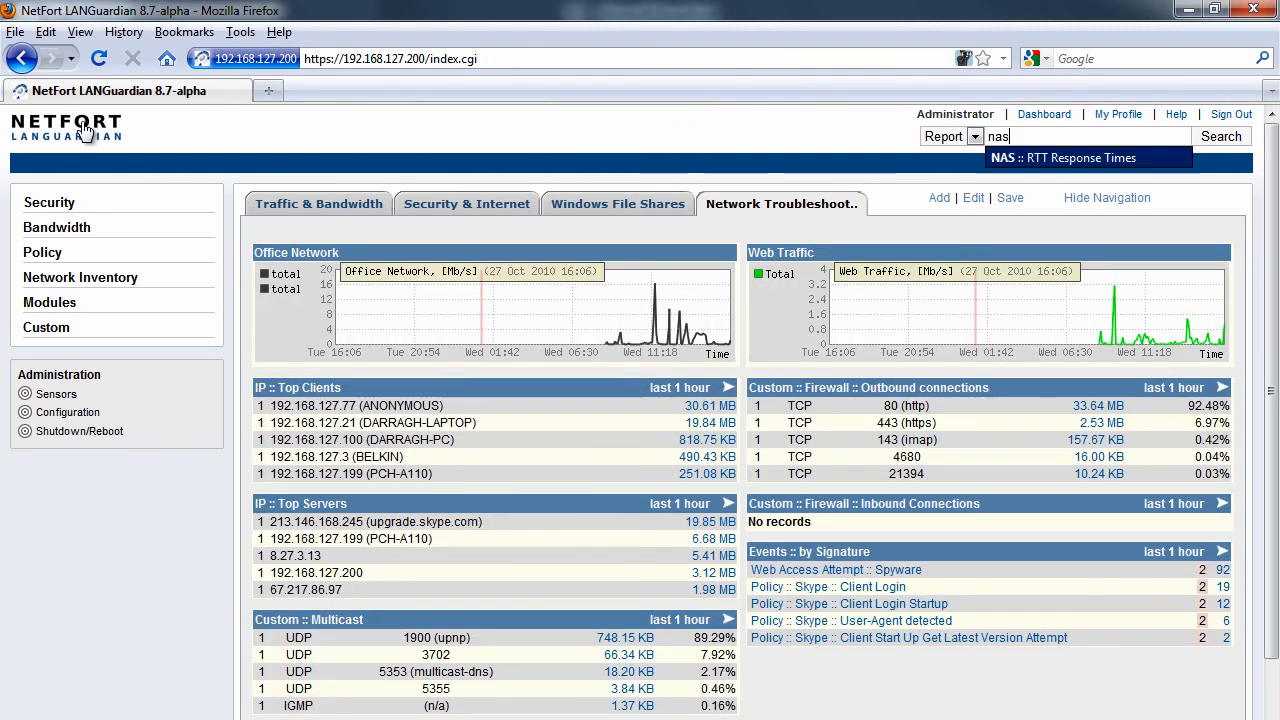
mouse_move(110, 144)
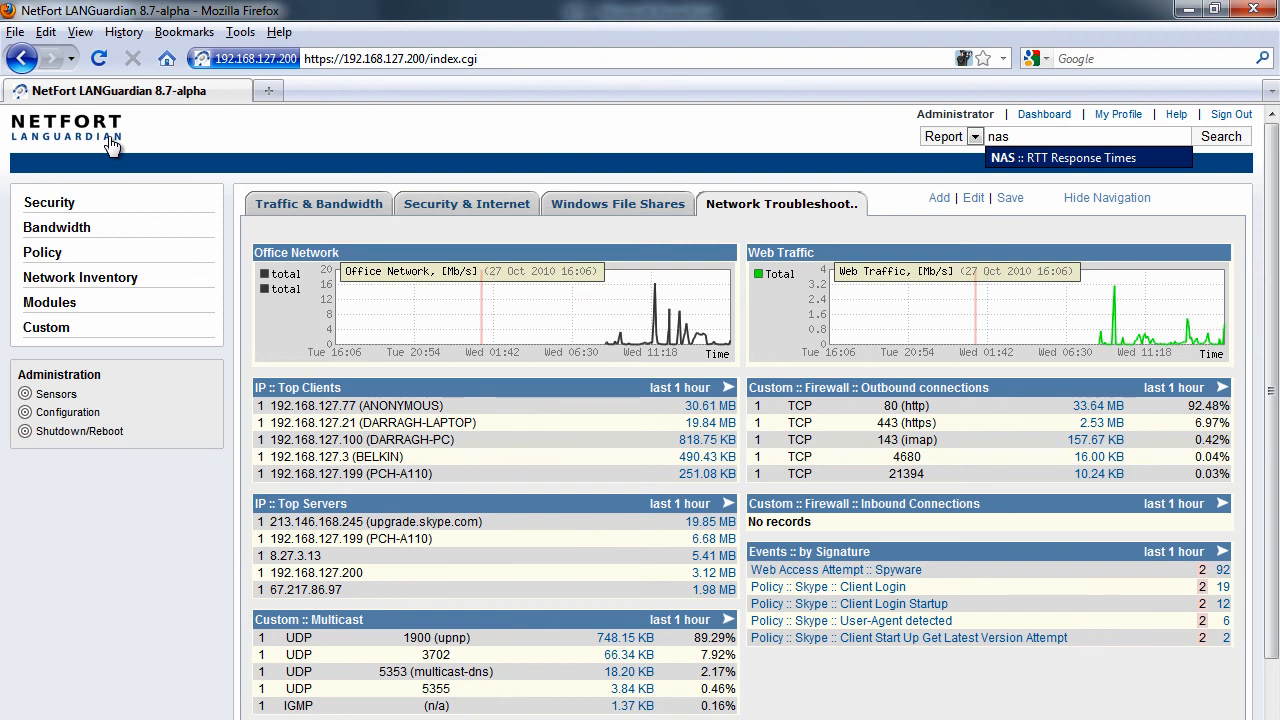
mouse_move(804, 204)
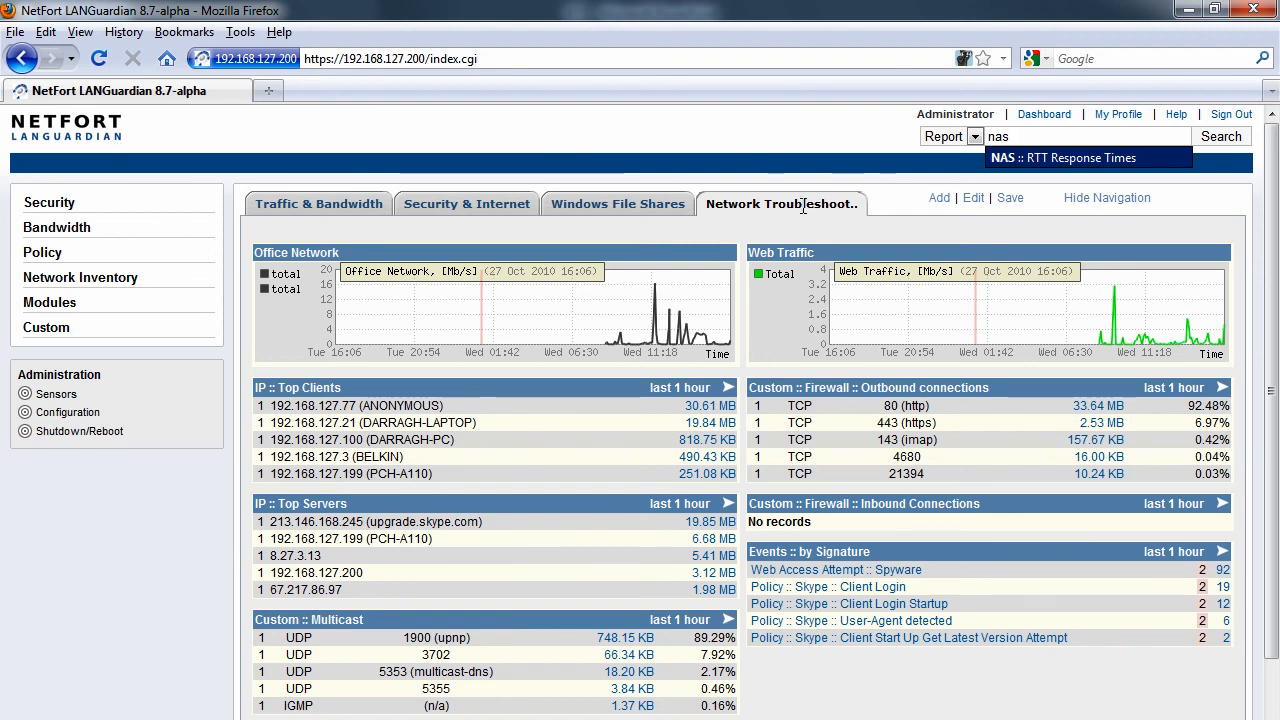
mouse_move(804, 206)
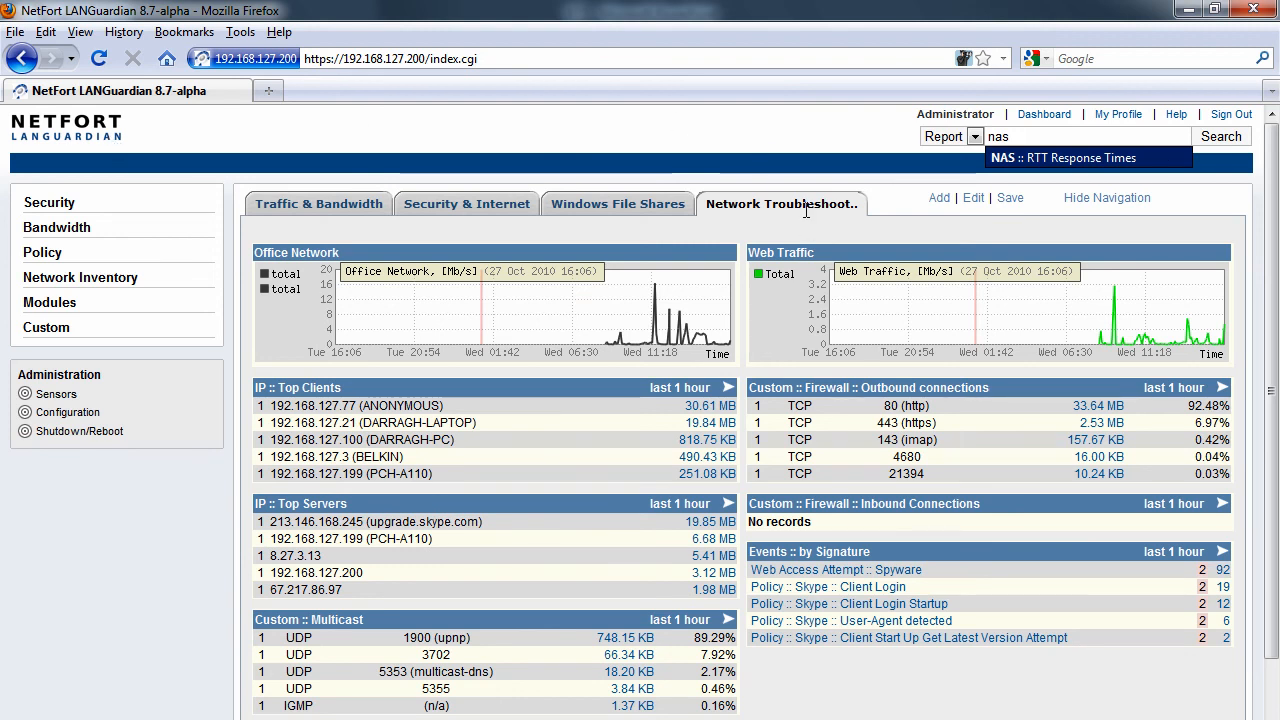
mouse_move(944, 206)
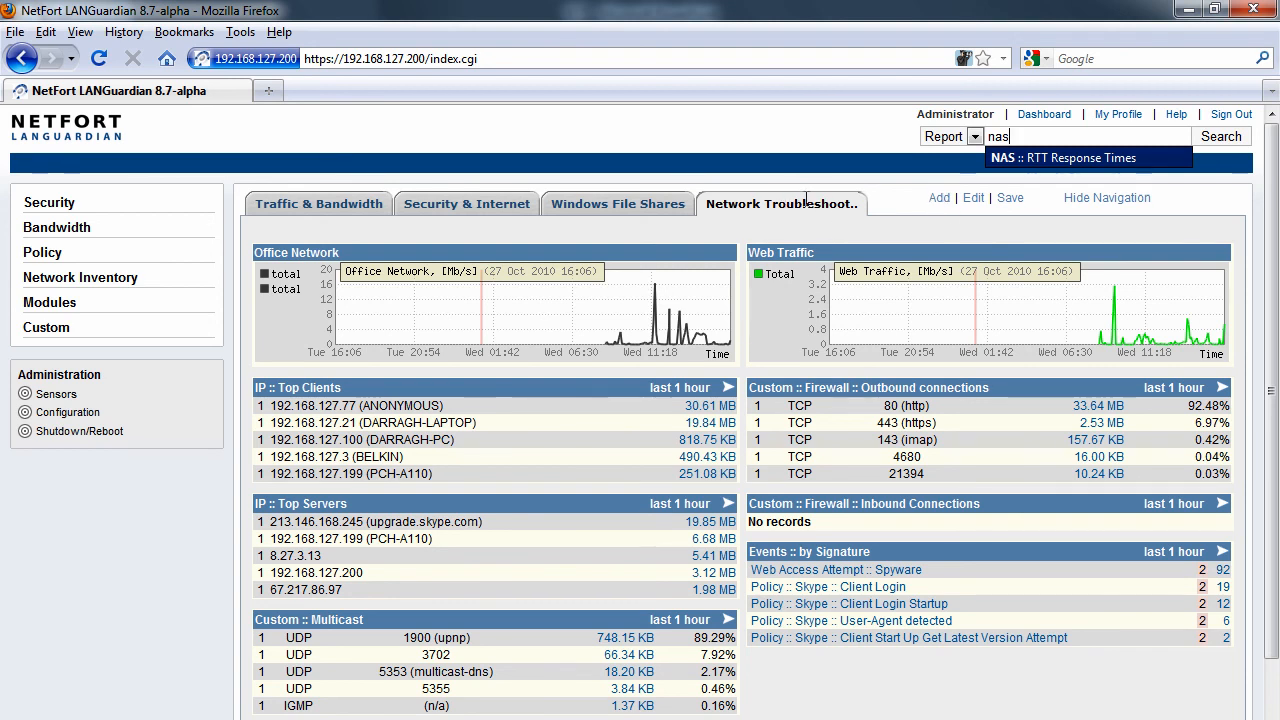
mouse_move(984, 206)
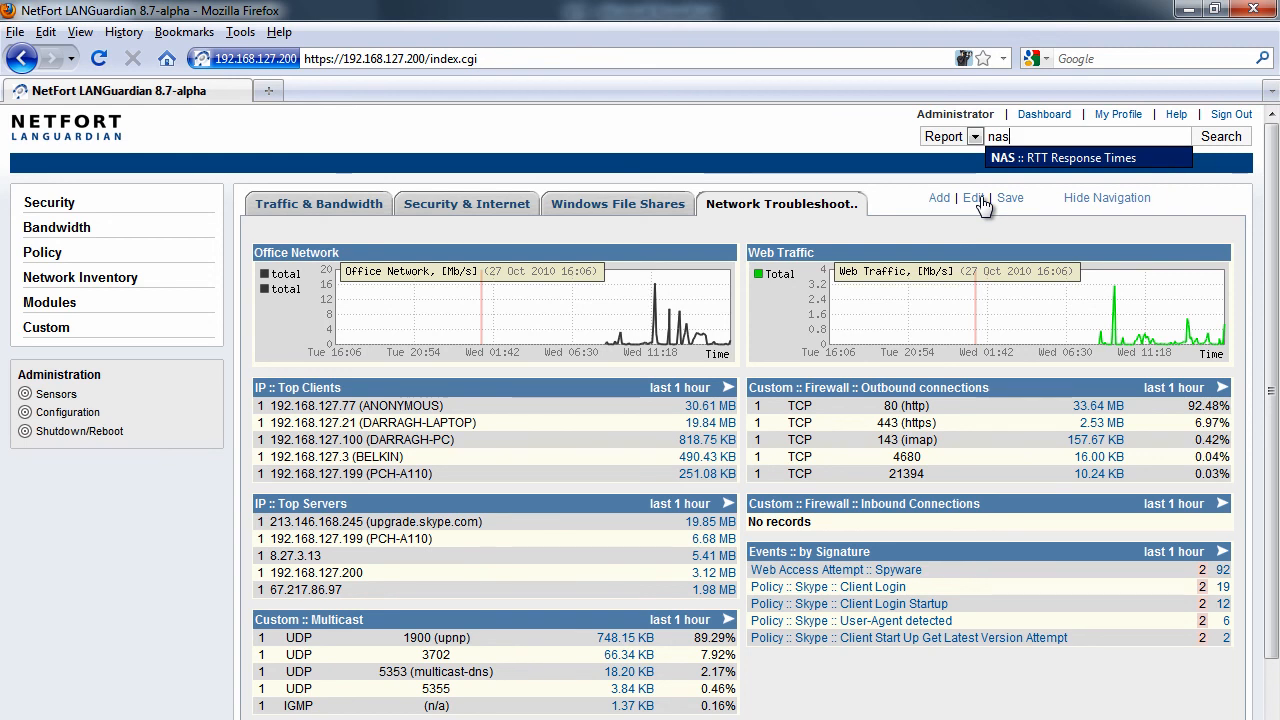
- Edit the Network Troubleshooting dashboard, add an empty column and list saved reports to add
click(1080, 158)
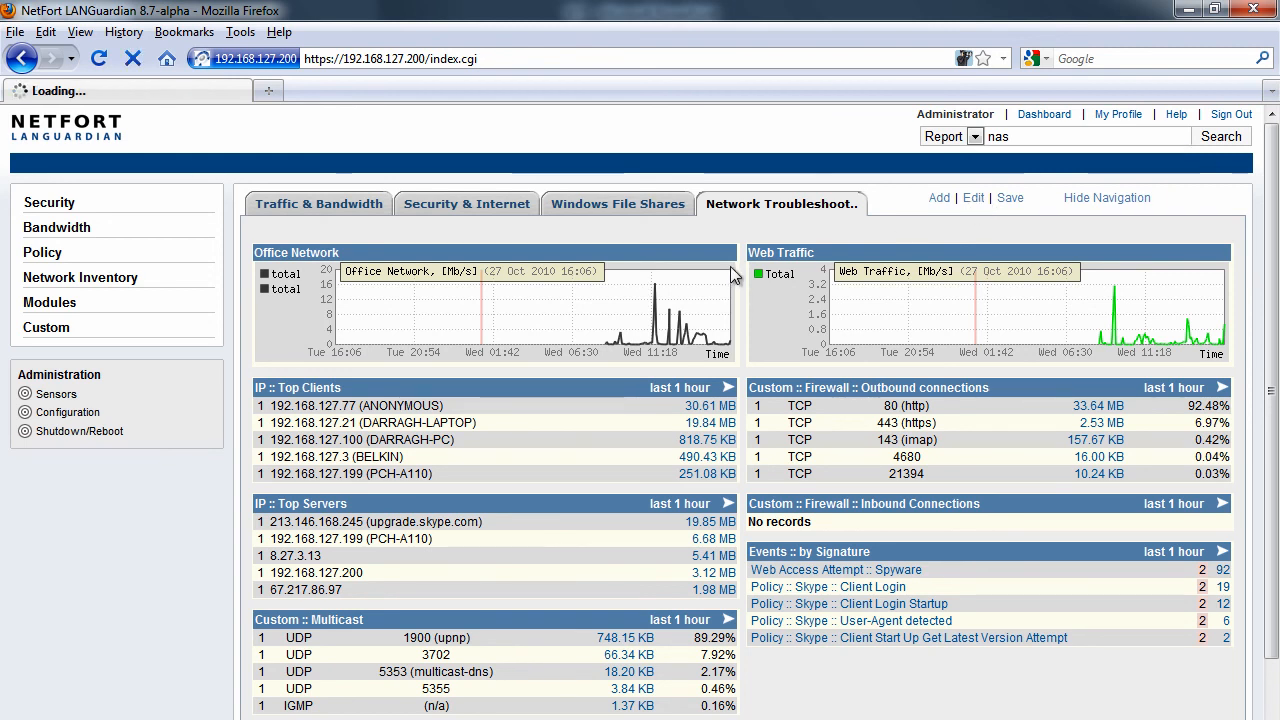
click(972, 198)
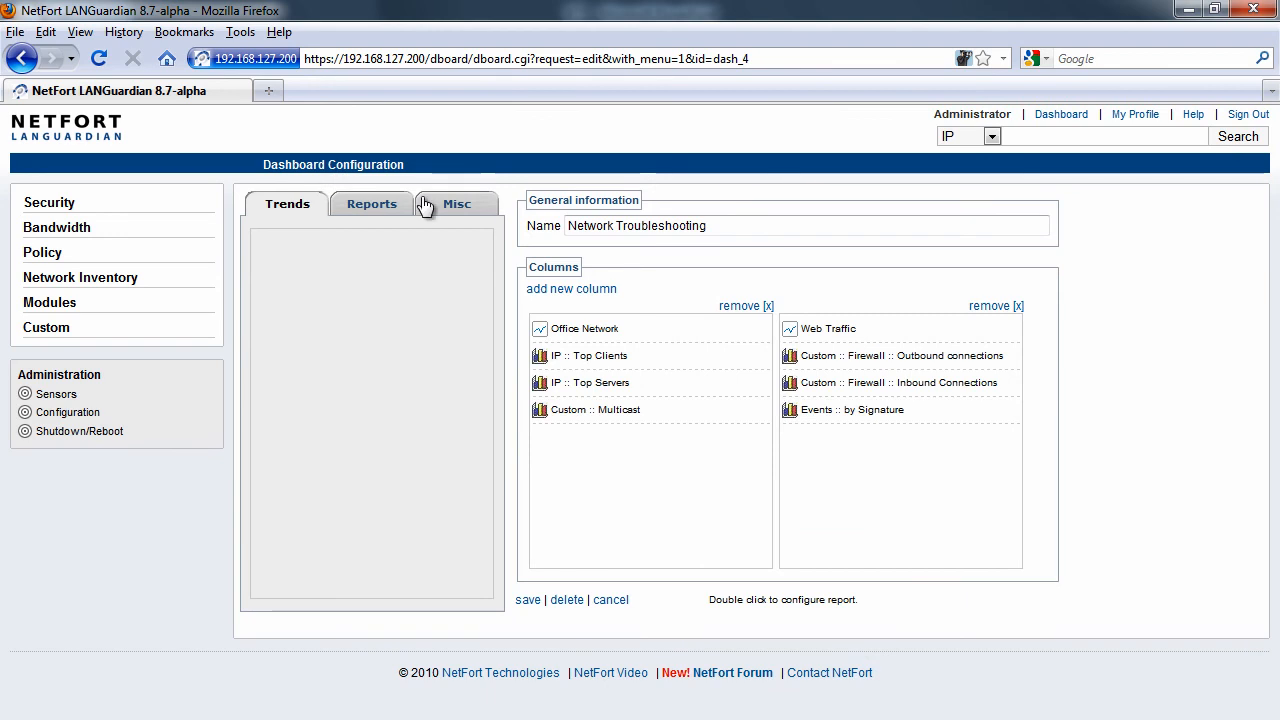
click(572, 288)
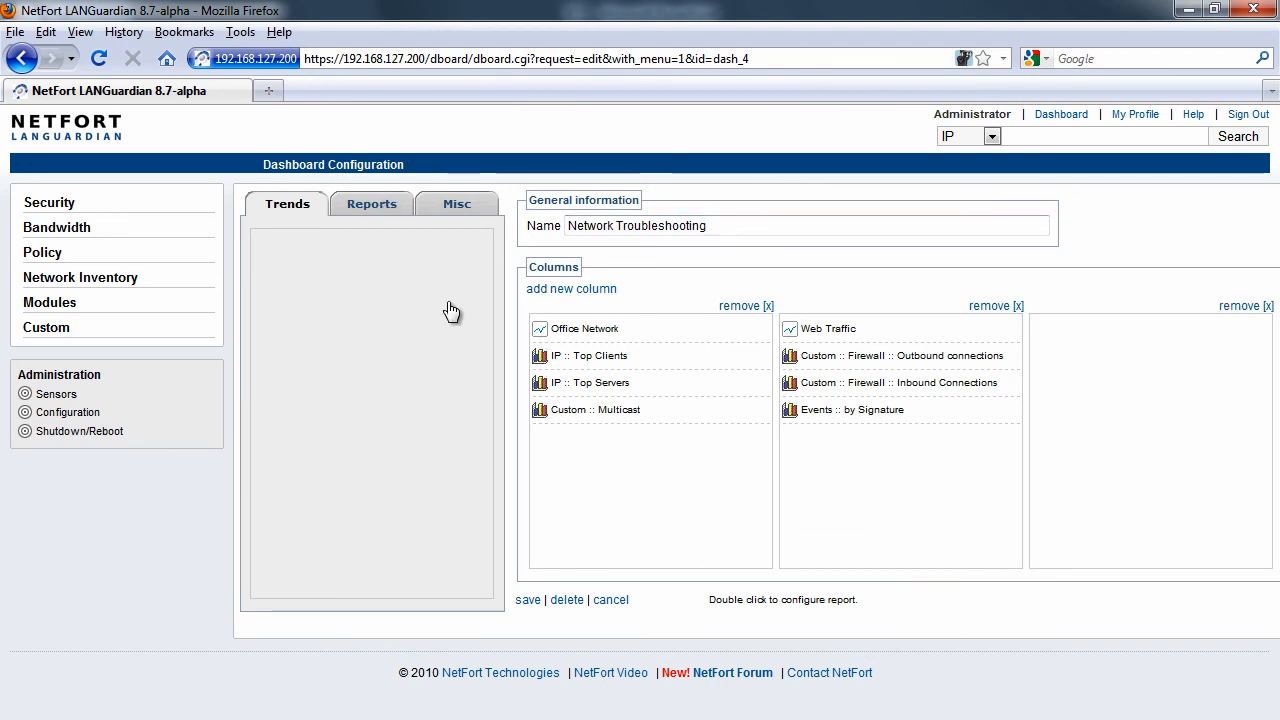
click(372, 204)
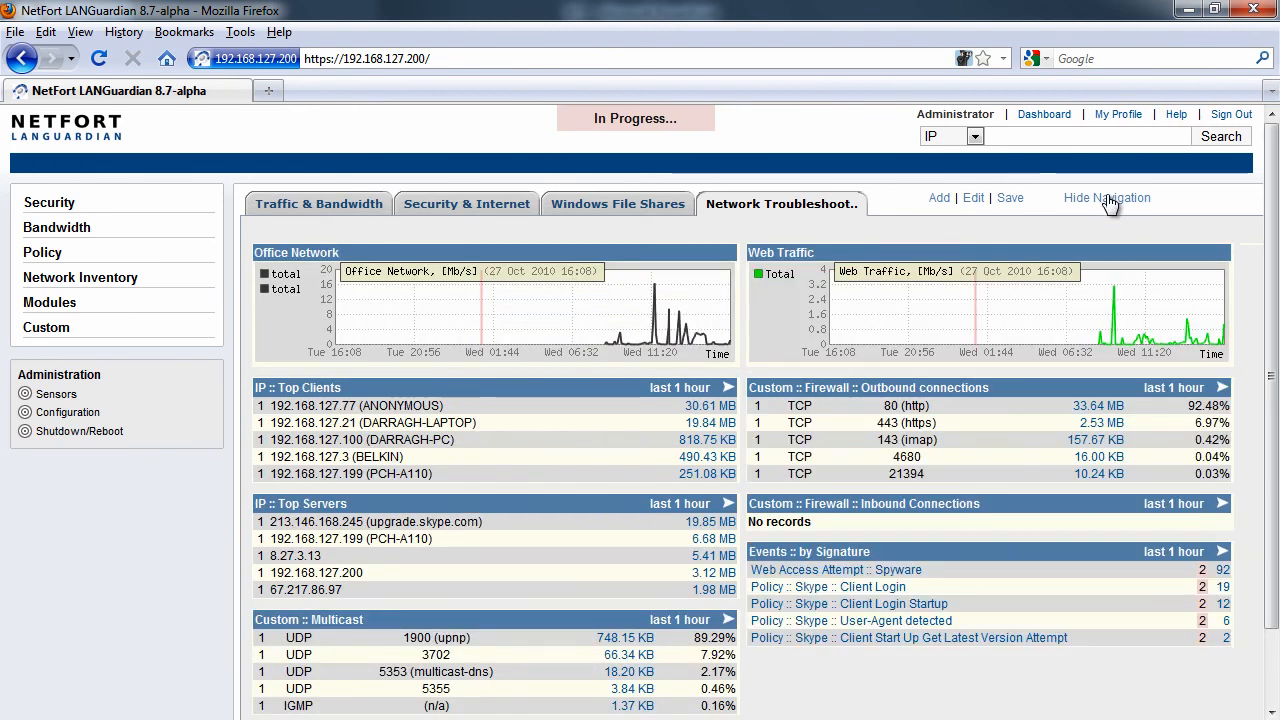
- Hide the side navigation so the Custom :: NAS :: RTT Response column fits on the dashboard
click(1106, 198)
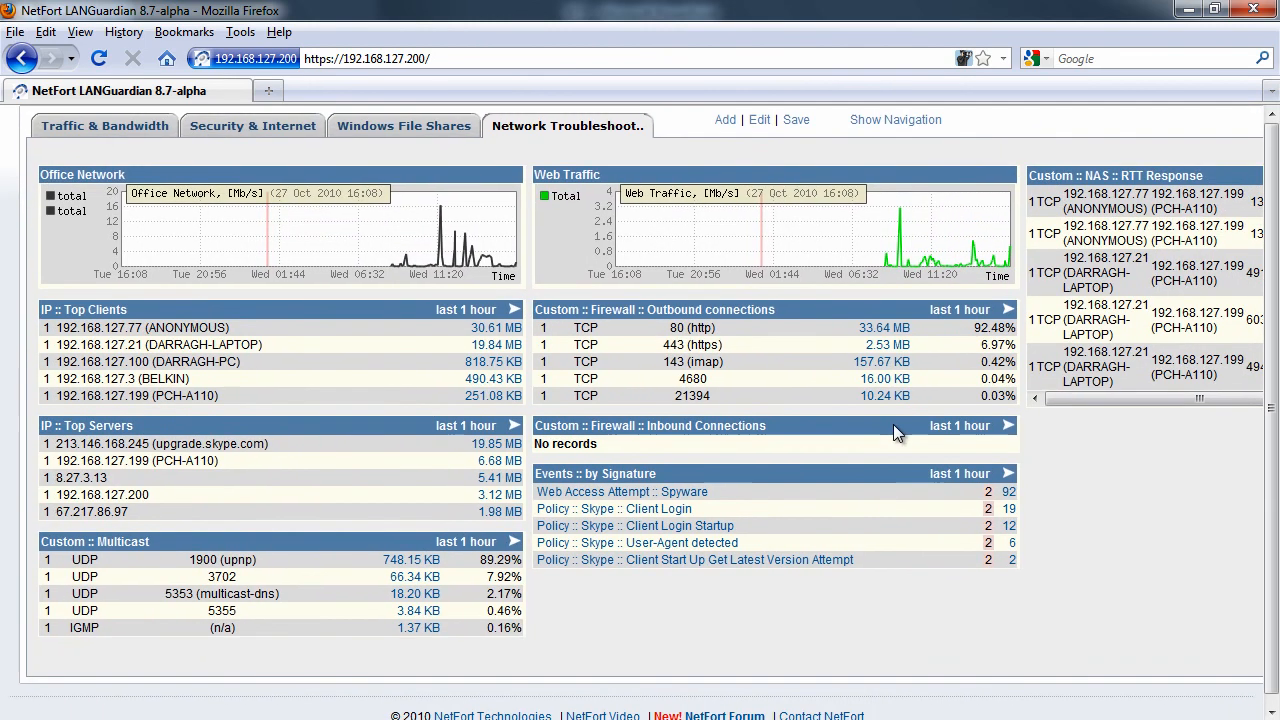
mouse_move(808, 708)
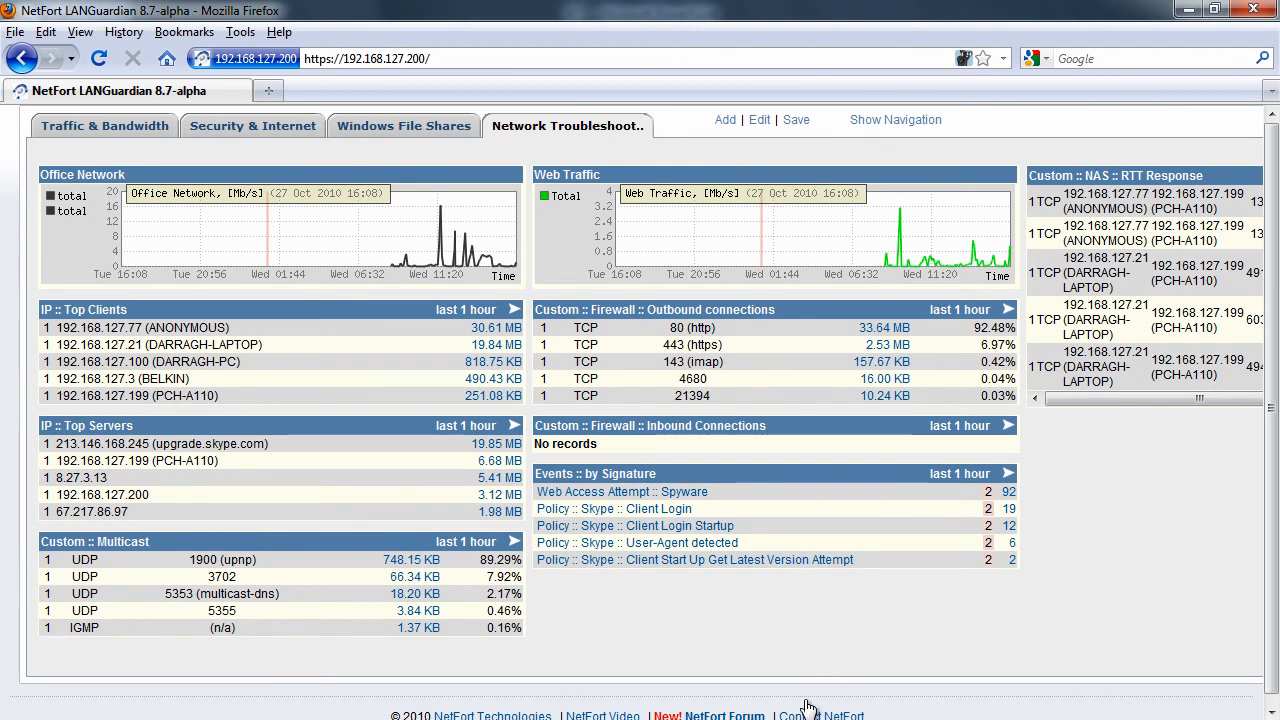
mouse_move(470, 248)
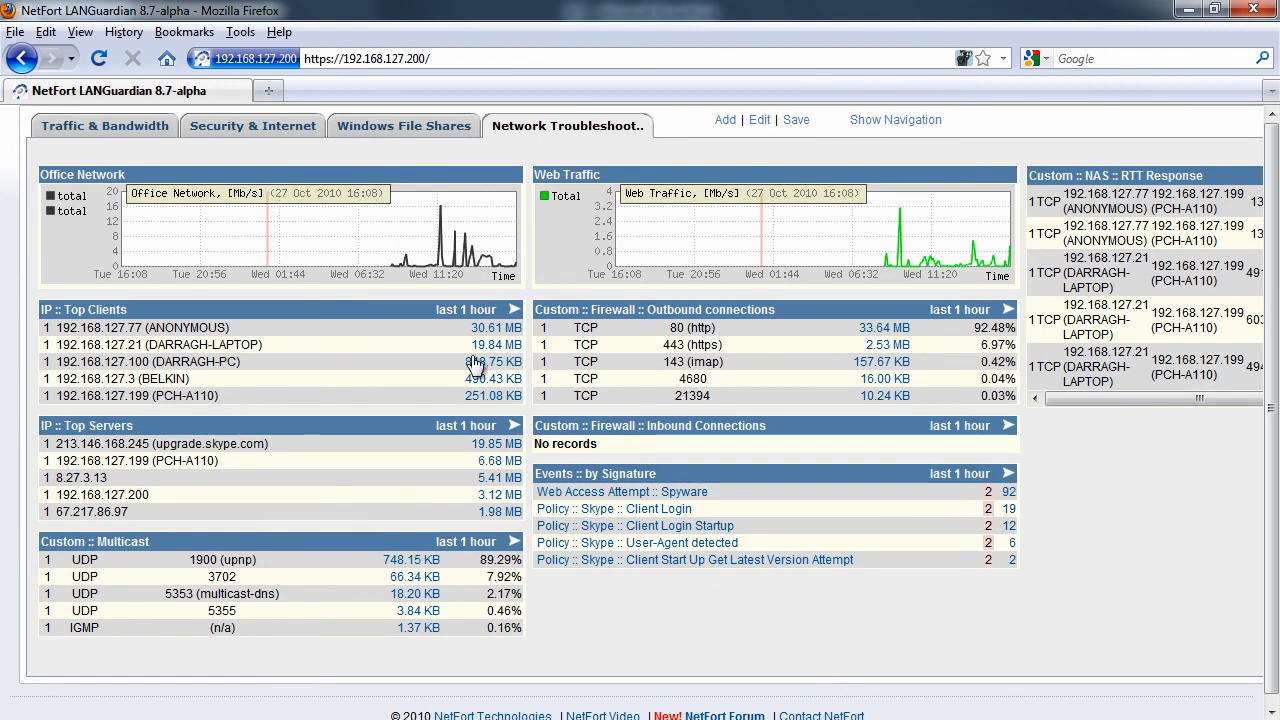
mouse_move(764, 220)
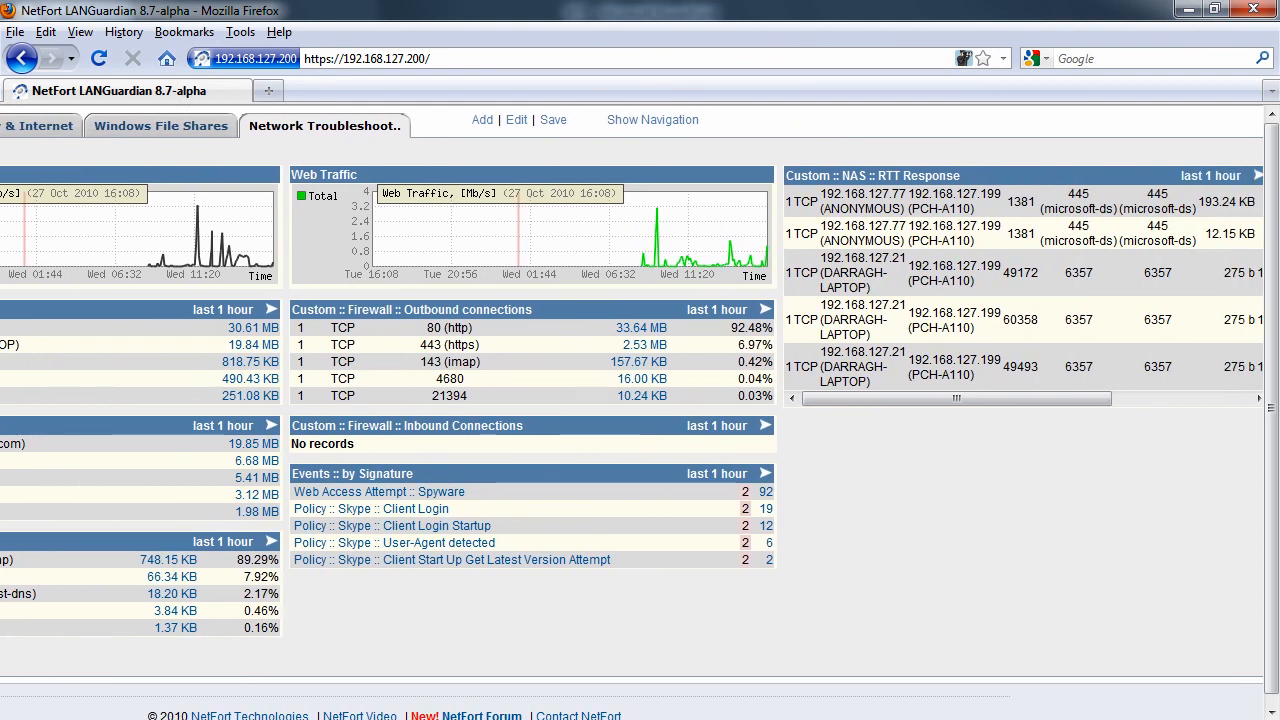
mouse_move(1032, 210)
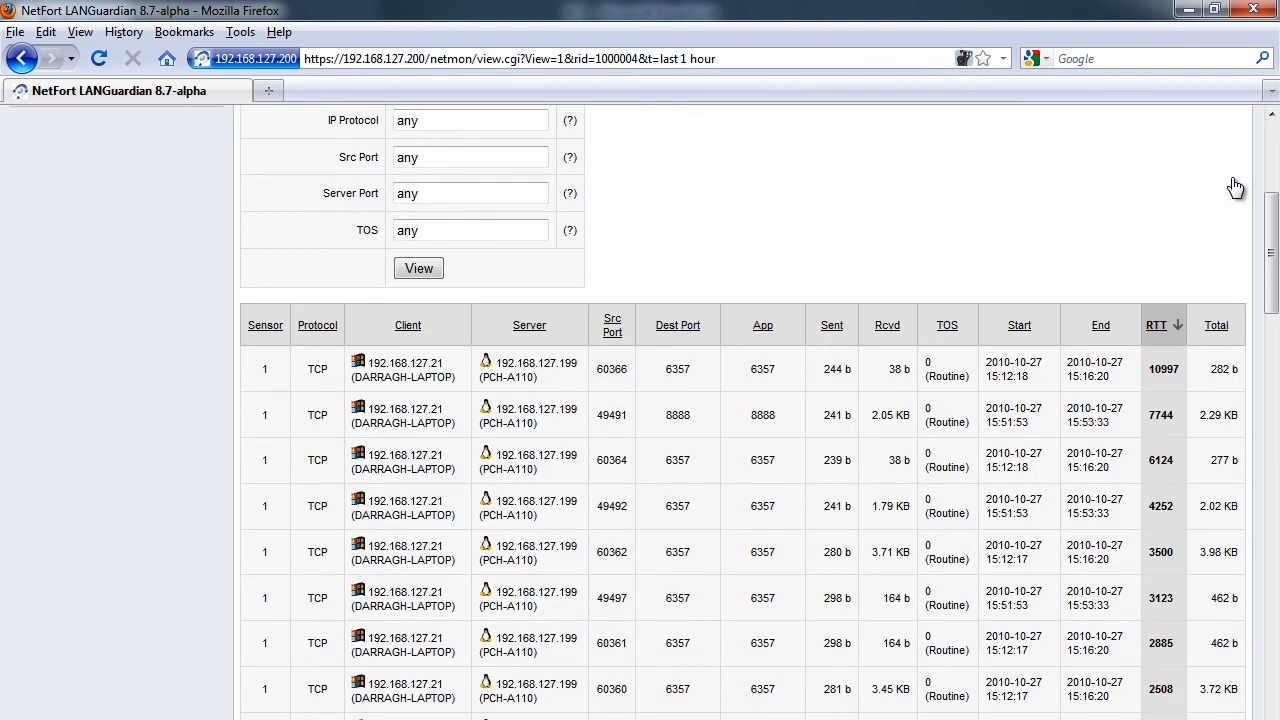
mouse_move(1160, 404)
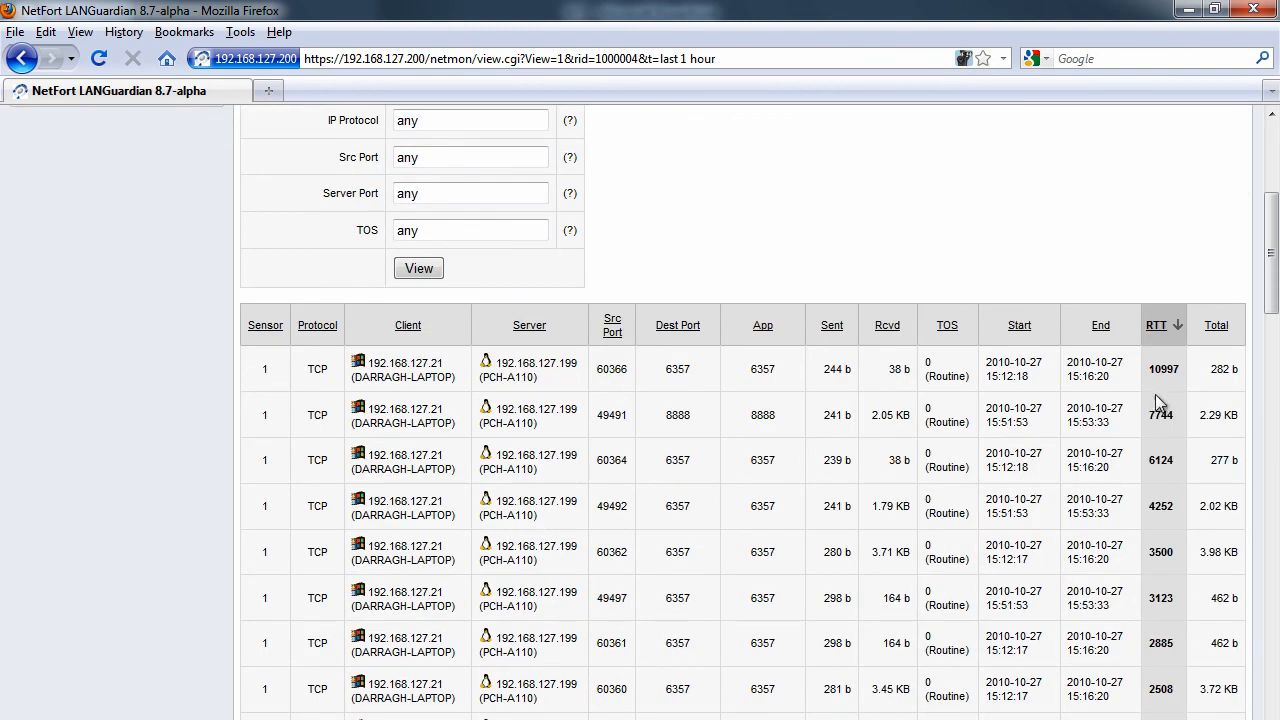
mouse_move(1156, 296)
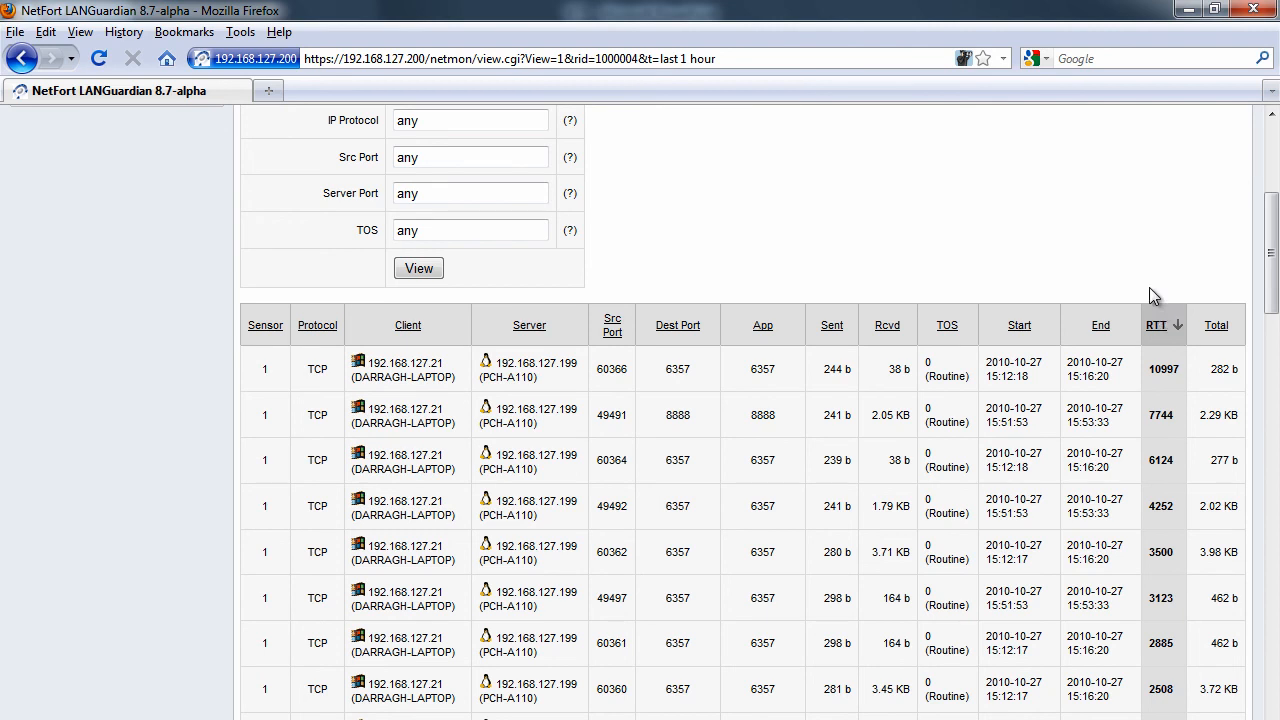
mouse_move(1164, 318)
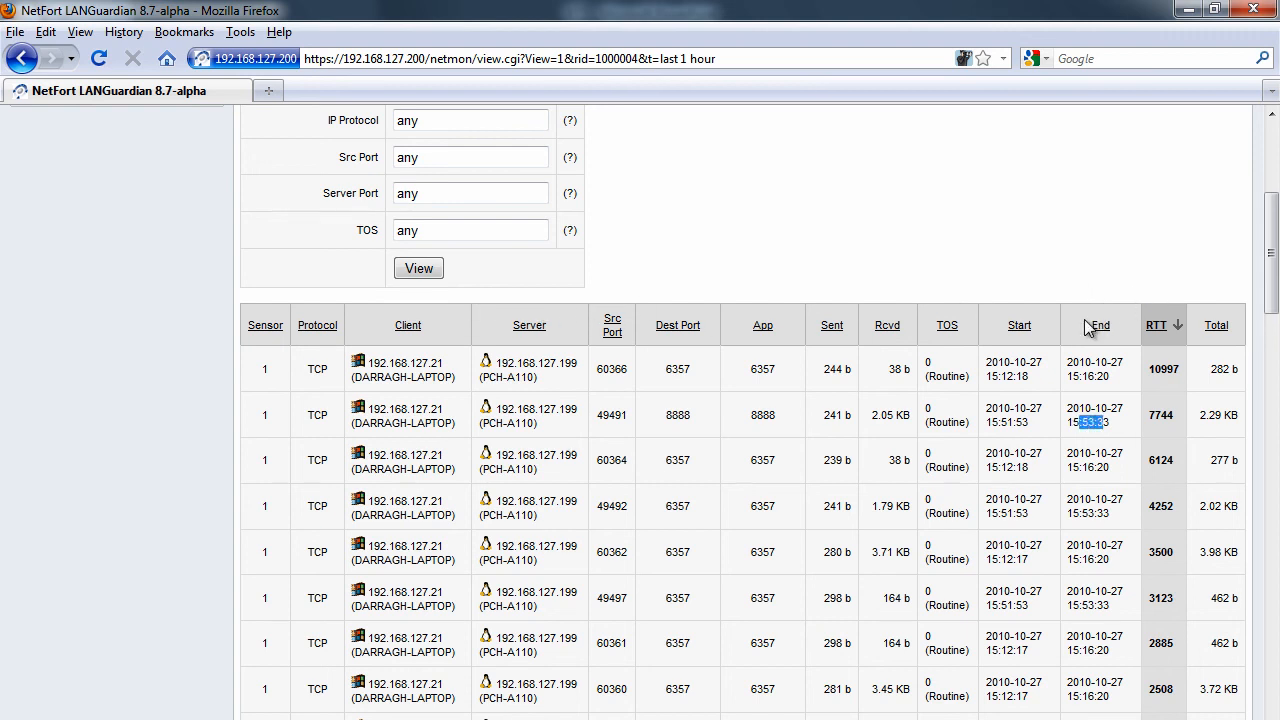
mouse_move(1090, 330)
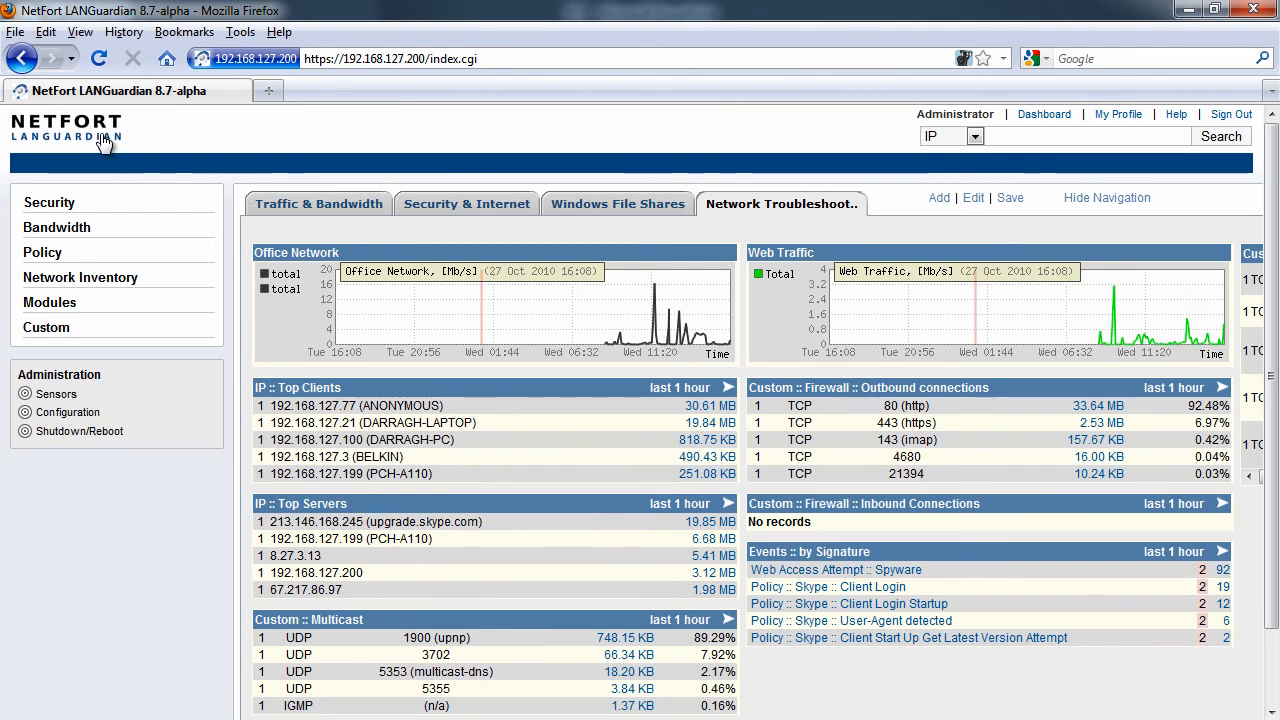
mouse_move(816, 444)
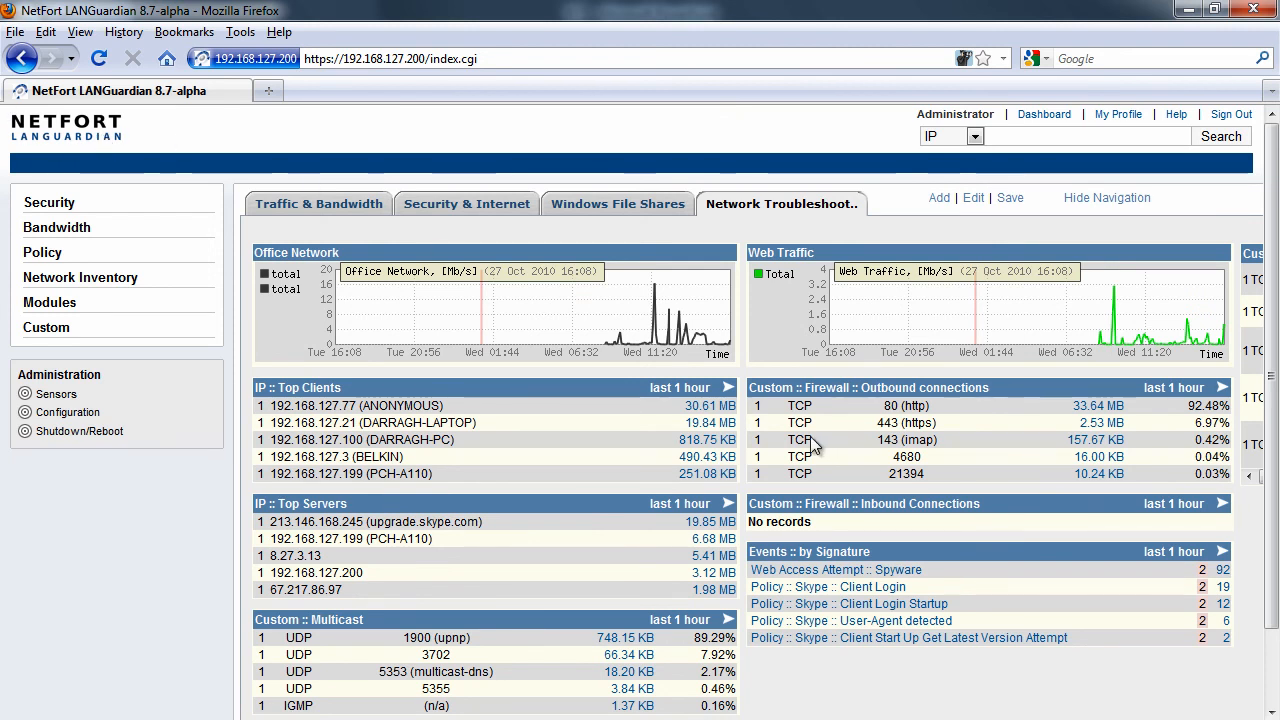